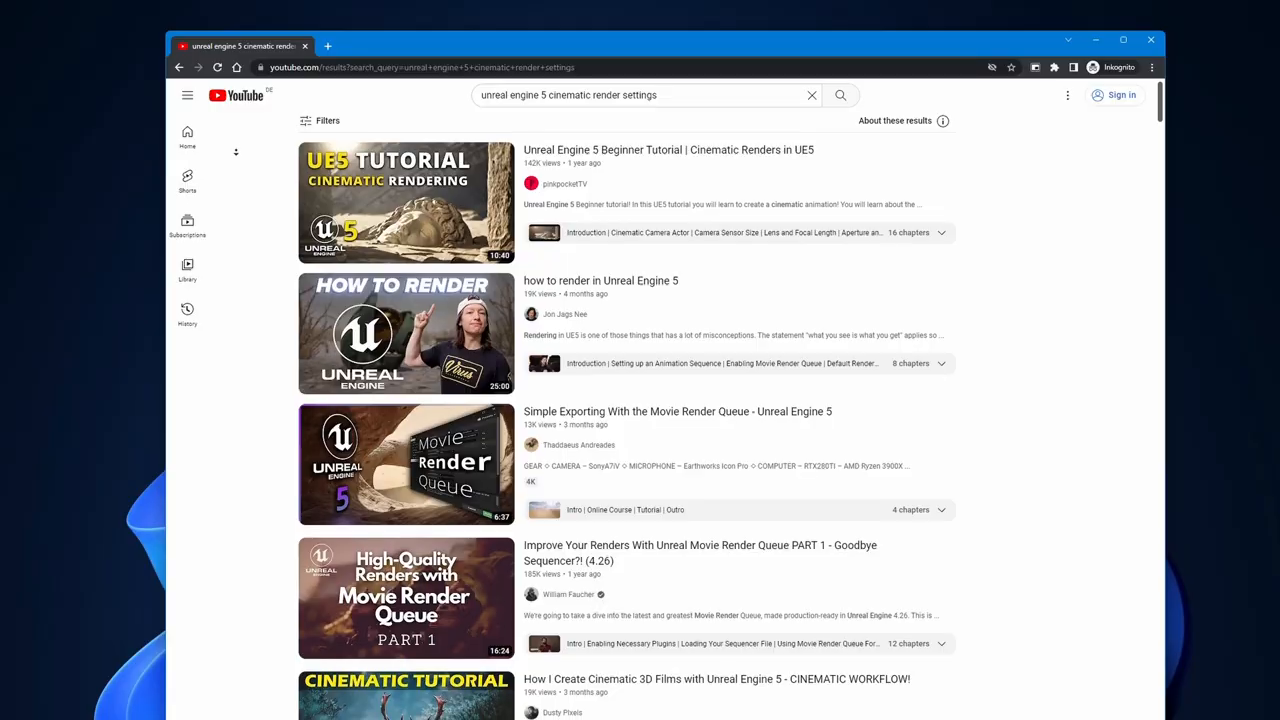
Scroll down through the FXhome CamTrackAR product page to browse its features
scroll("down", 3)
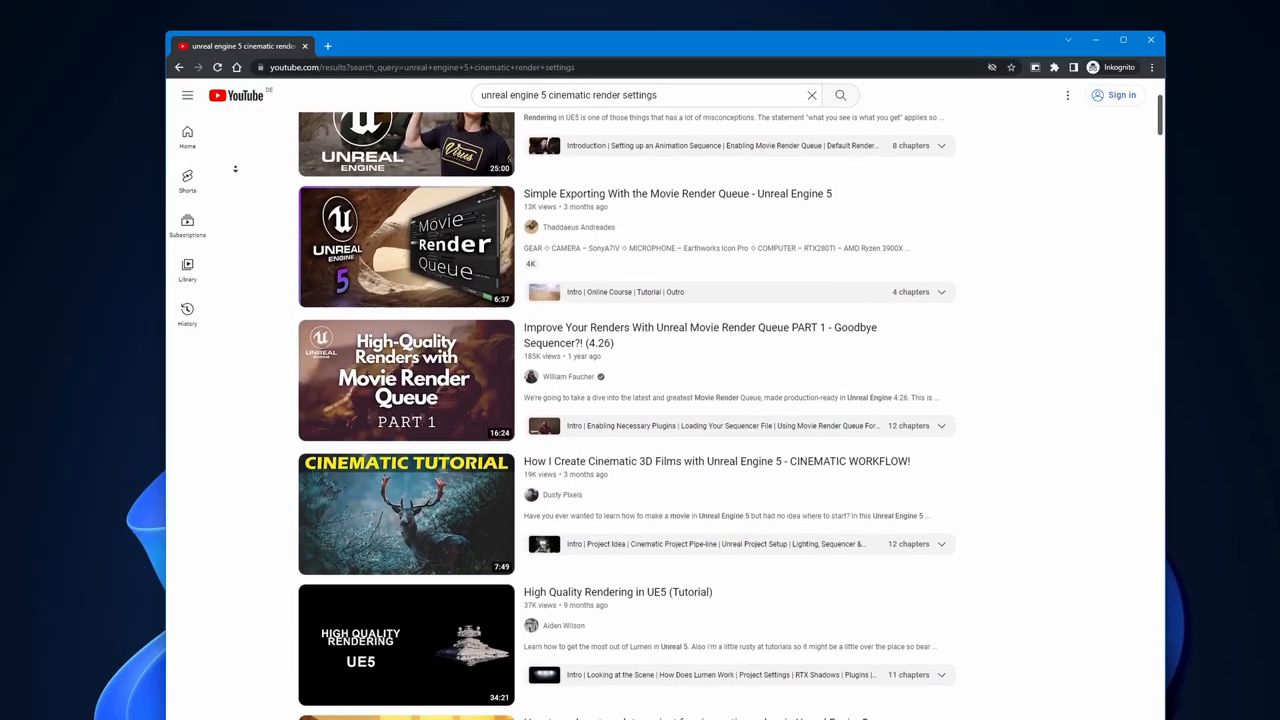
scroll("down", 3)
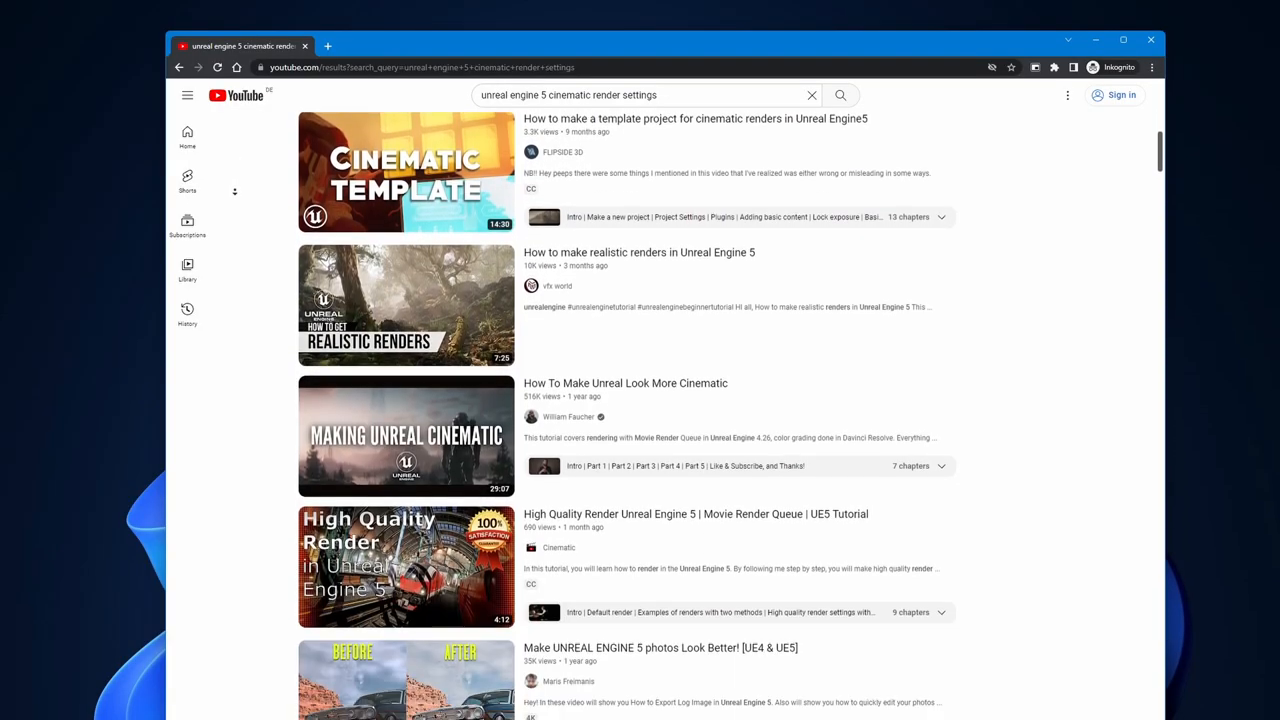
scroll("down", 3)
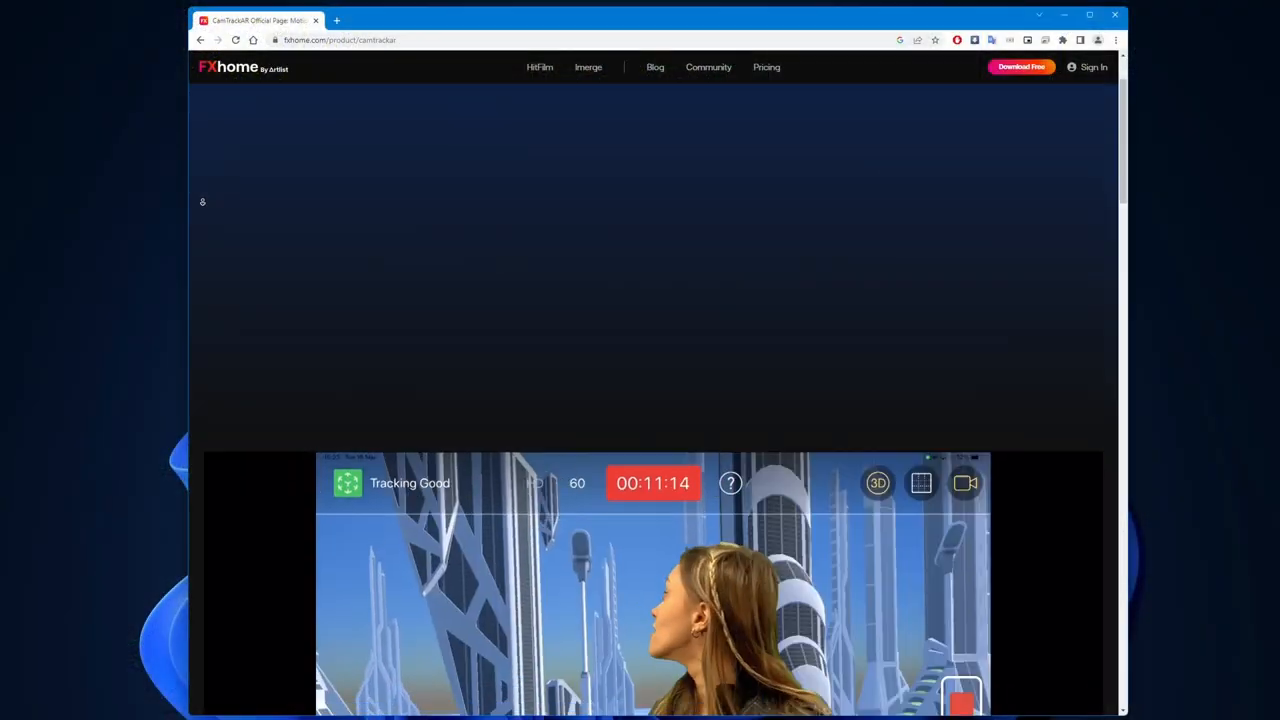
scroll("down", 3)
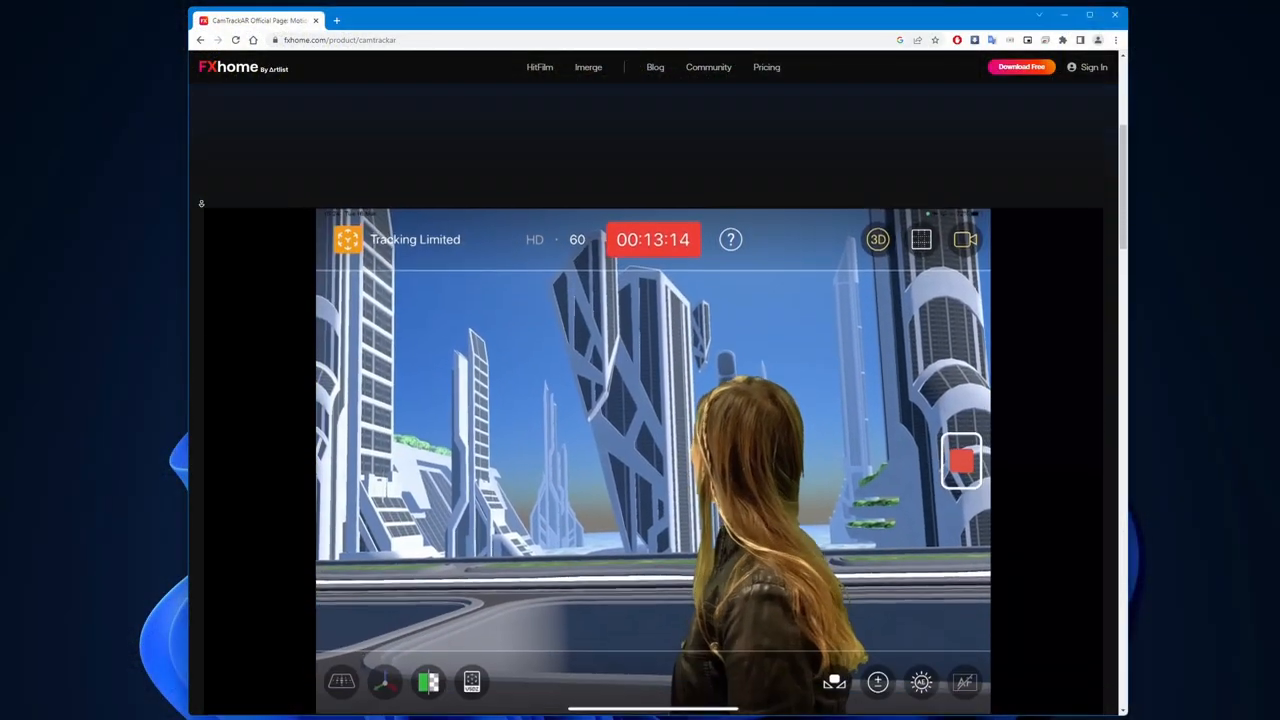
scroll("down", 3)
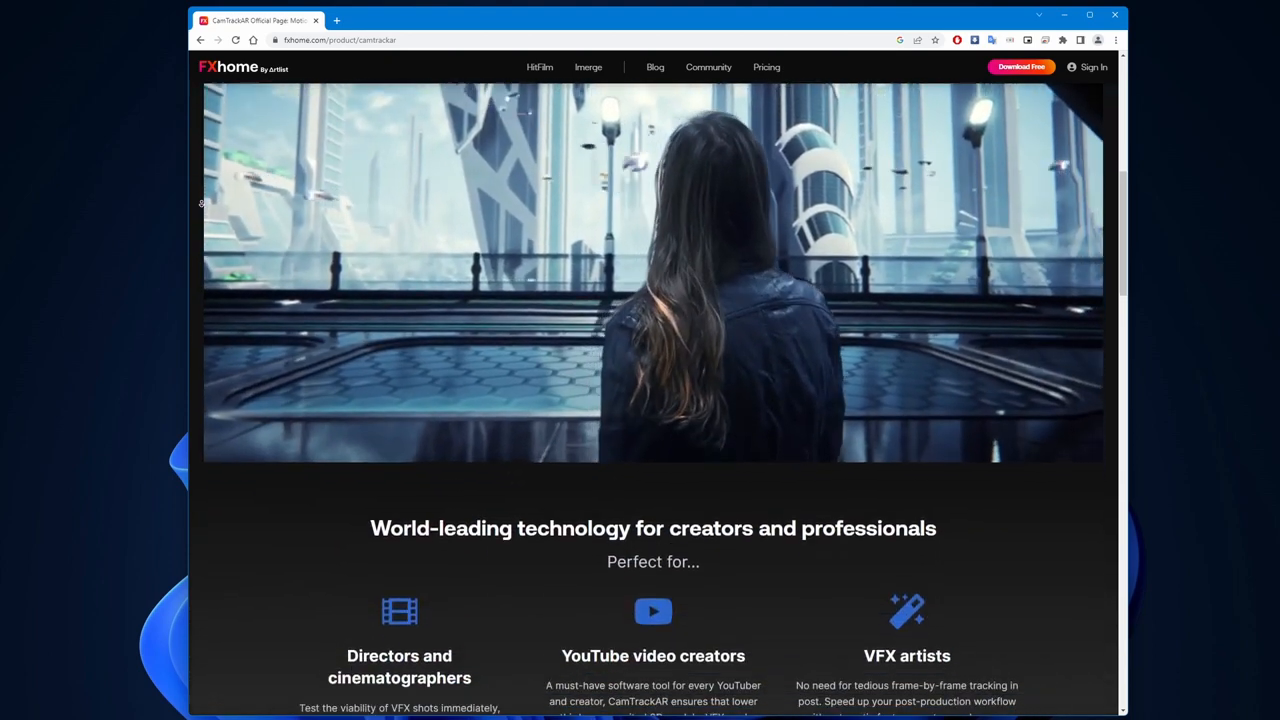
scroll("down", 3)
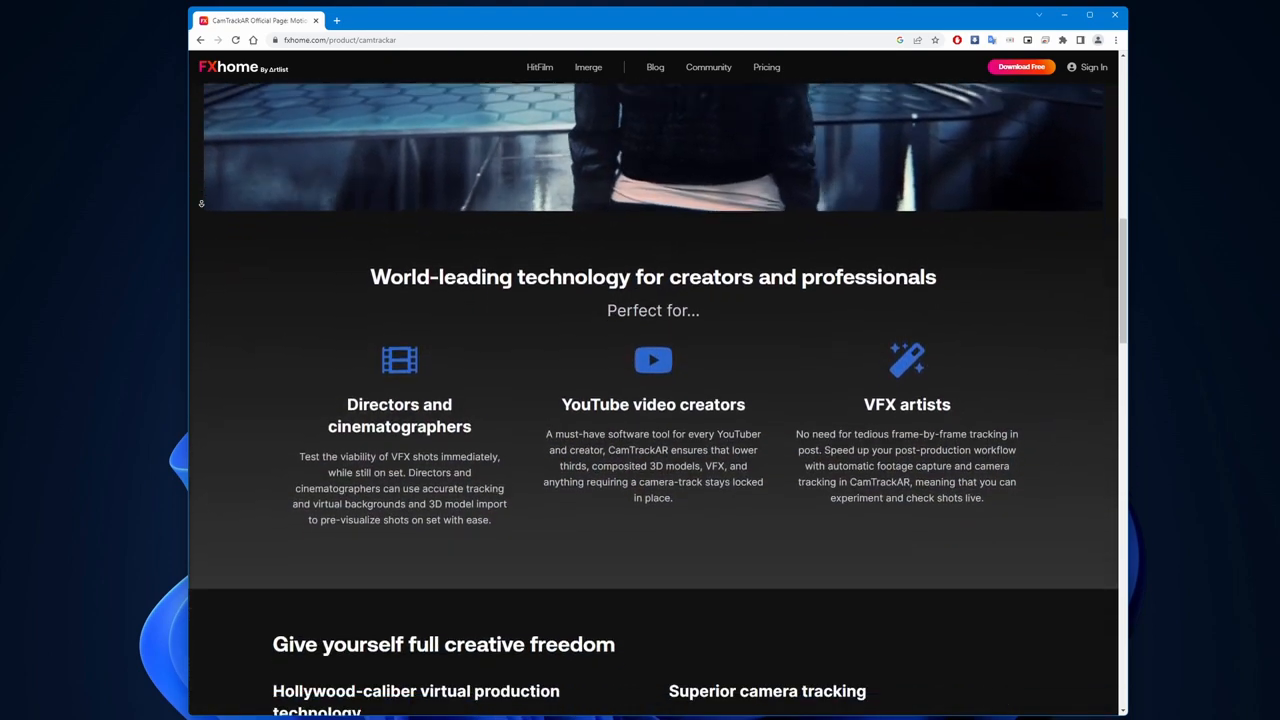
scroll("down", 3)
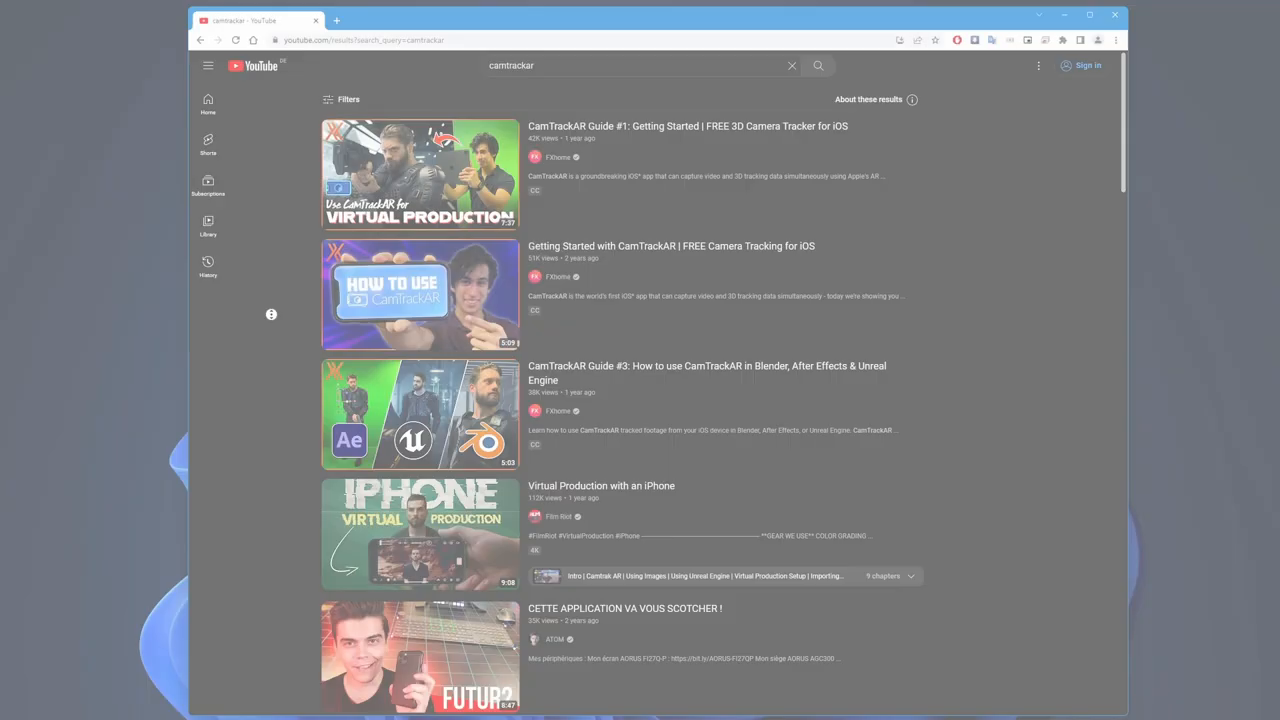
Scroll down the YouTube results for CamTrackAR to see more tutorial videos
scroll("down", 3)
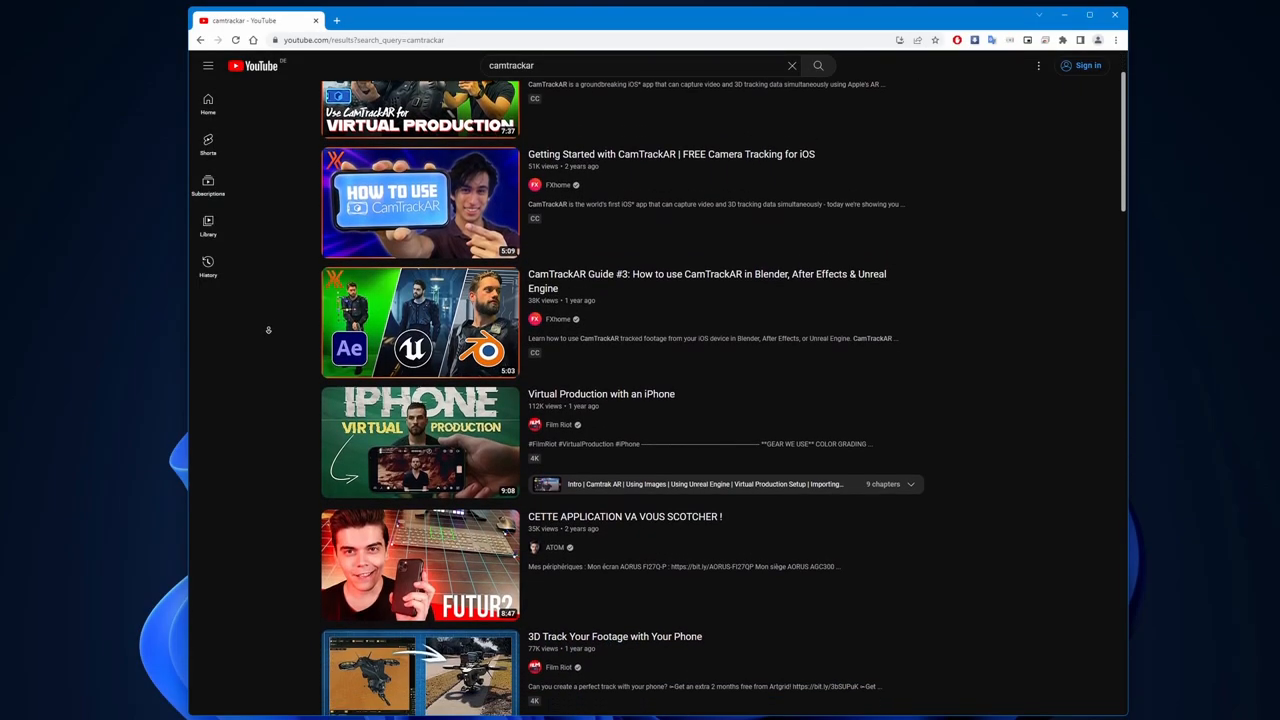
scroll("down", 3)
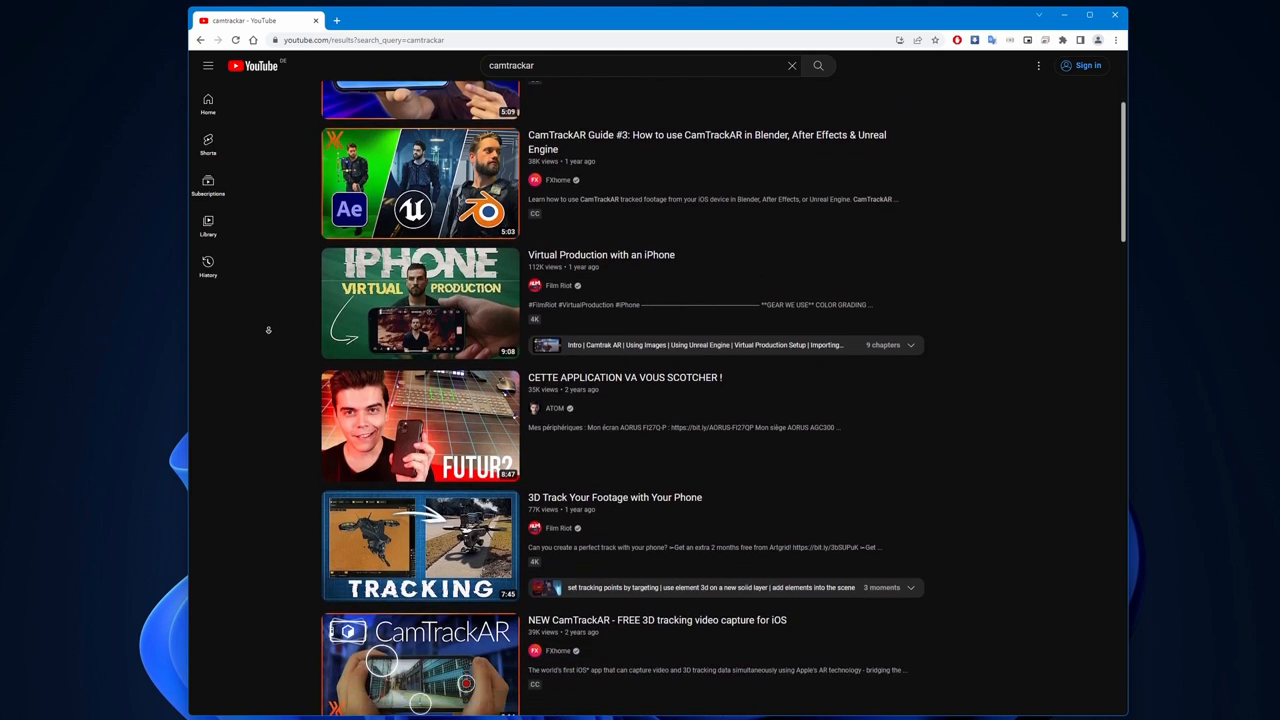
scroll("down", 3)
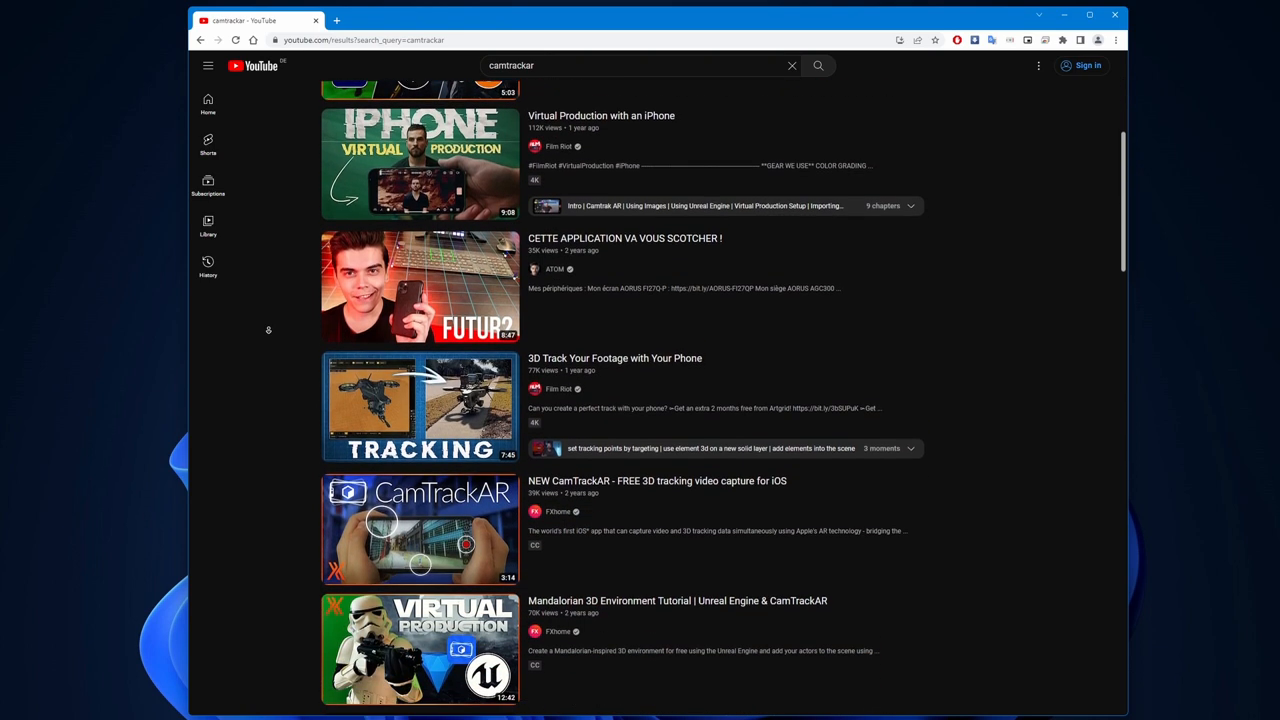
scroll("down", 3)
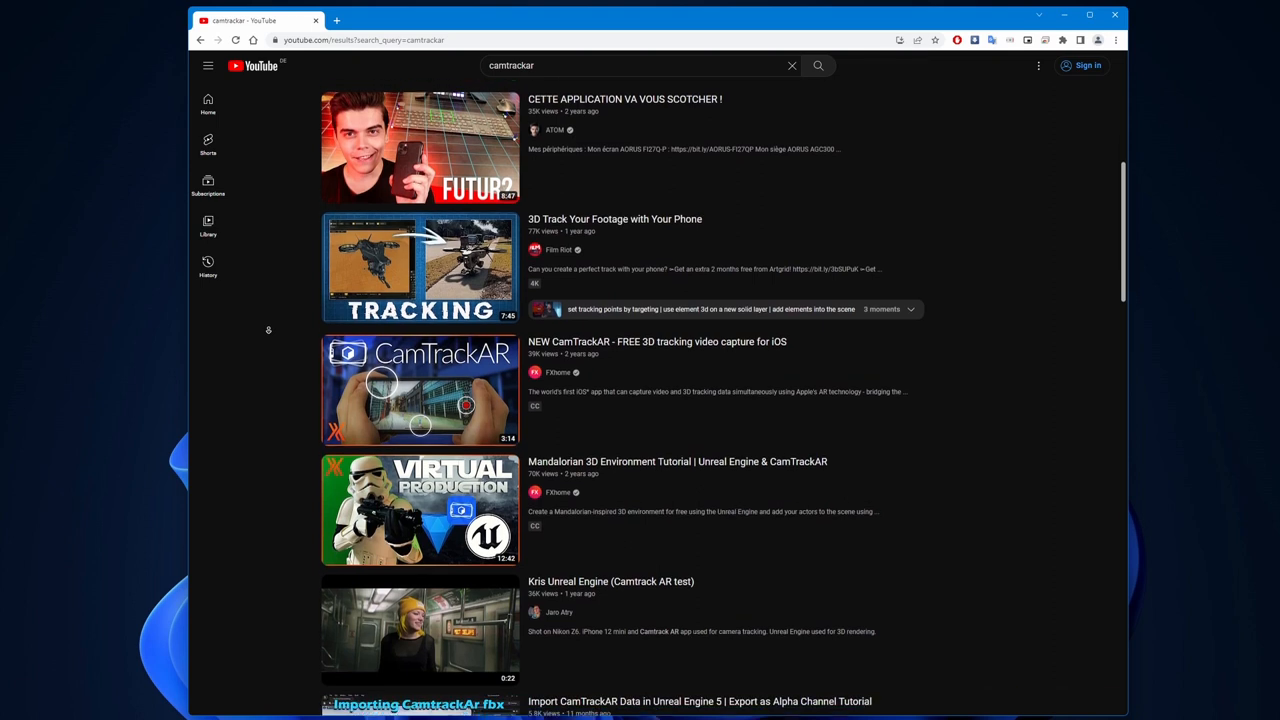
scroll("down", 3)
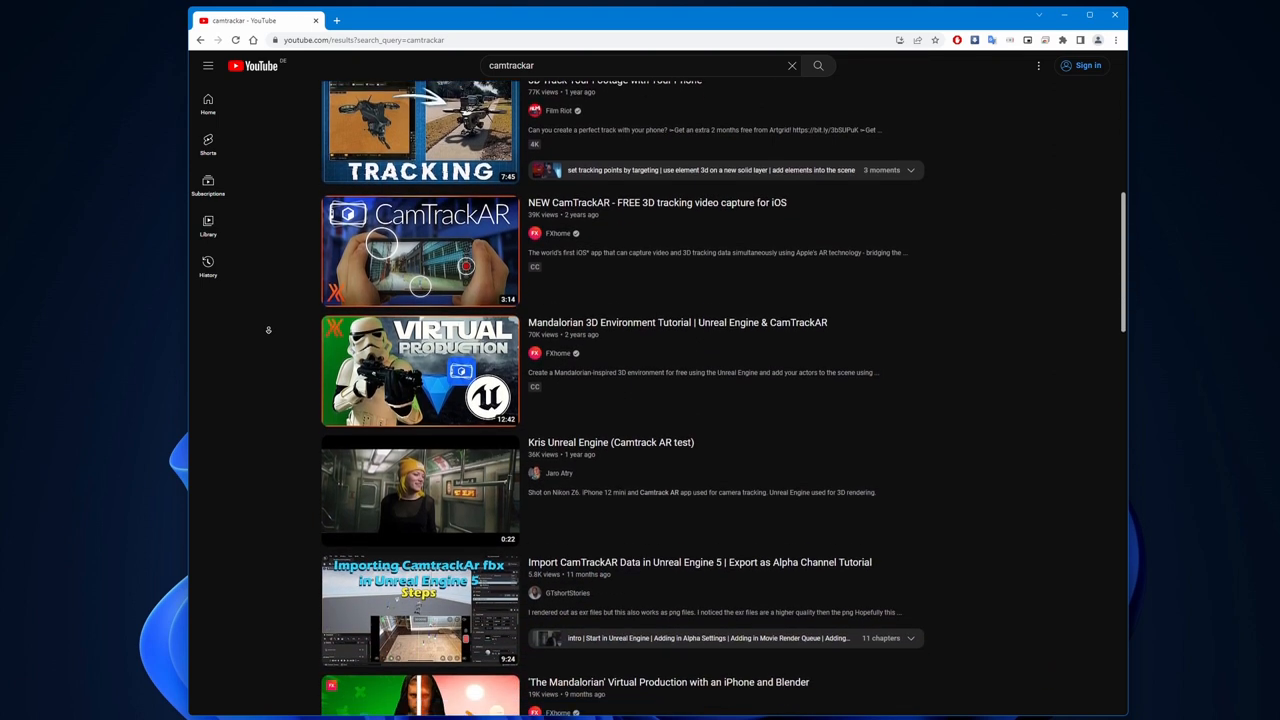
Search YouTube for 'virtual production unreal engine' and scroll through the results
type("virtual production unreal engine")
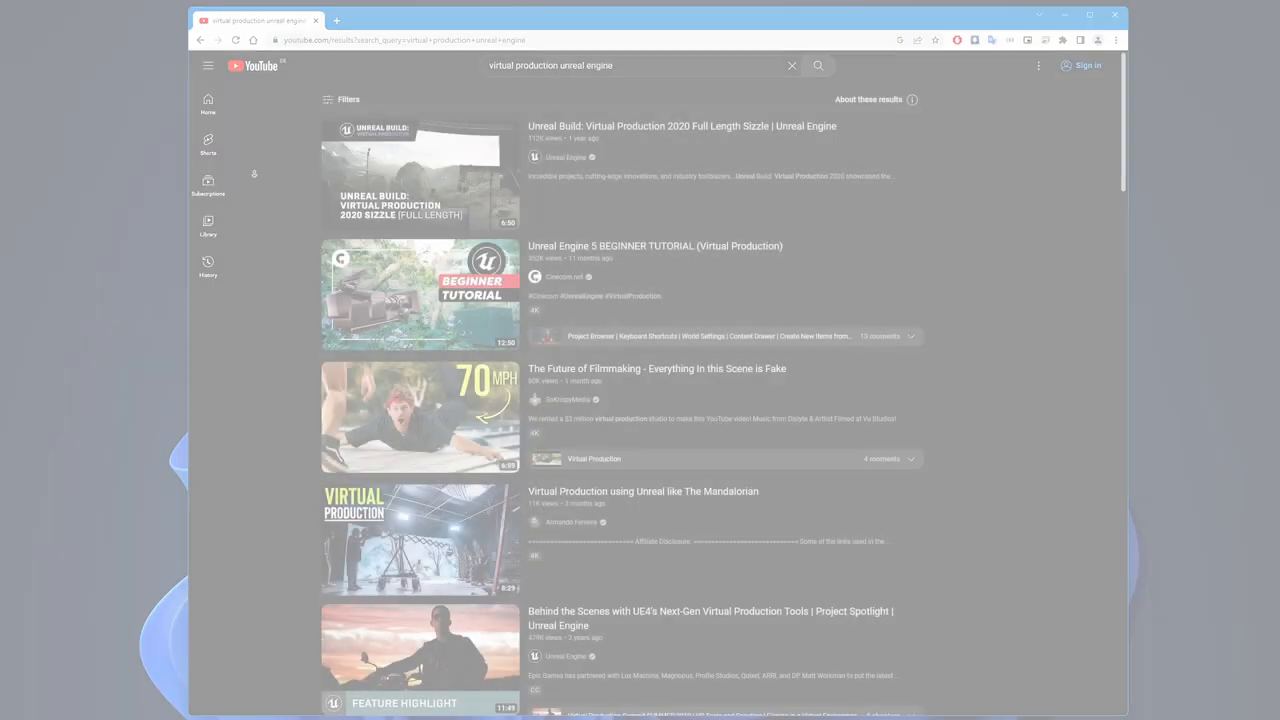
scroll("down", 3)
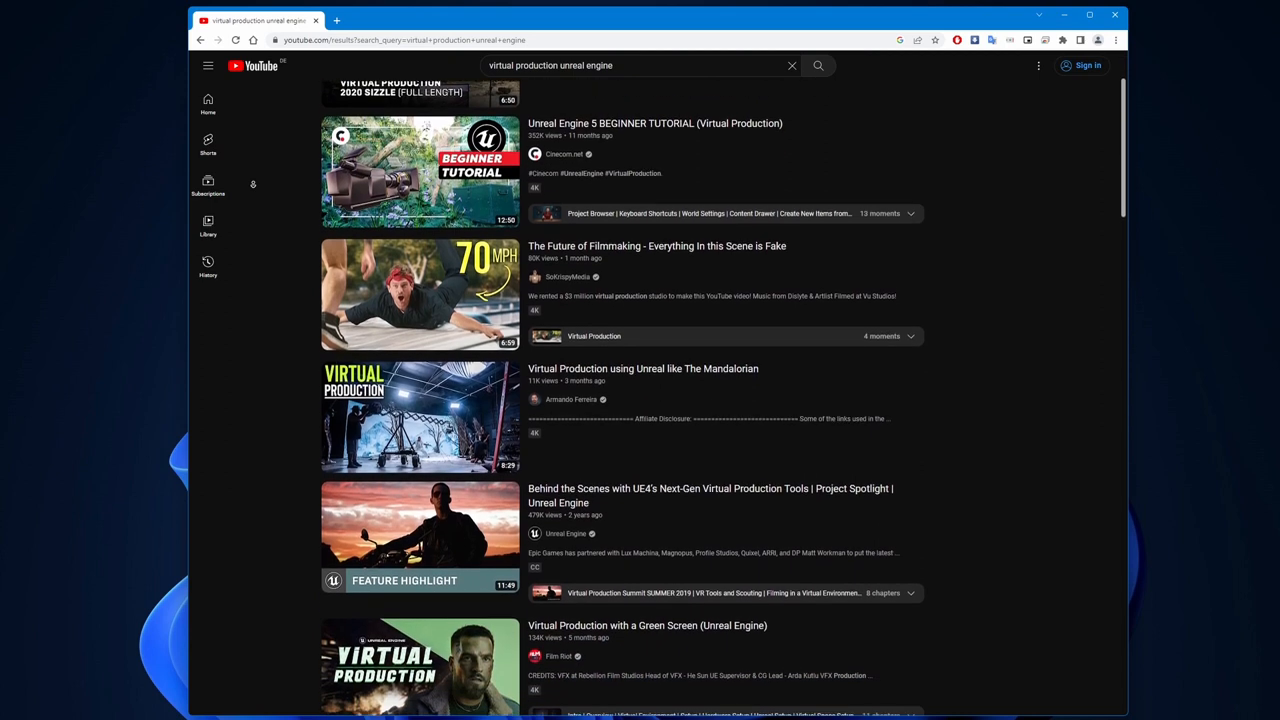
scroll("down", 3)
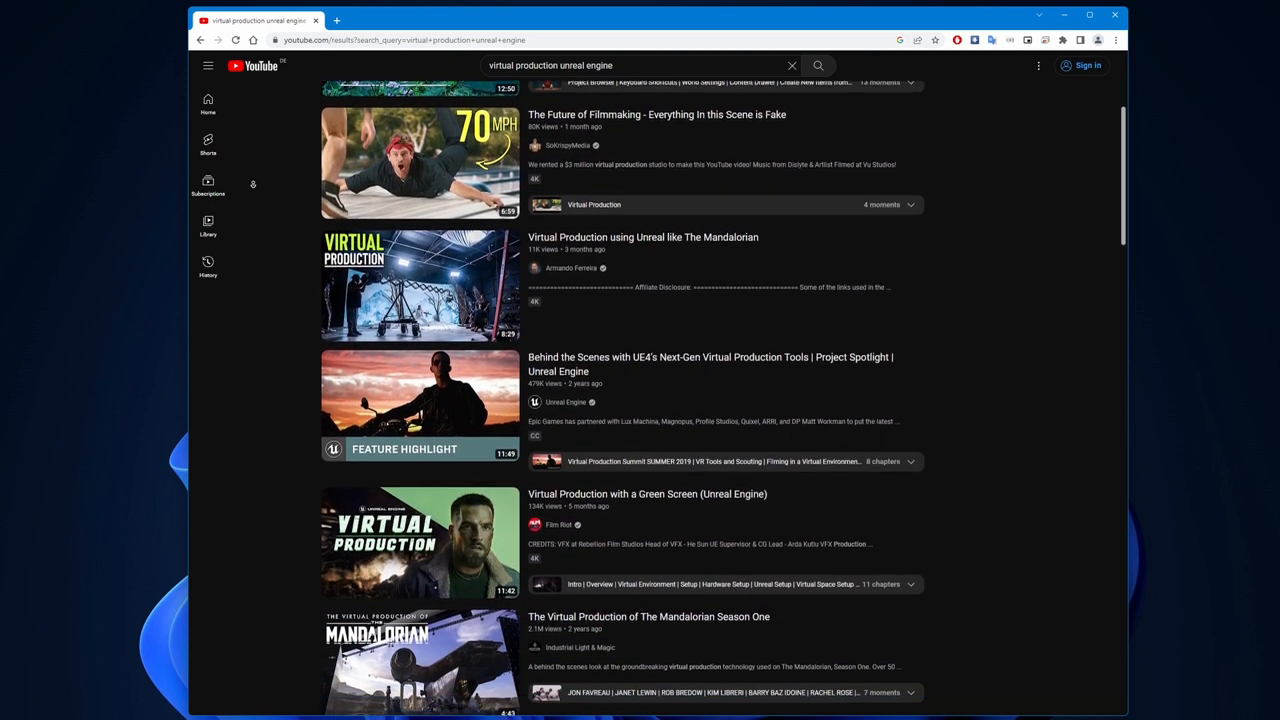
scroll("down", 3)
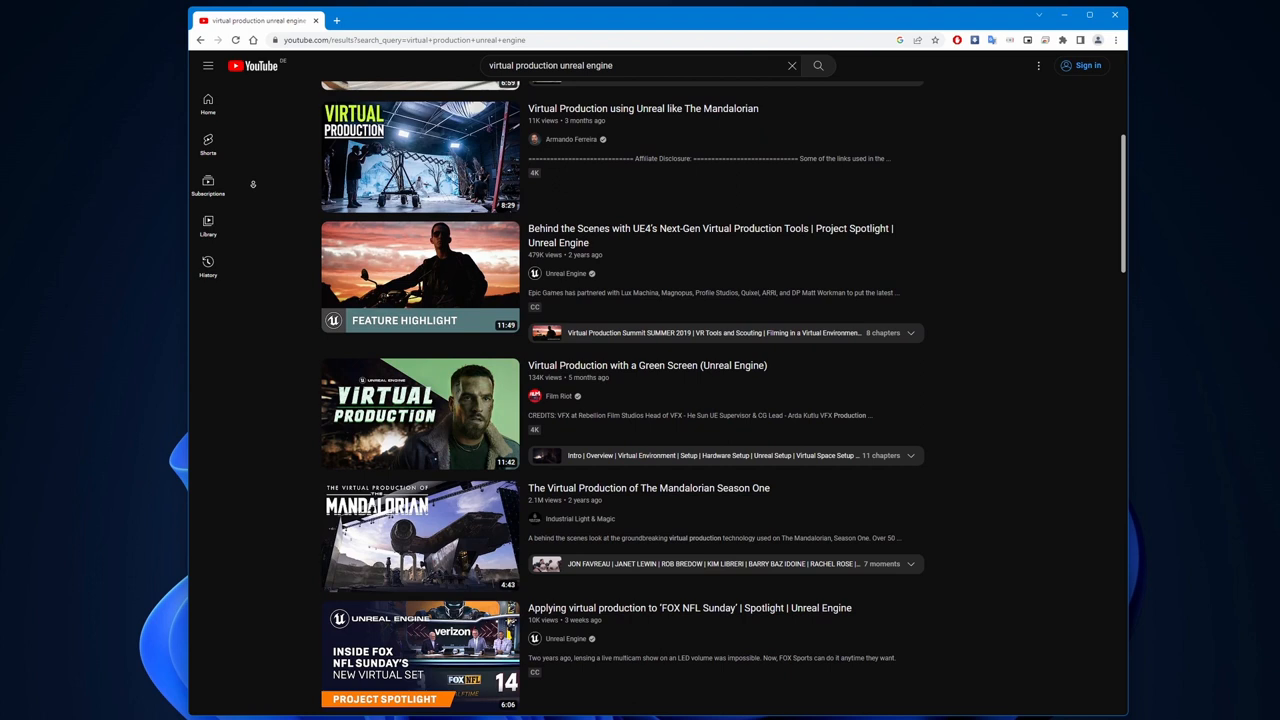
scroll("down", 3)
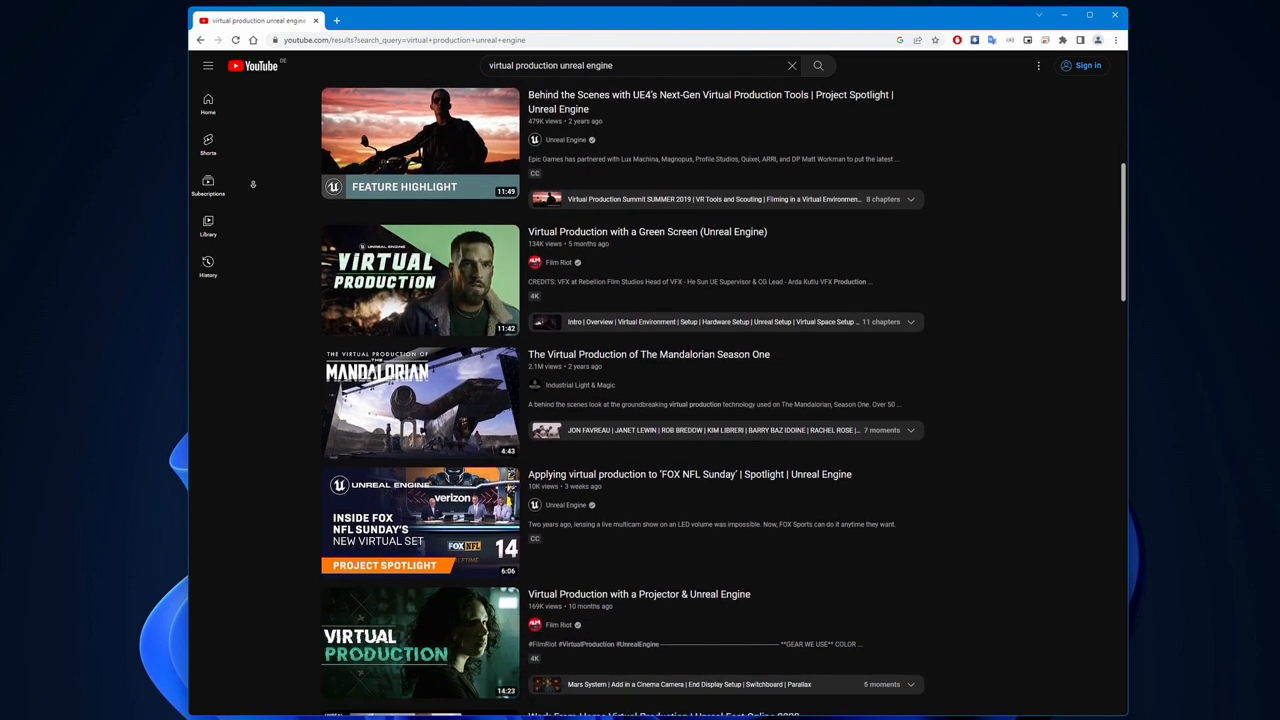
scroll("down", 3)
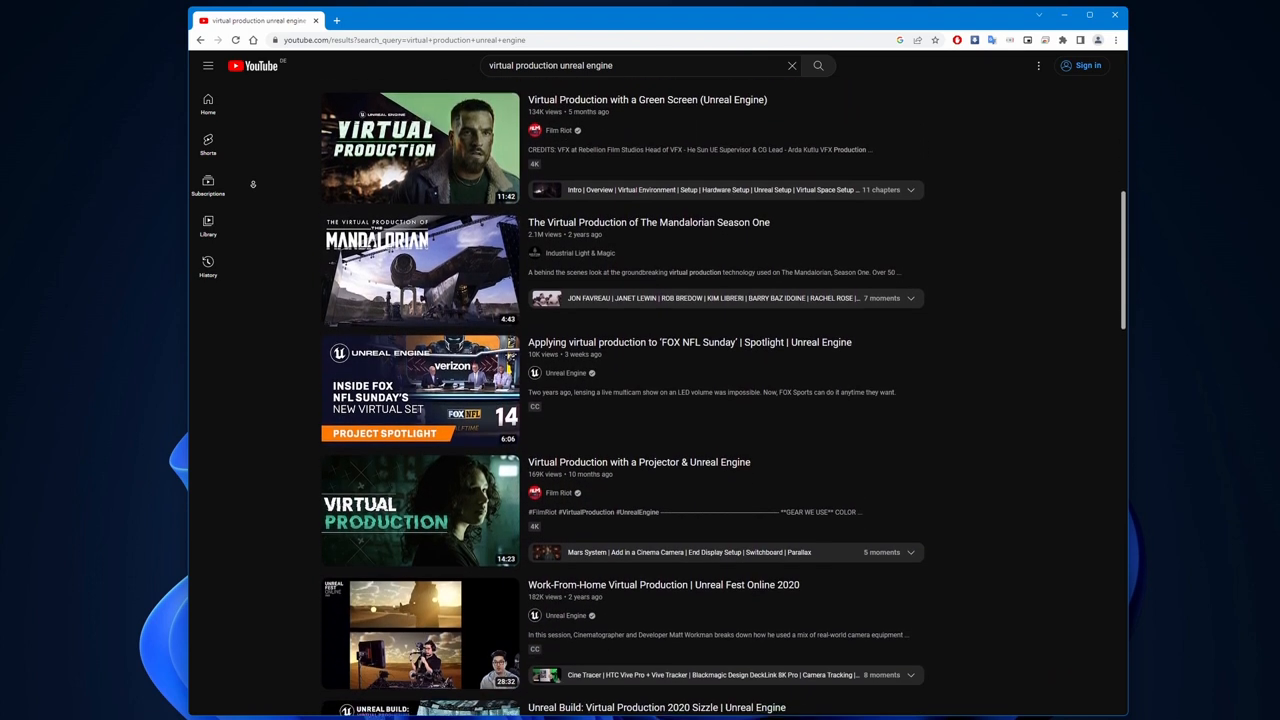
scroll("down", 3)
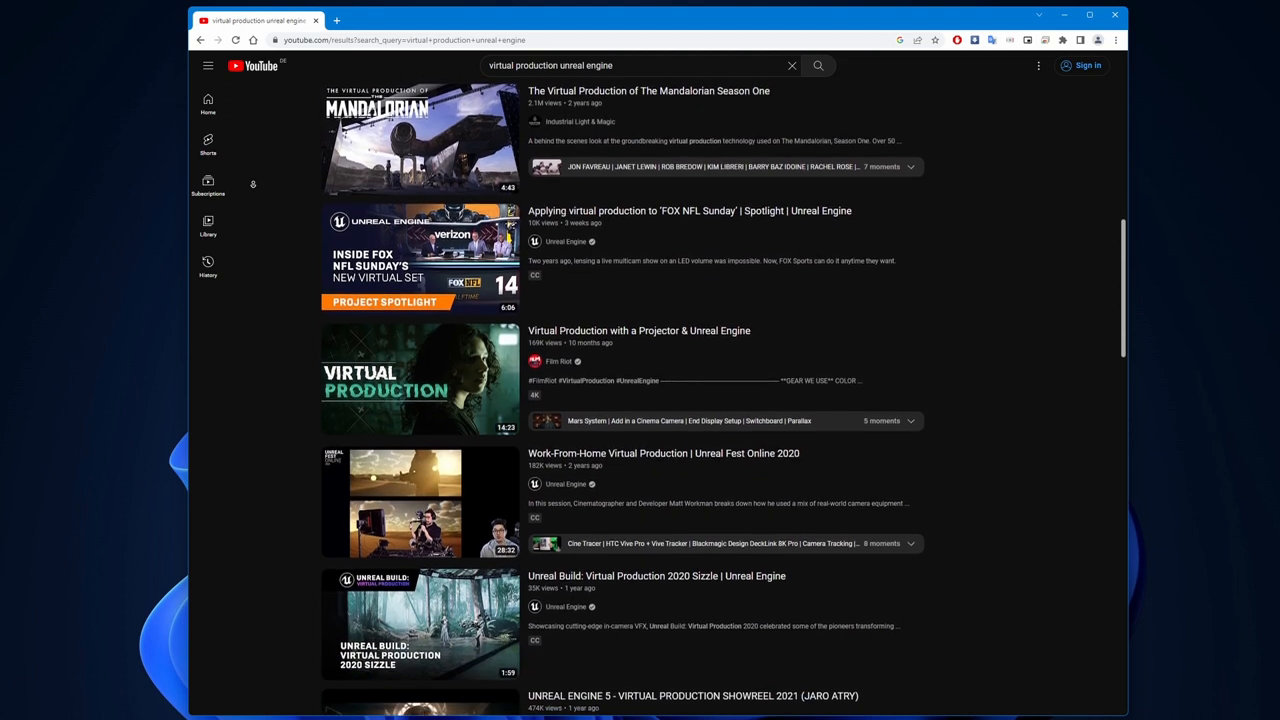
scroll("down", 3)
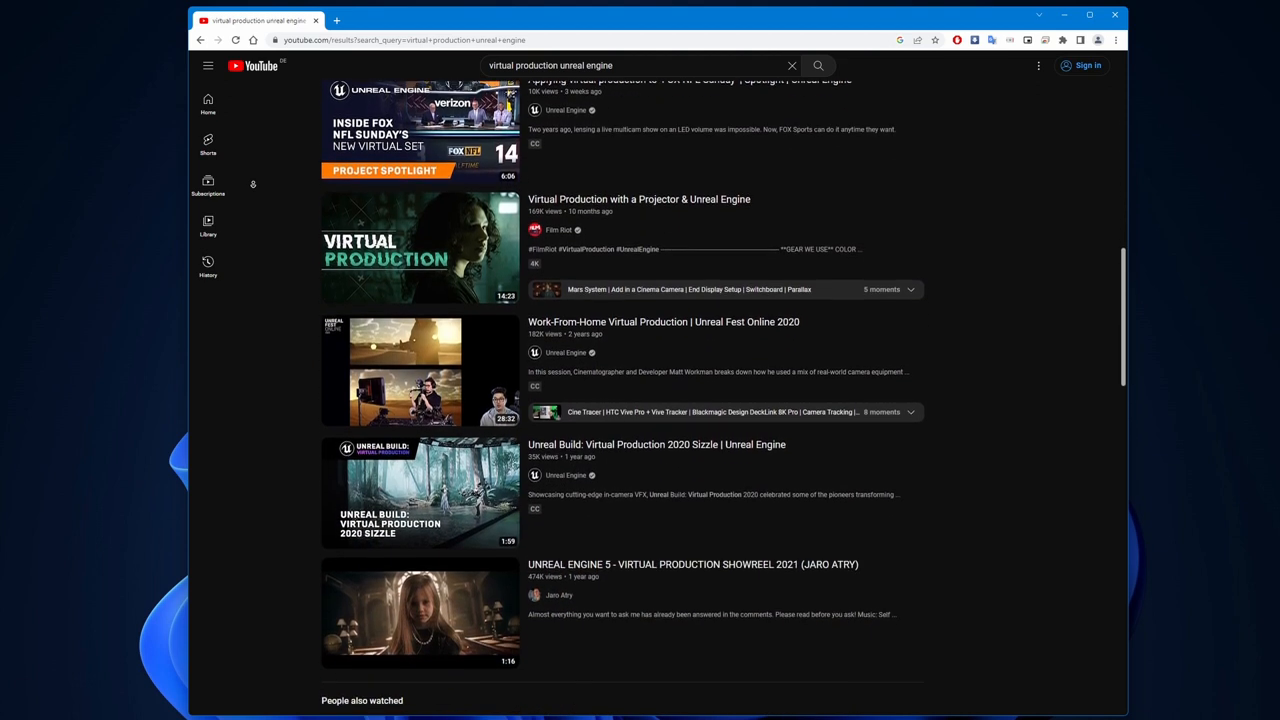
scroll("down", 3)
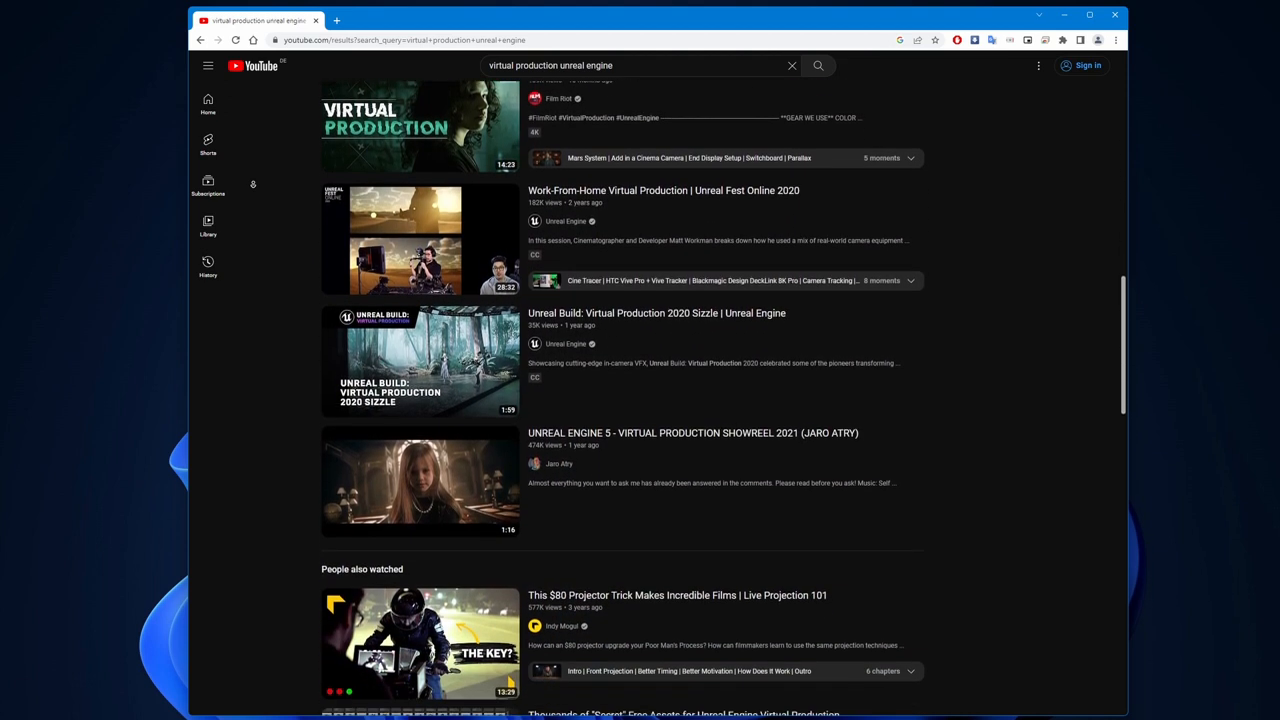
scroll("down", 3)
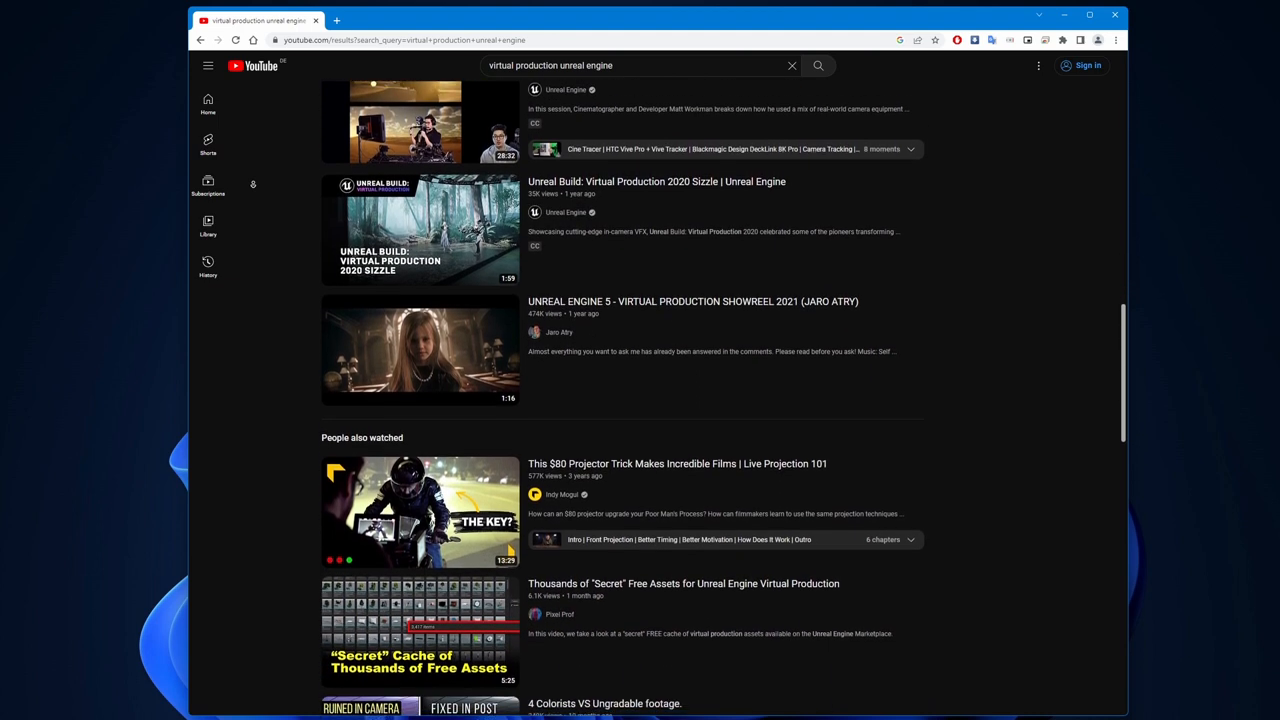
scroll("down", 3)
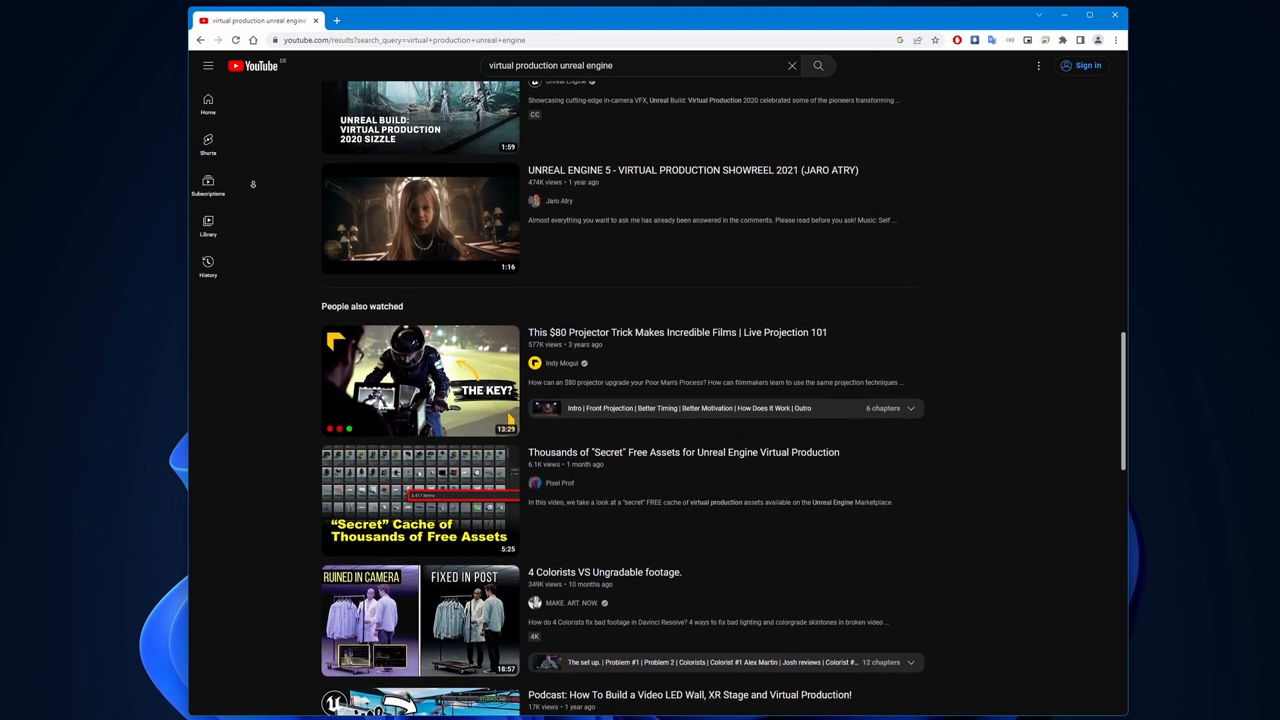
scroll("down", 3)
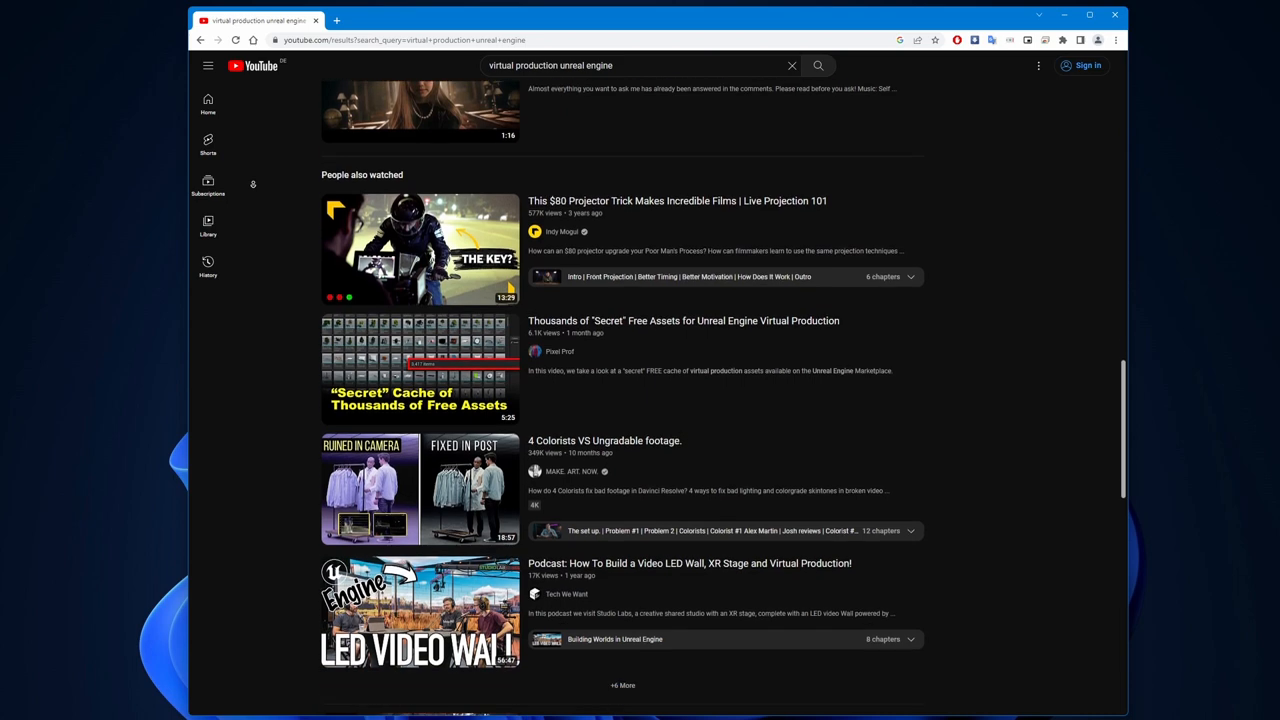
scroll("down", 3)
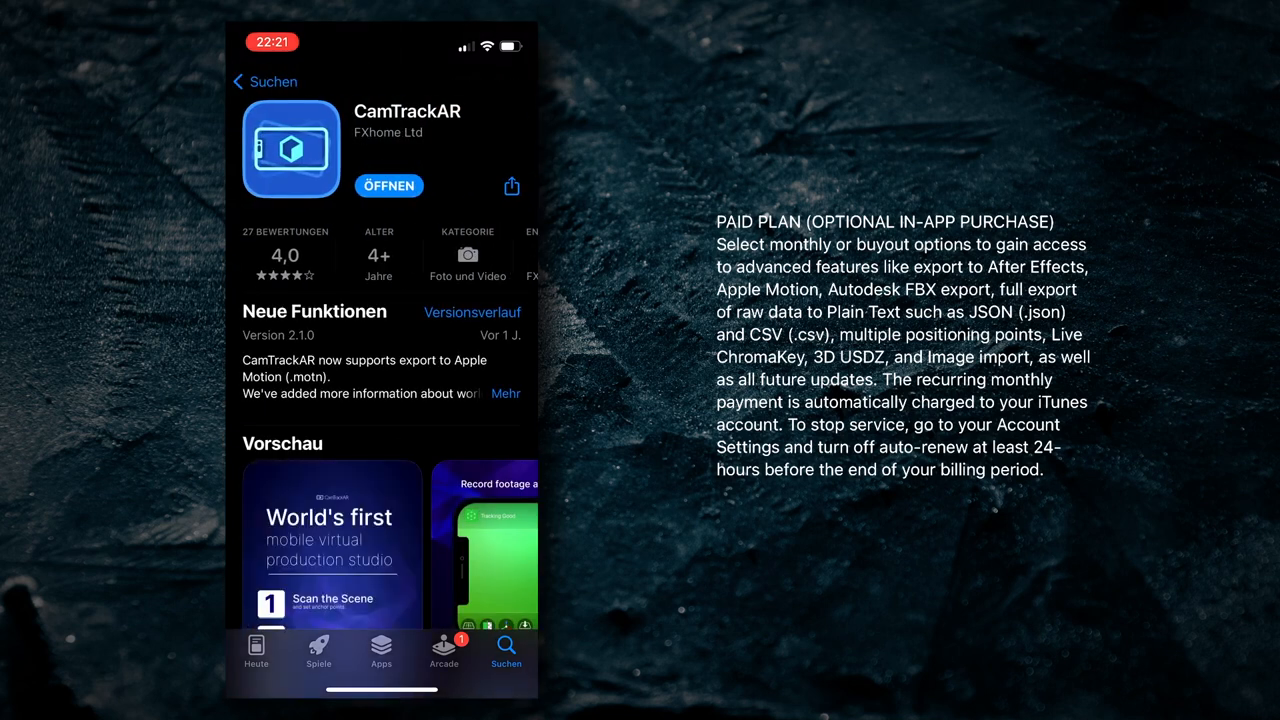
left_click(506, 392)
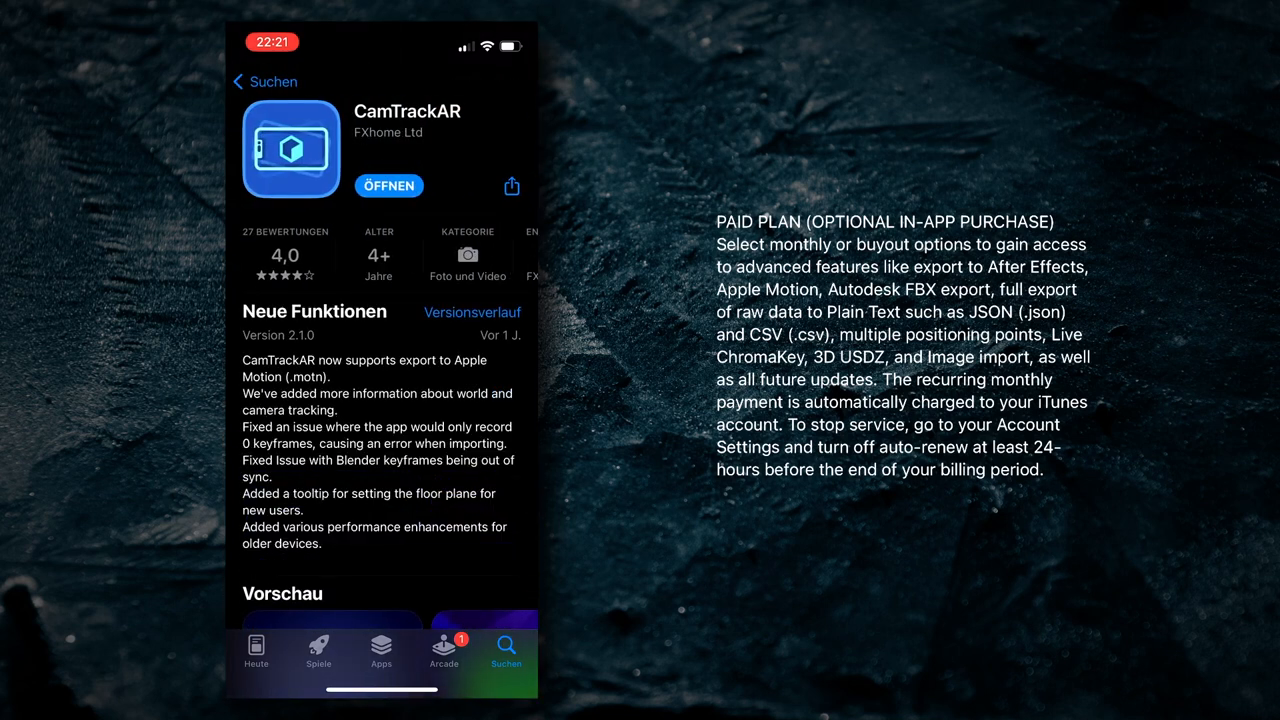
scroll("down", 3)
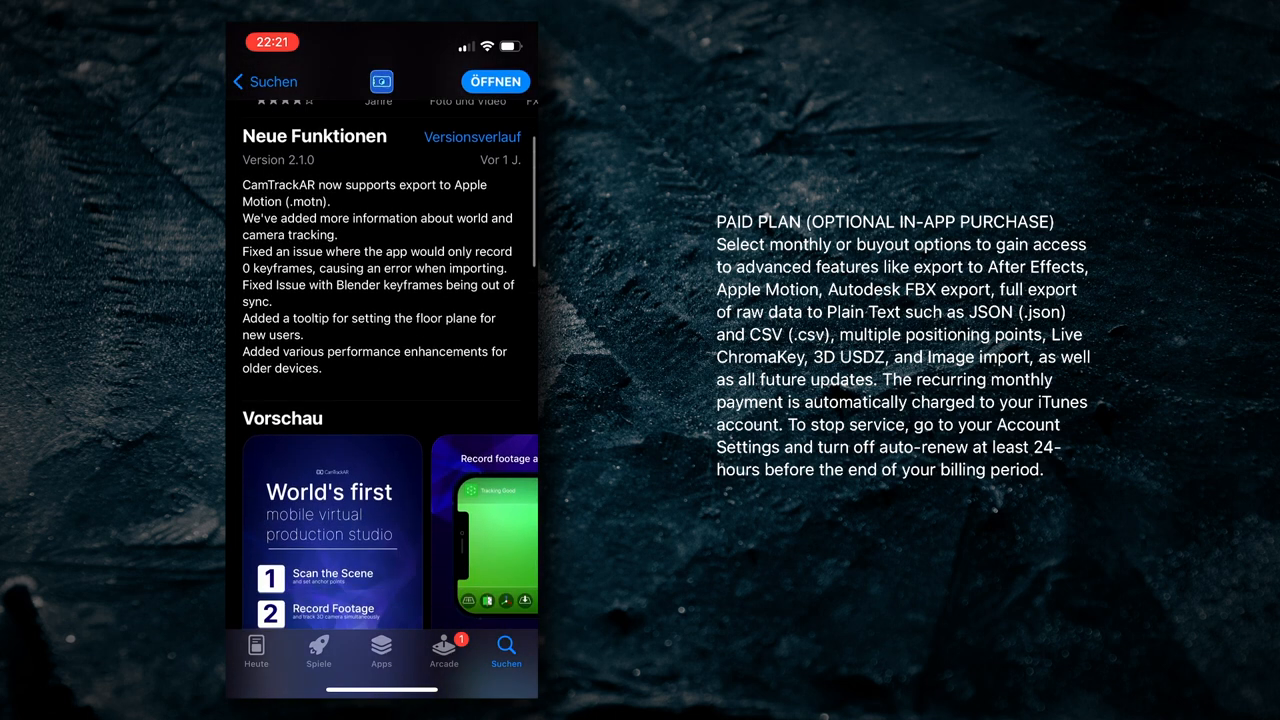
scroll("down", 3)
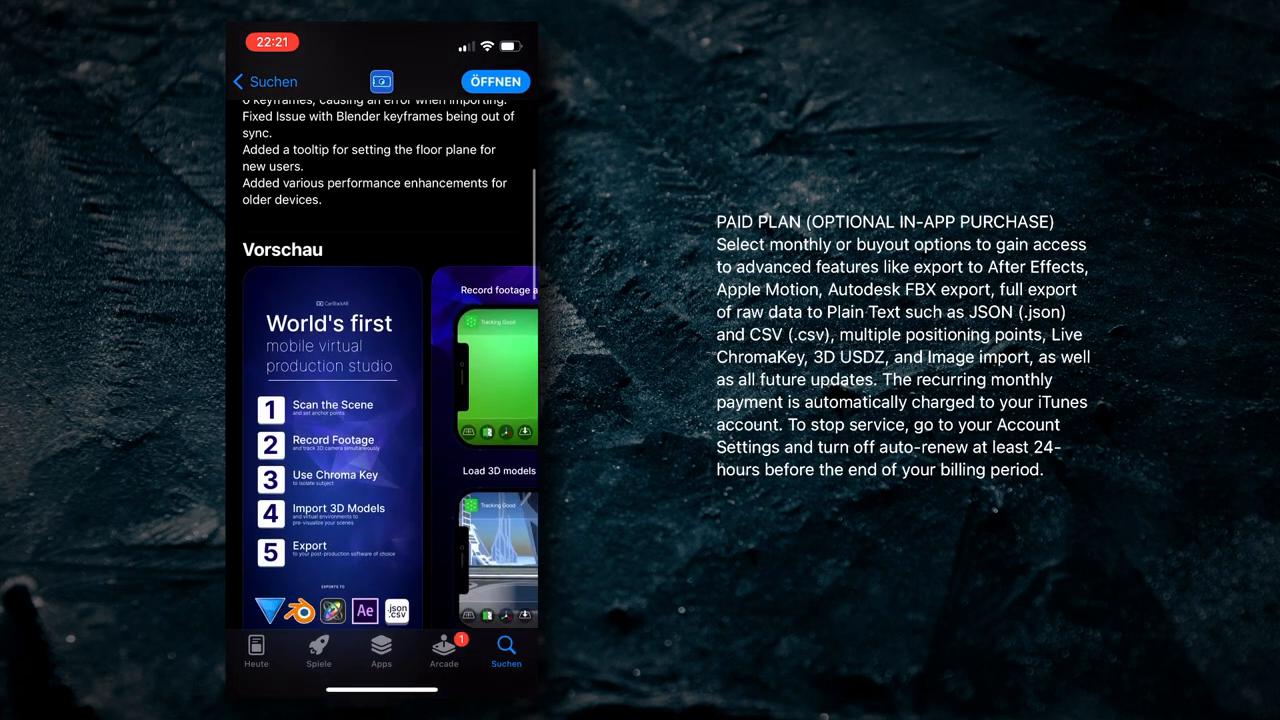
scroll("down", 3)
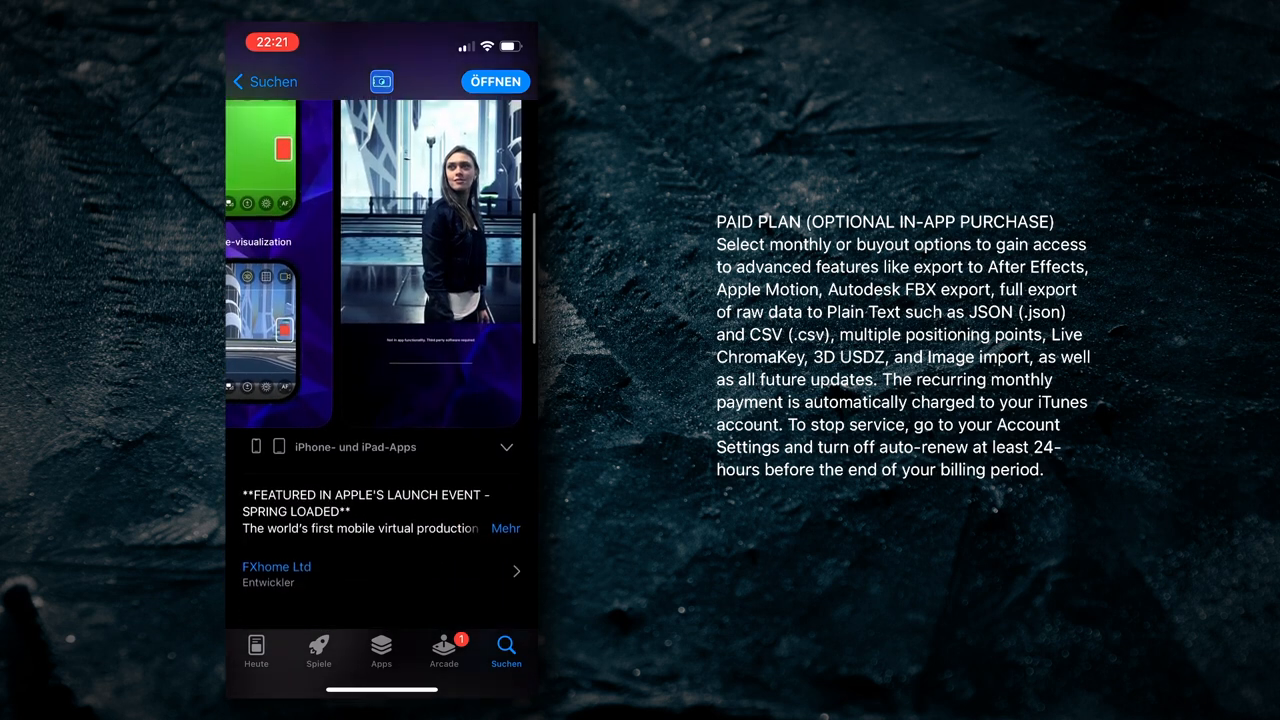
scroll("down", 3)
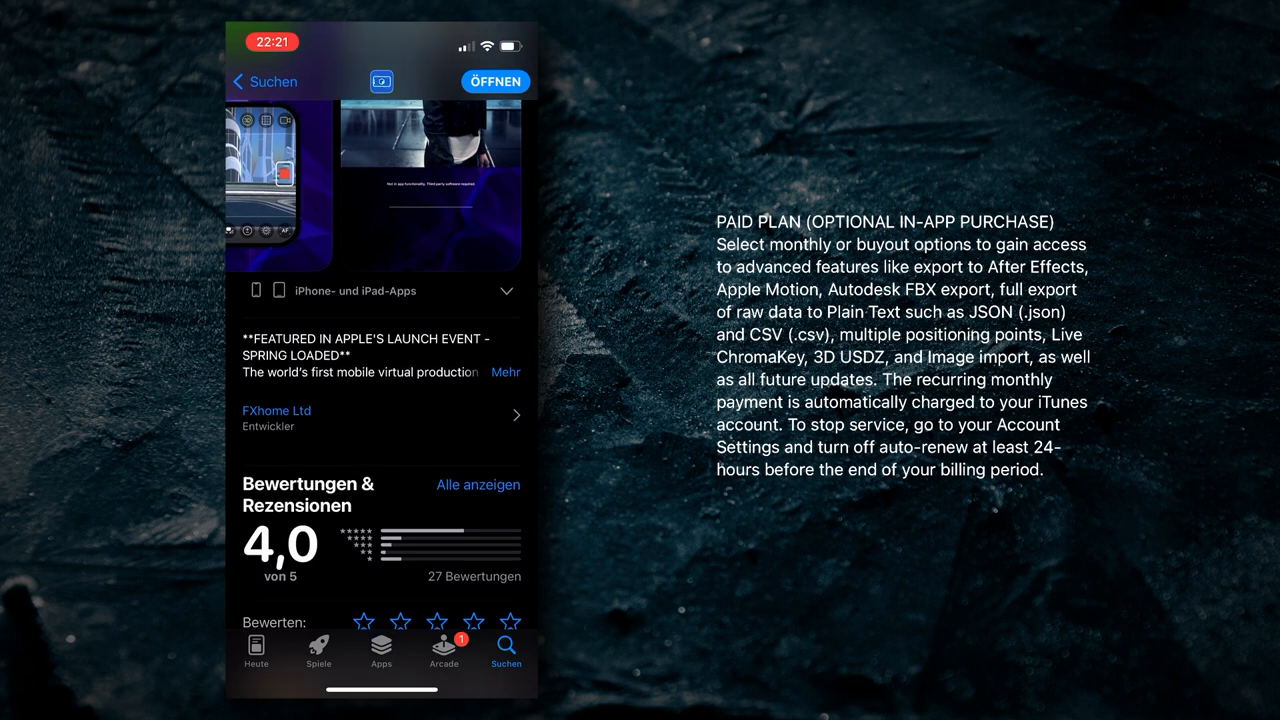
scroll("down", 3)
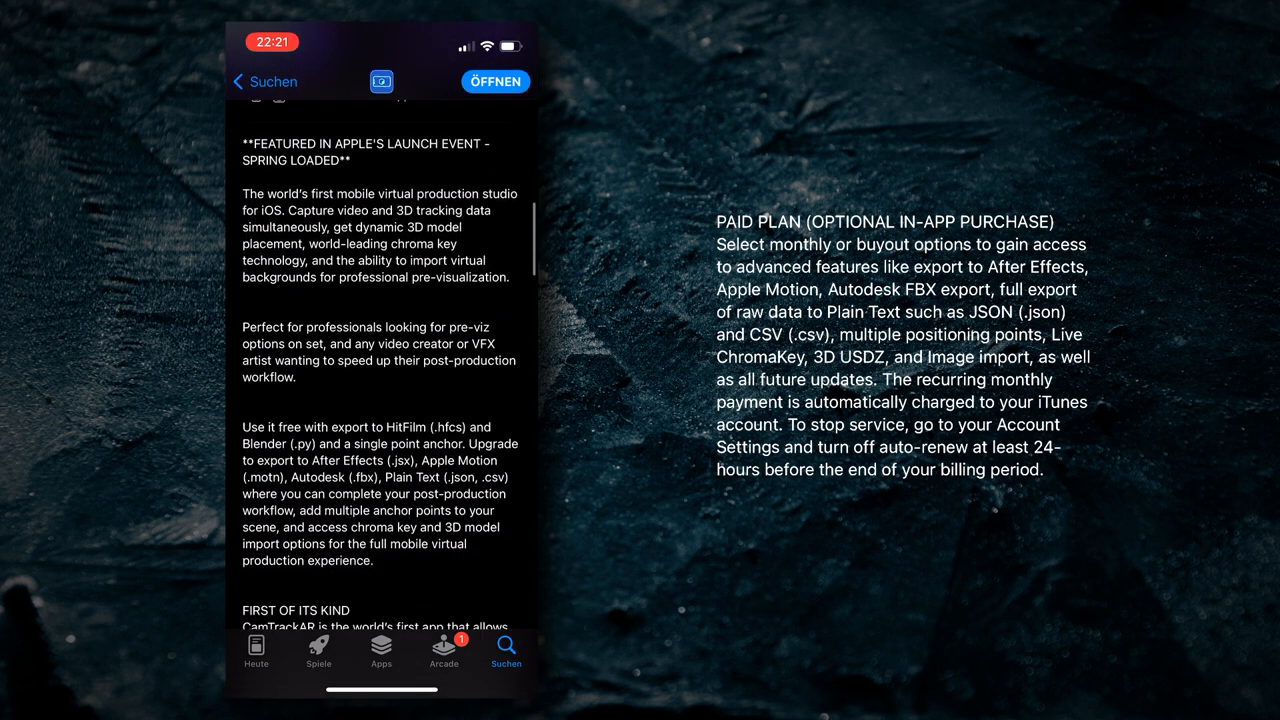
scroll("down", 3)
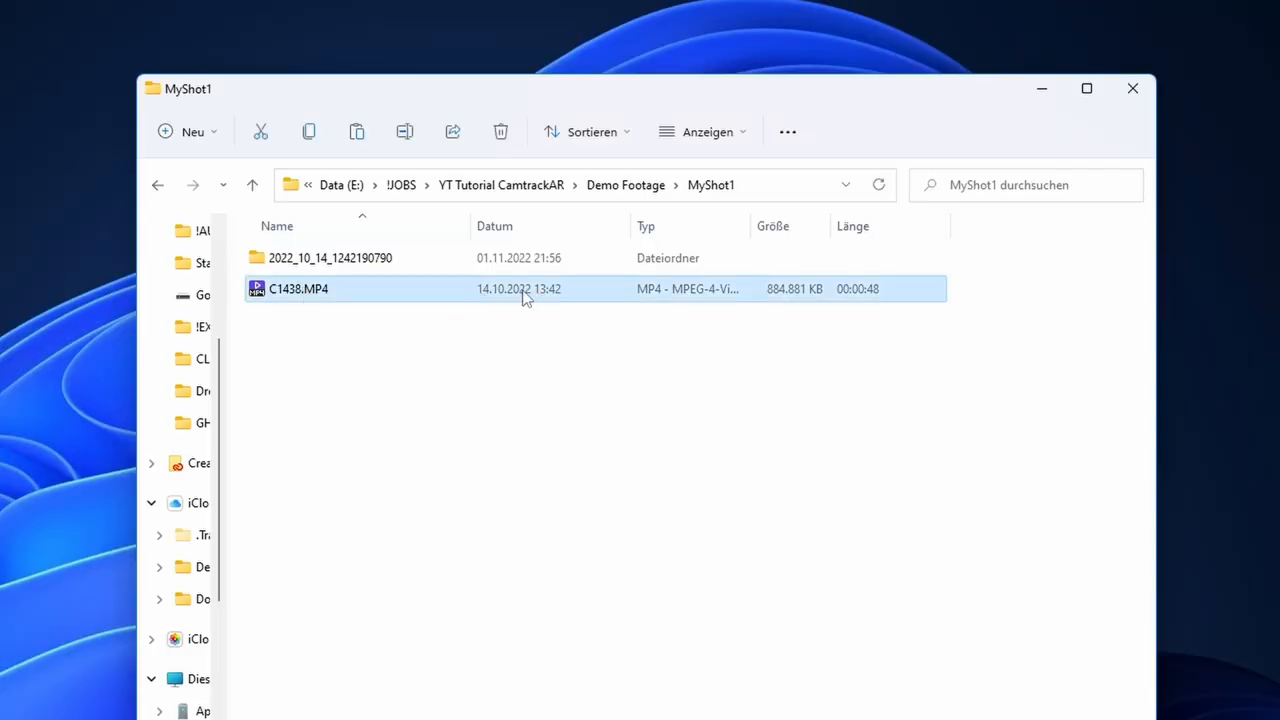
Open the dated take folder that sits beside C1438.MP4 in MyShot1
left_click(330, 258)
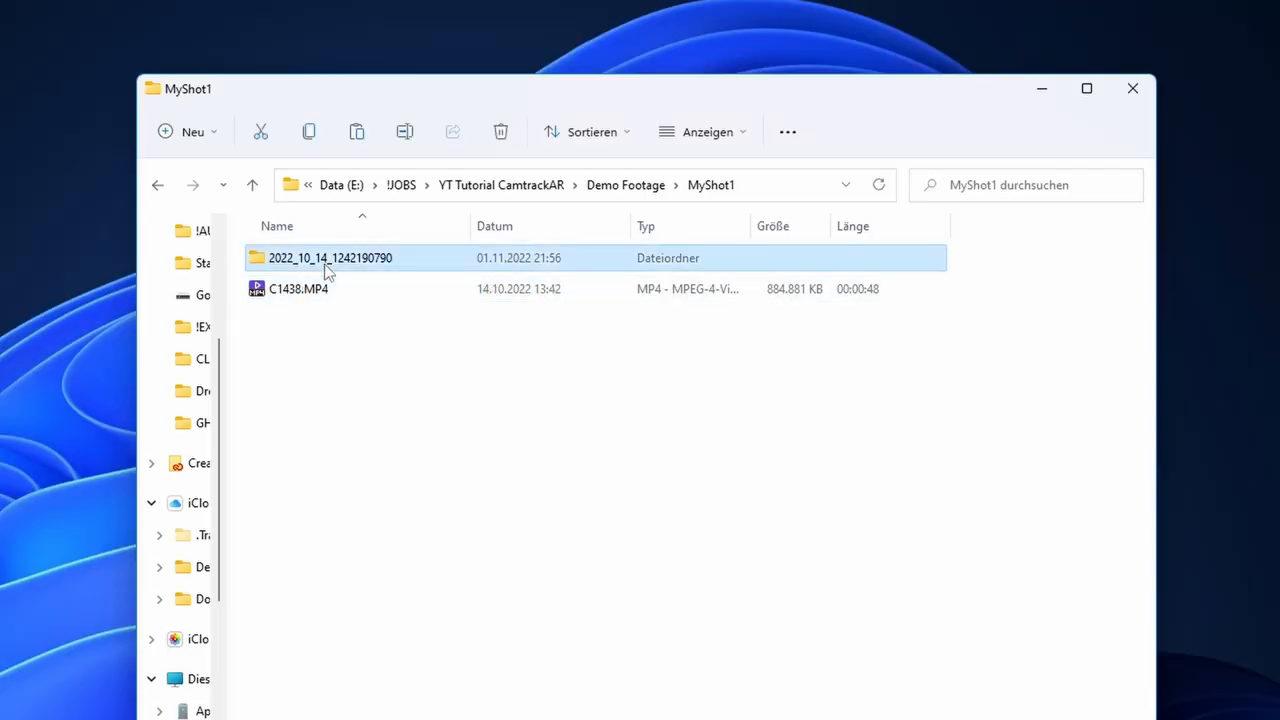
double_click(330, 258)
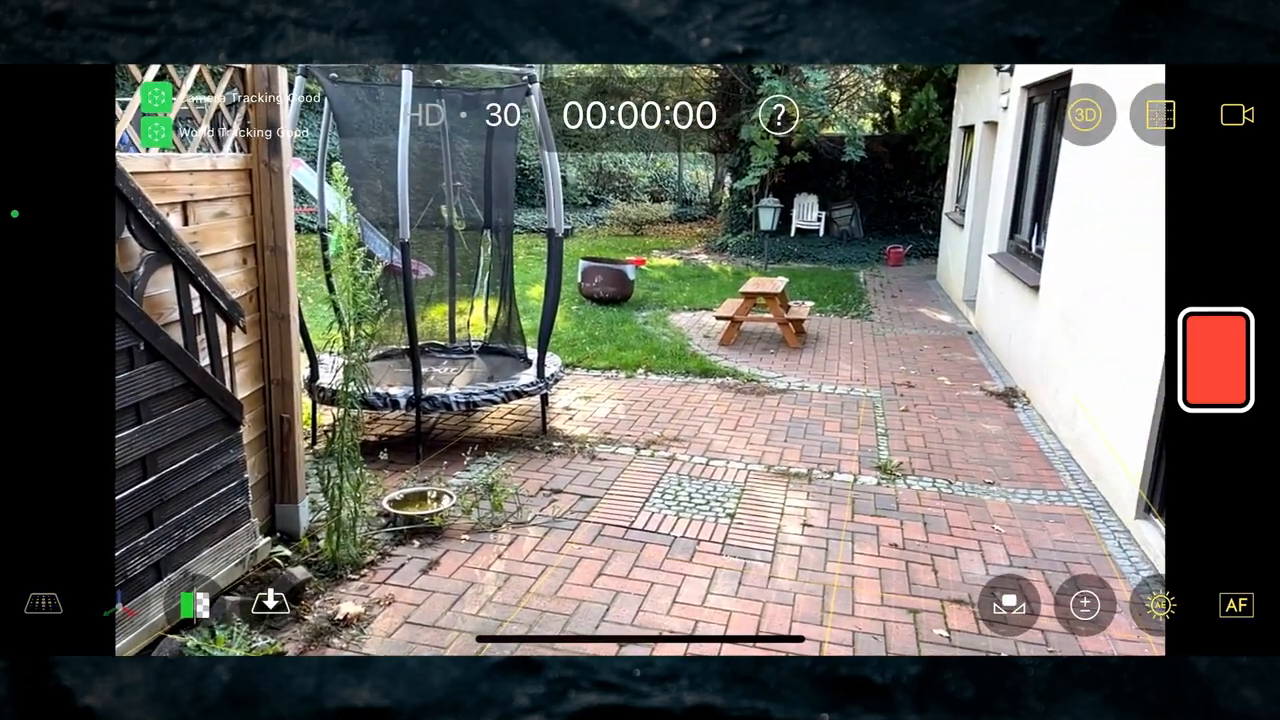
Start recording the tracked take of the backyard with the red record button
left_click(1216, 360)
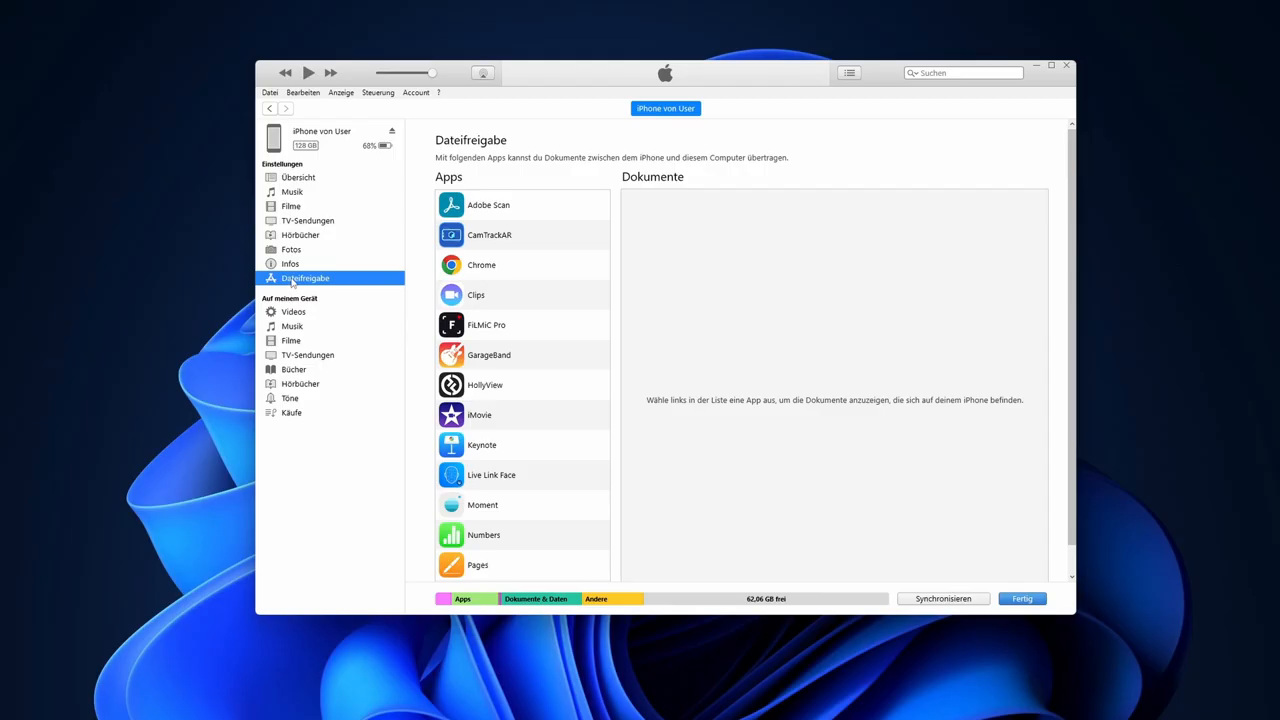
Show CamTrackAR's documents on the iPhone and select a dated take folder to copy
left_click(488, 234)
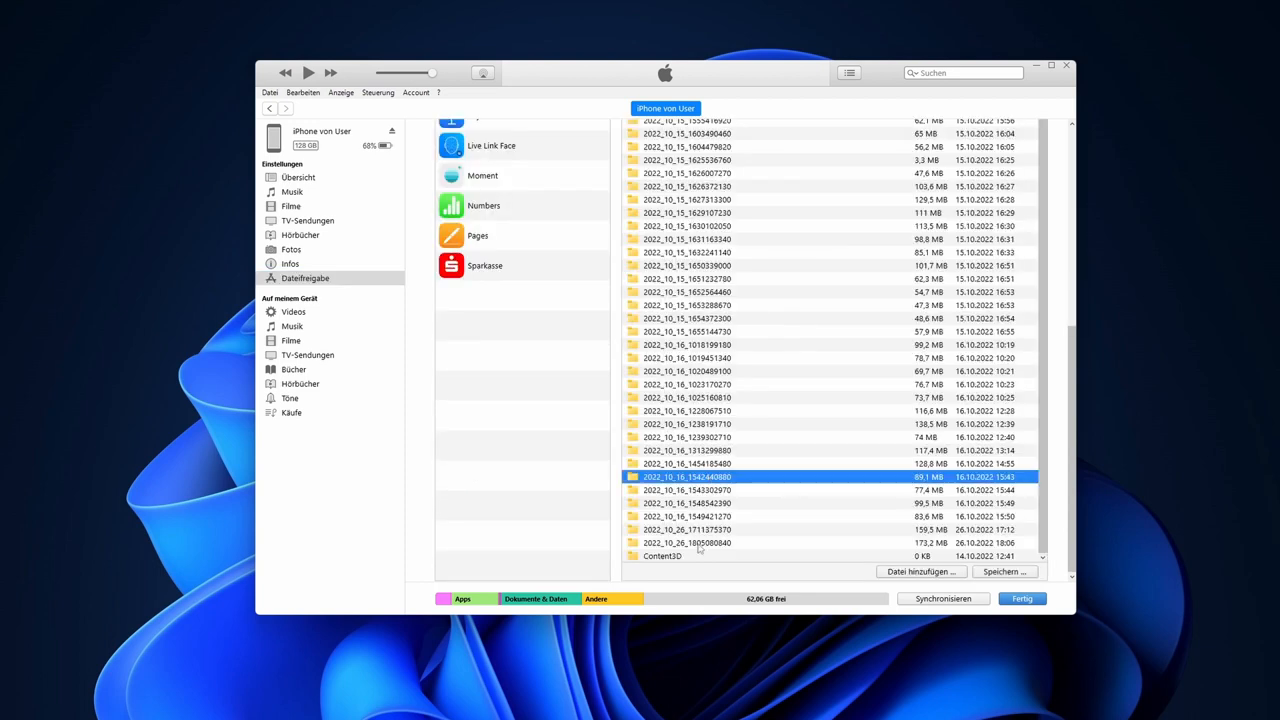
left_click(686, 542)
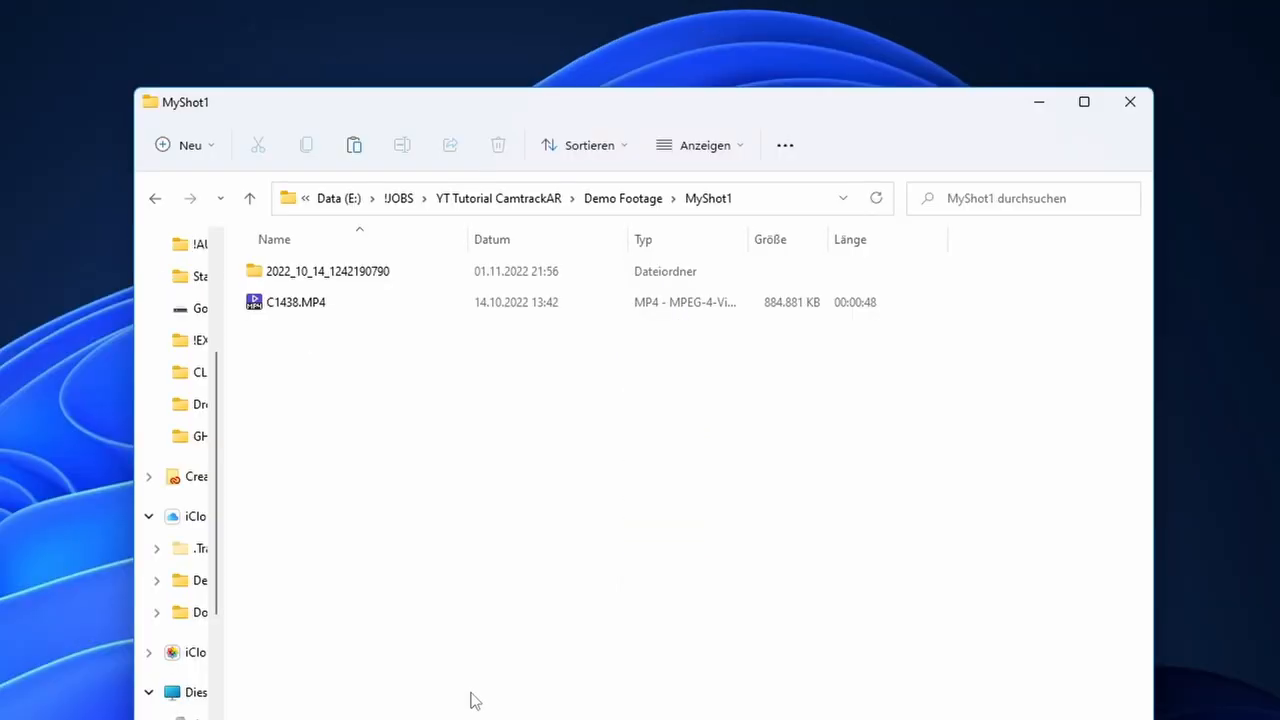
Open the 2022_10_14 export folder in MyShot1 listing its fbx, csv and script files
left_click(296, 302)
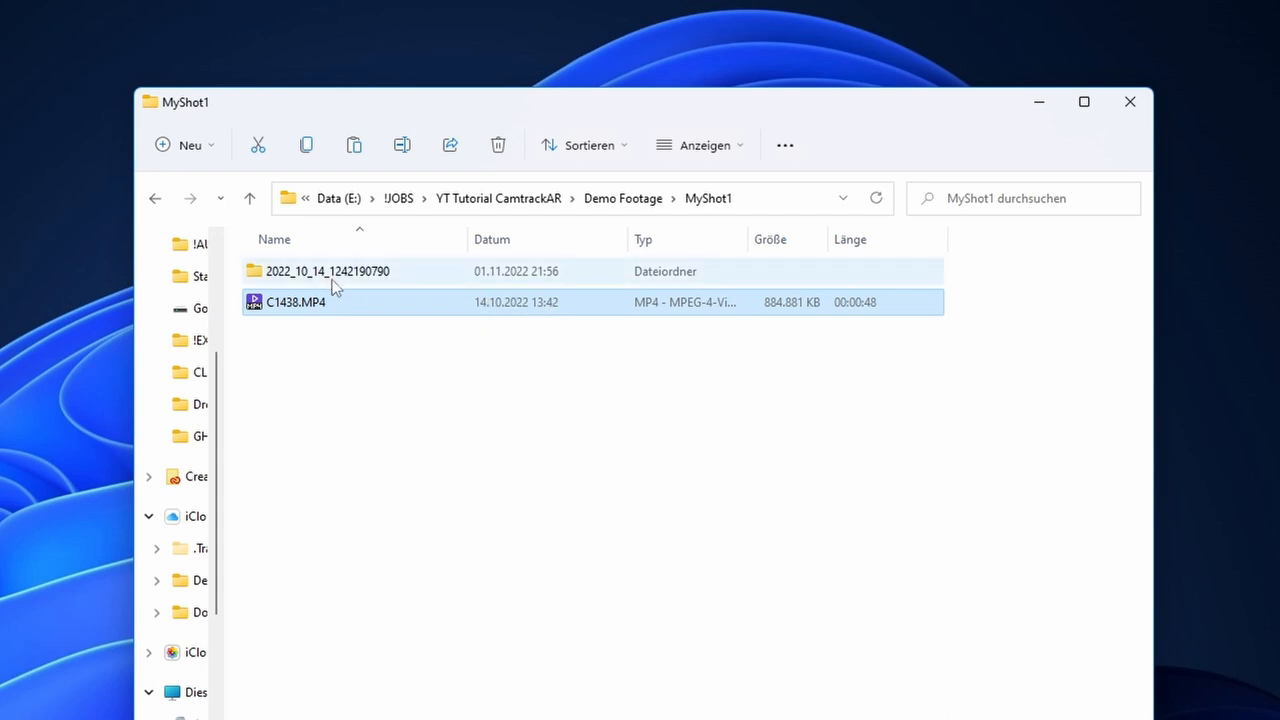
double_click(328, 272)
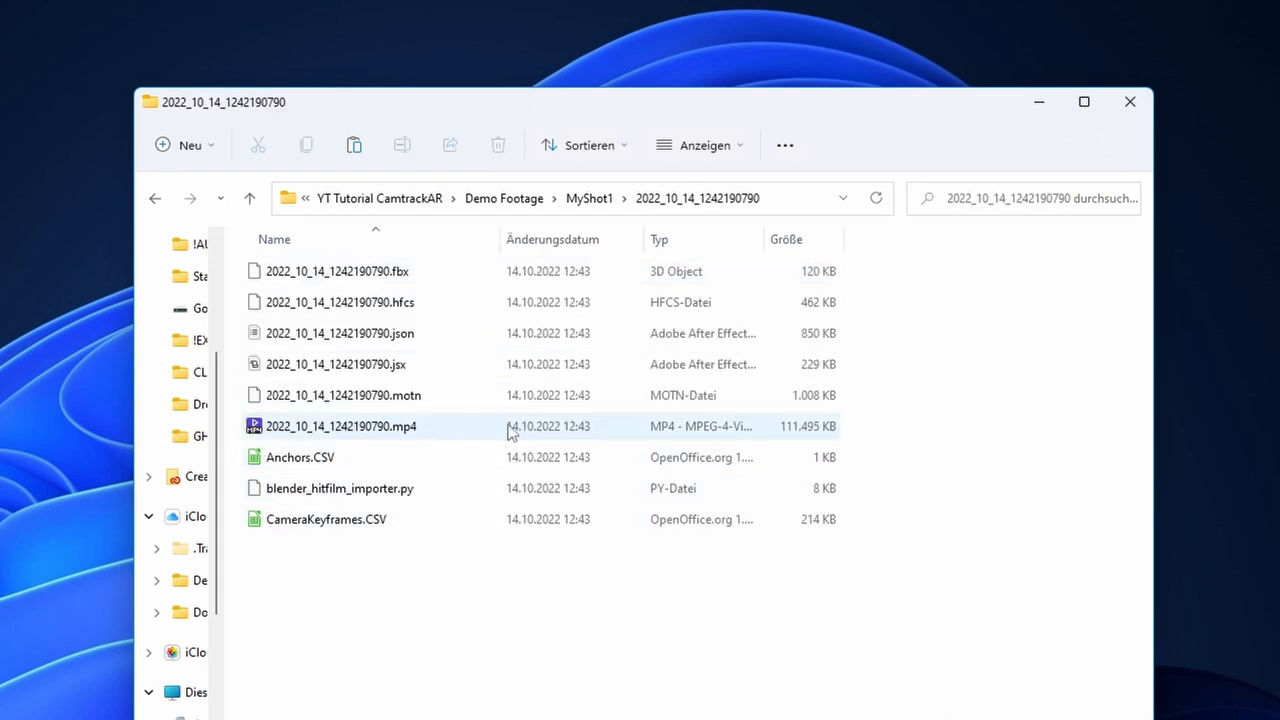
mouse_move(524, 436)
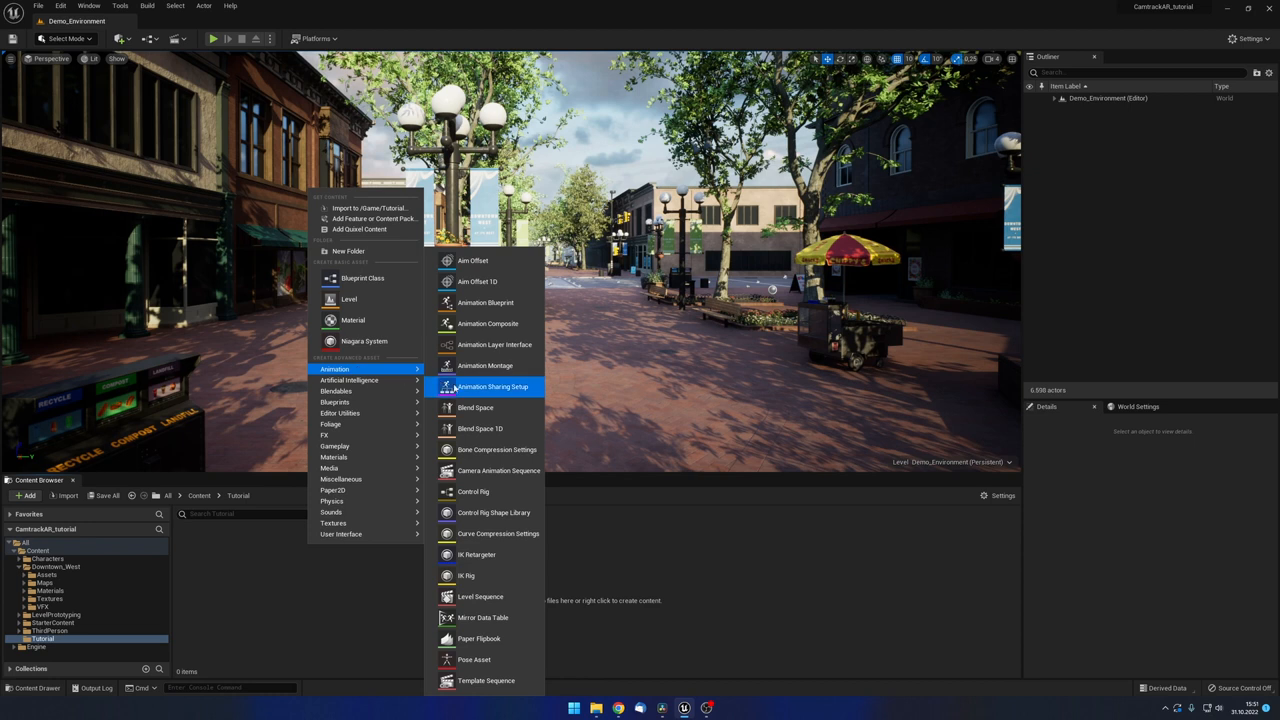
mouse_move(480, 596)
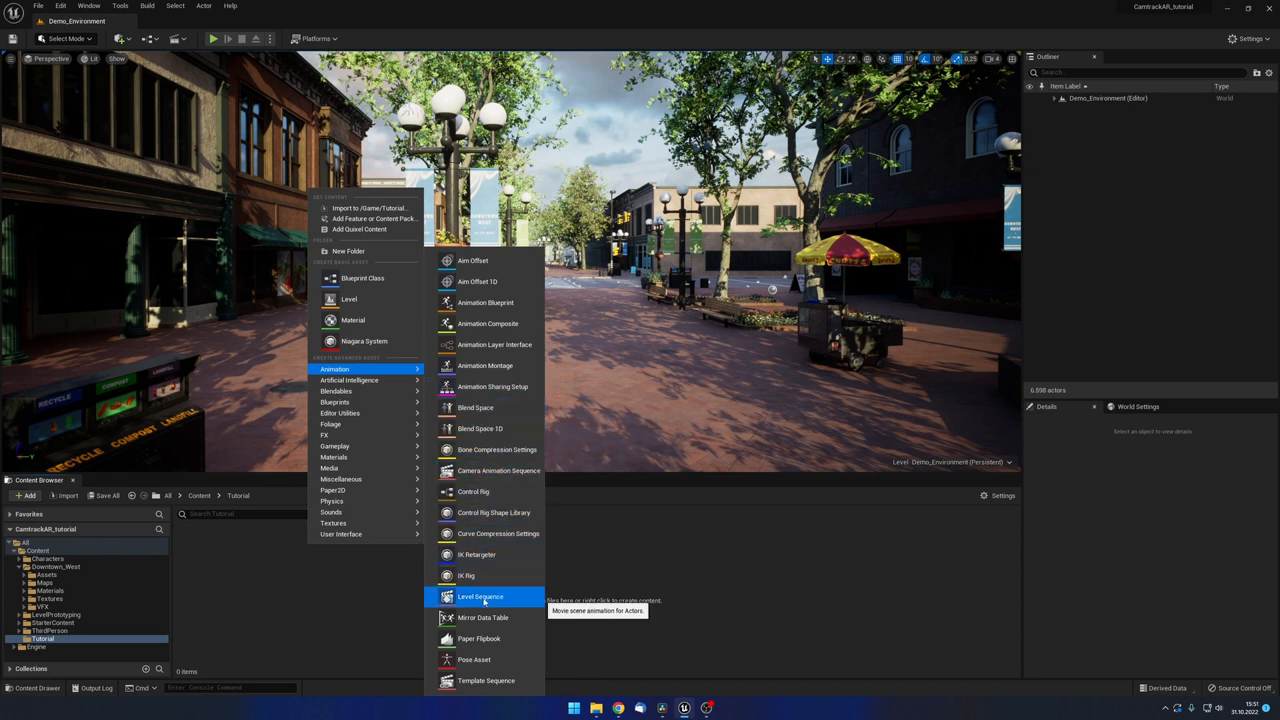
Create a new Level Sequence asset named camtrackAR in the Tutorial folder
left_click(480, 596)
type("camtrackAR")
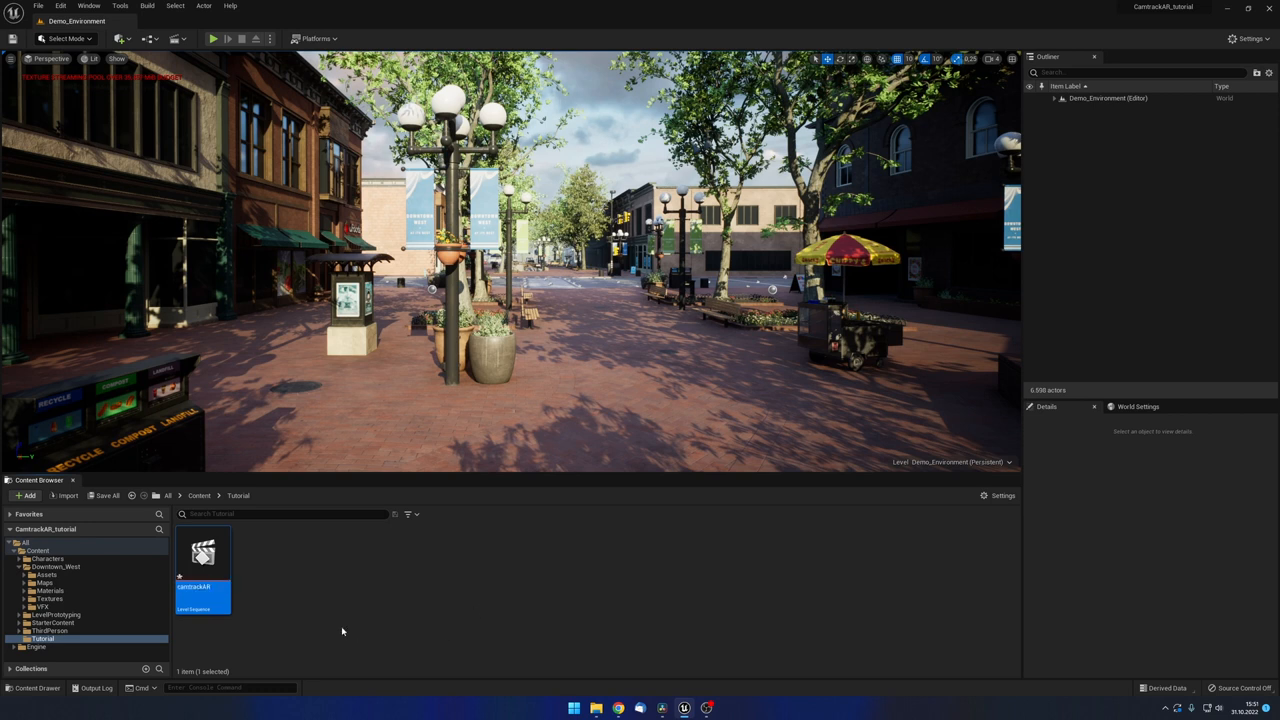
mouse_move(204, 556)
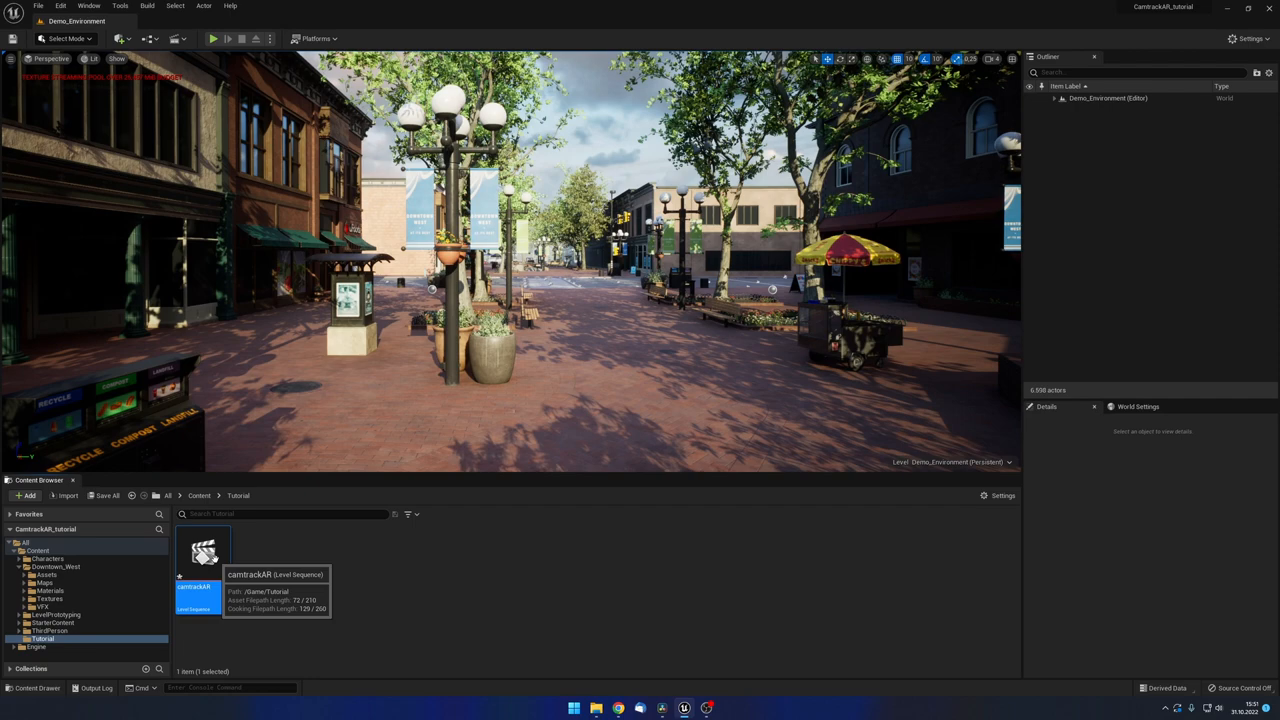
Add a cine camera with camera cut to the camtrackAR sequence and convert it to possessable
double_click(204, 552)
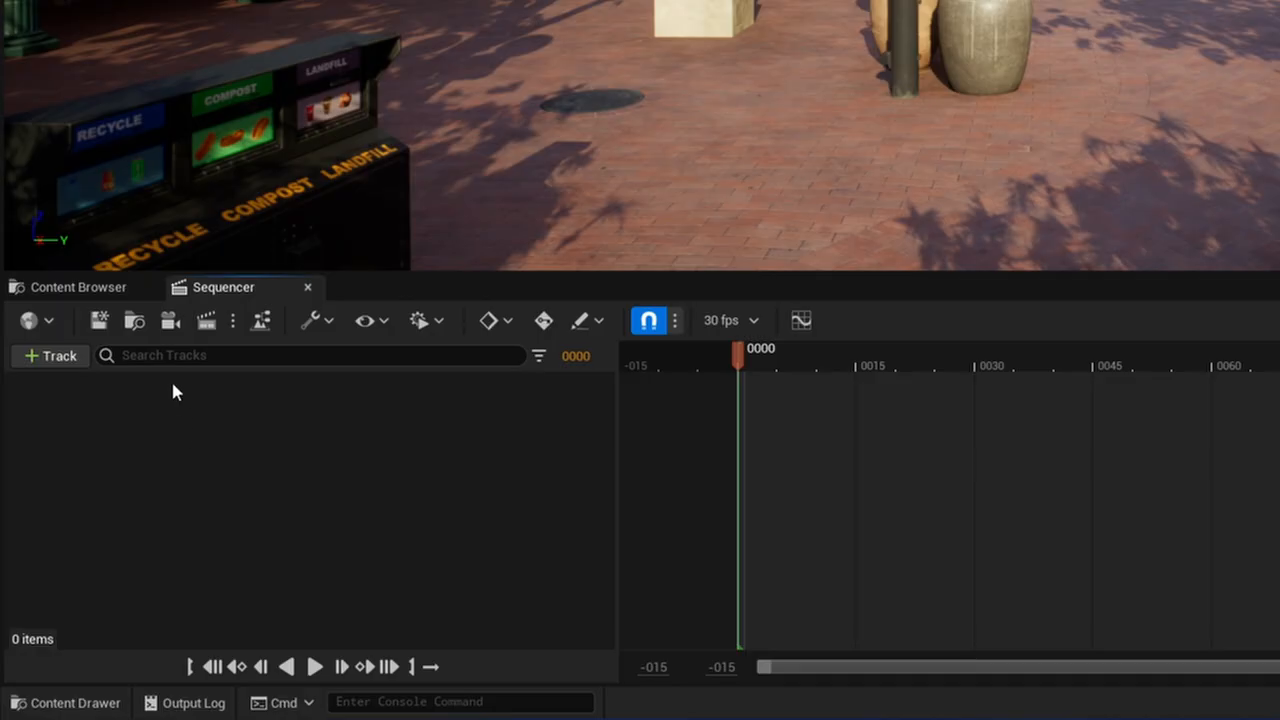
mouse_move(170, 320)
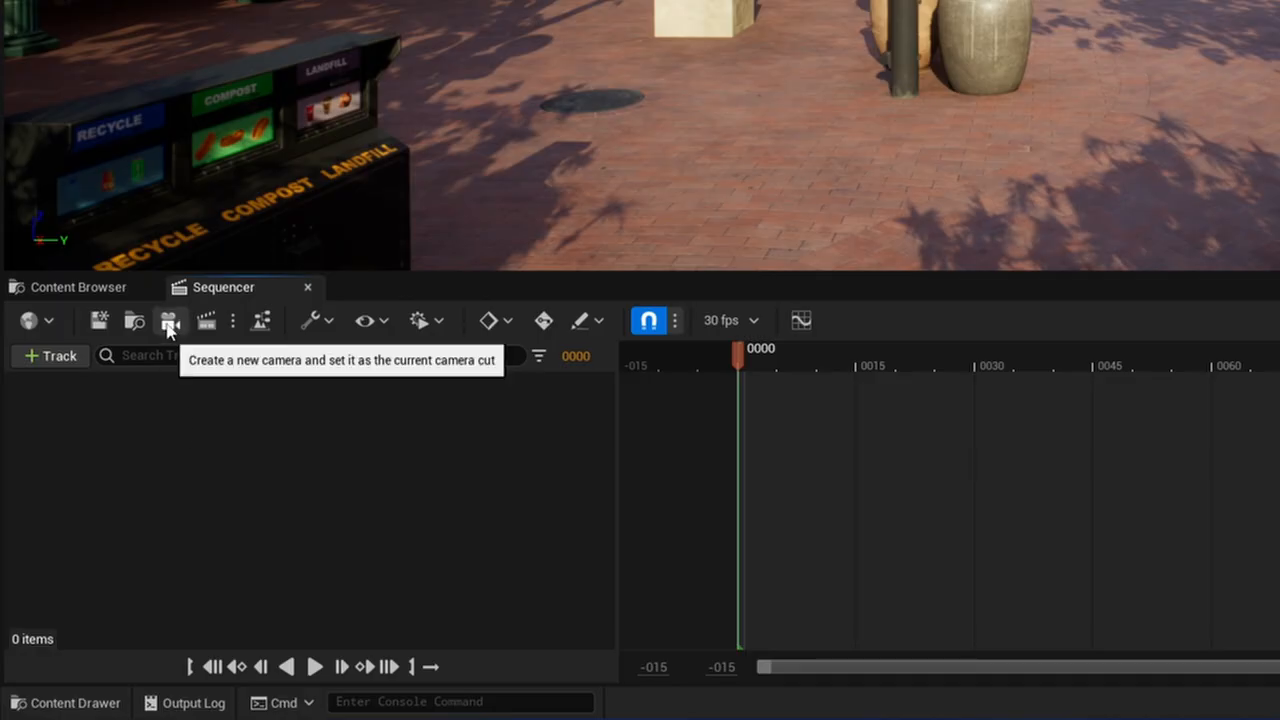
left_click(170, 320)
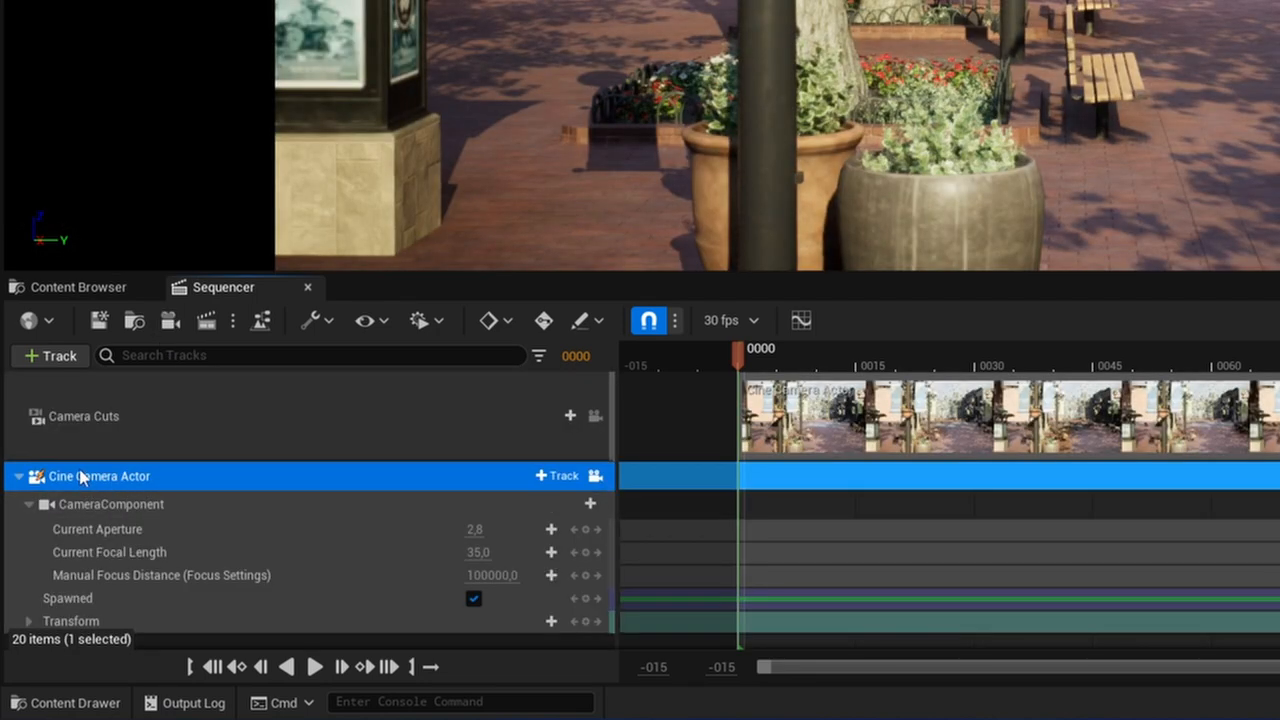
right_click(100, 476)
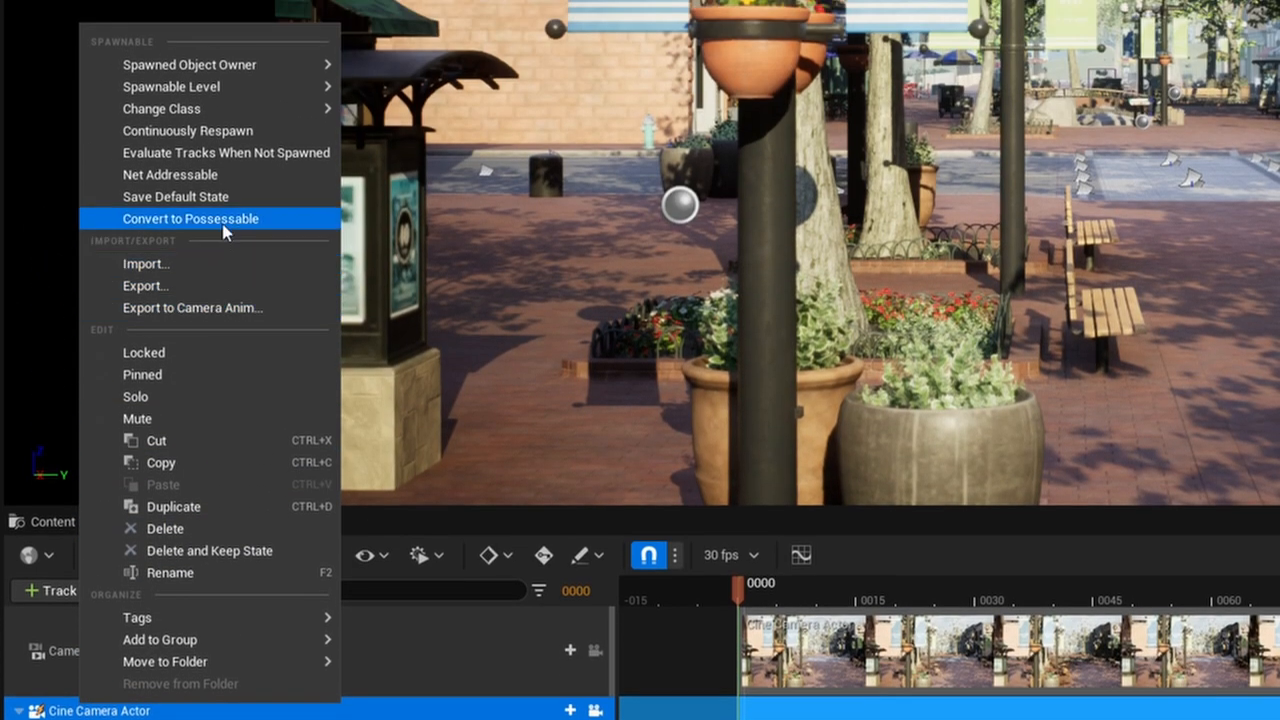
left_click(190, 218)
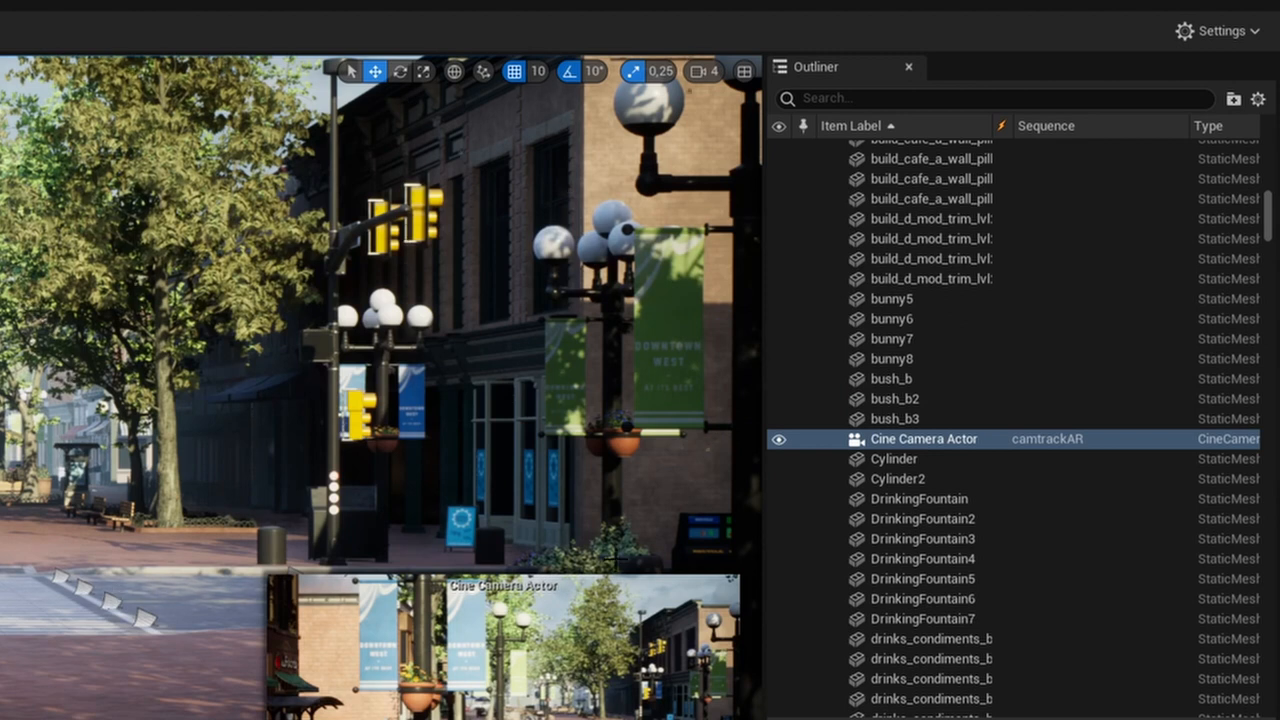
Rename the Cine Camera Actor in the Outliner to MyShot1_import
left_click(924, 440)
type("M")
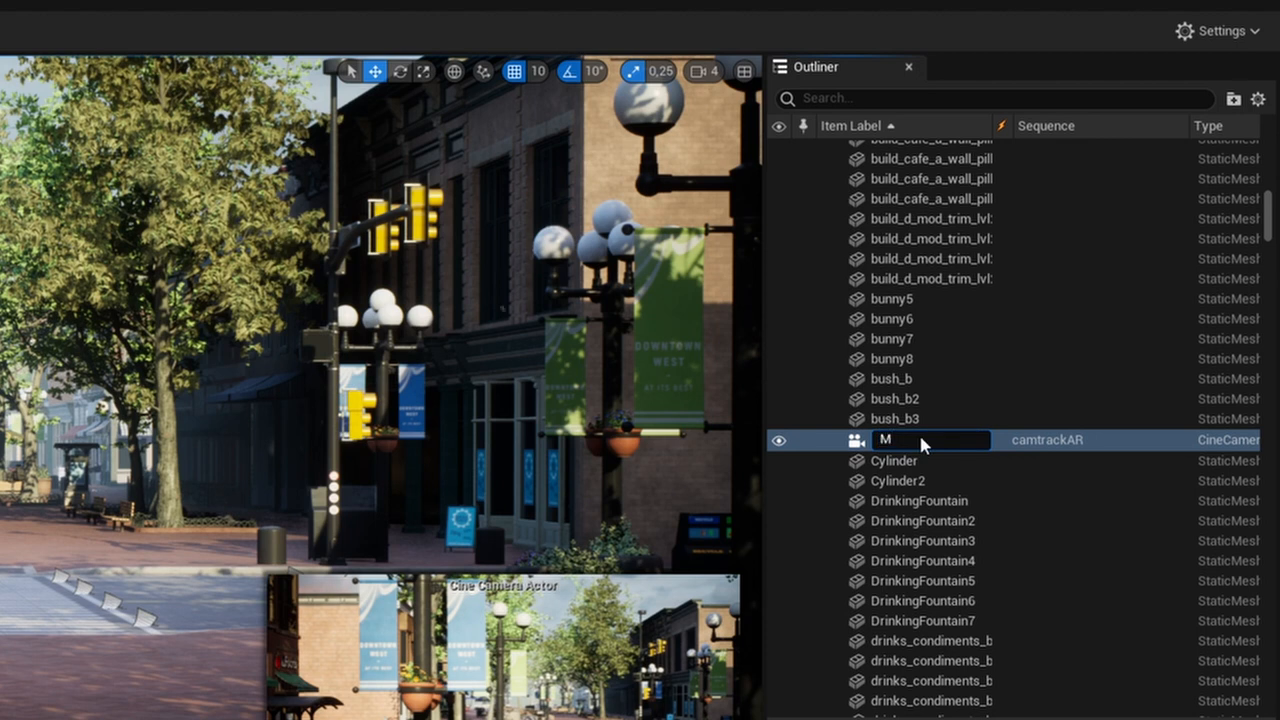
type("yShot1")
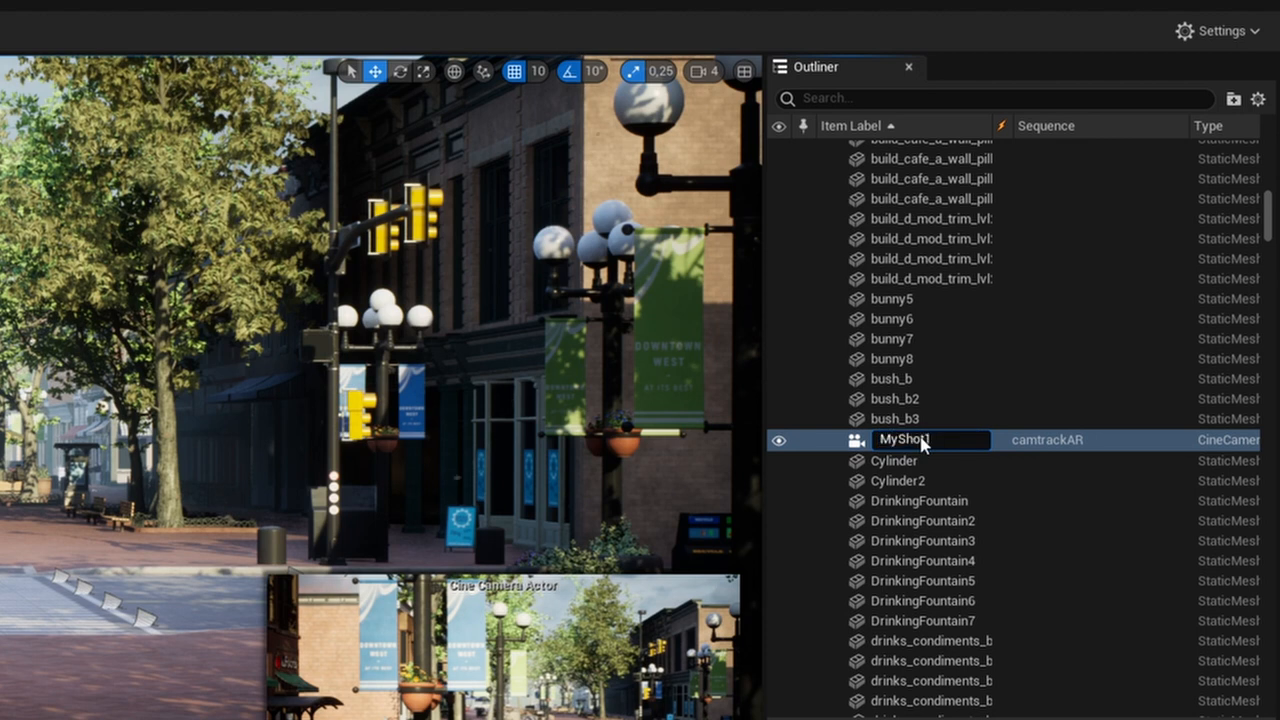
type("_import")
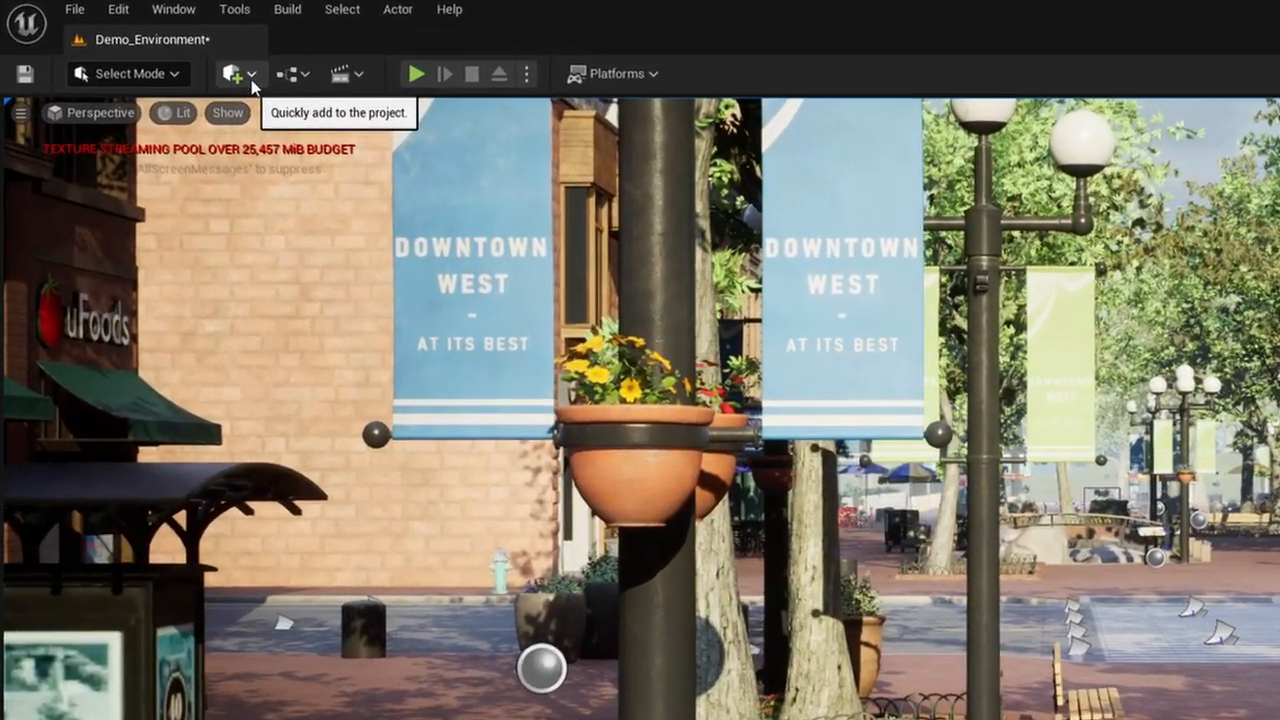
Add an empty Actor renamed MyShot1_mover and find it via the Outliner search 'myshot'
left_click(234, 74)
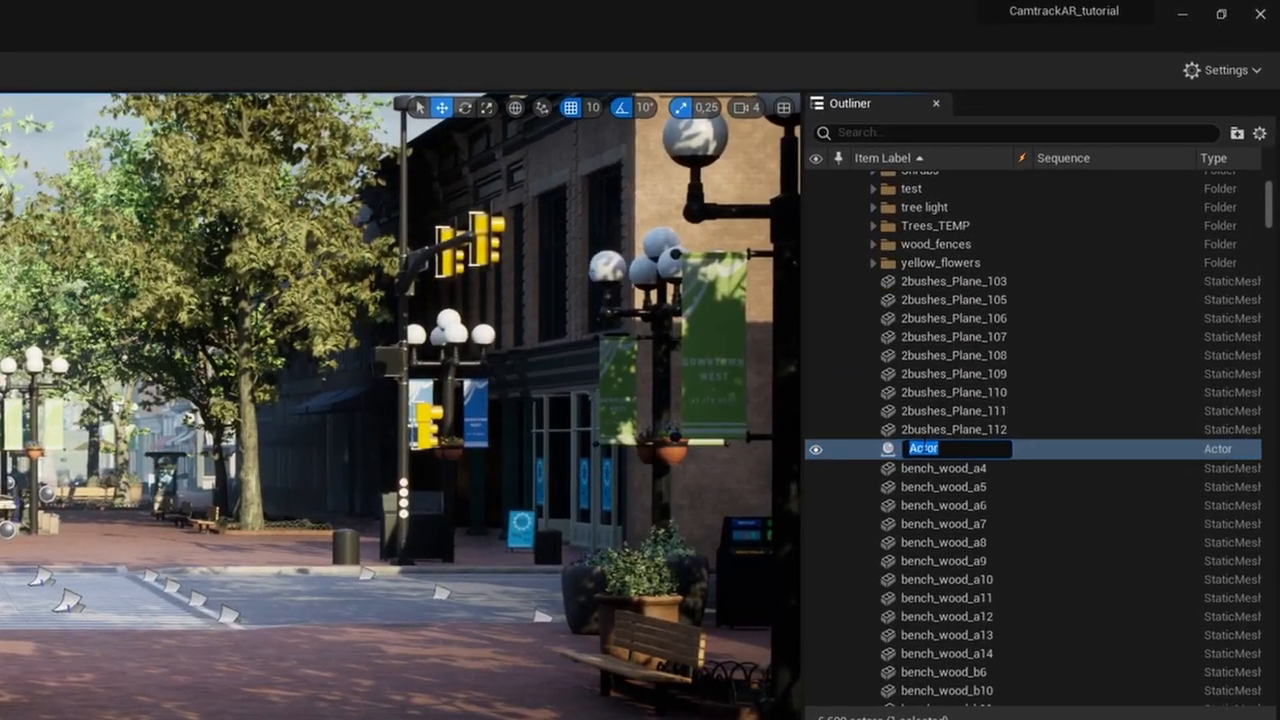
type("My Shot")
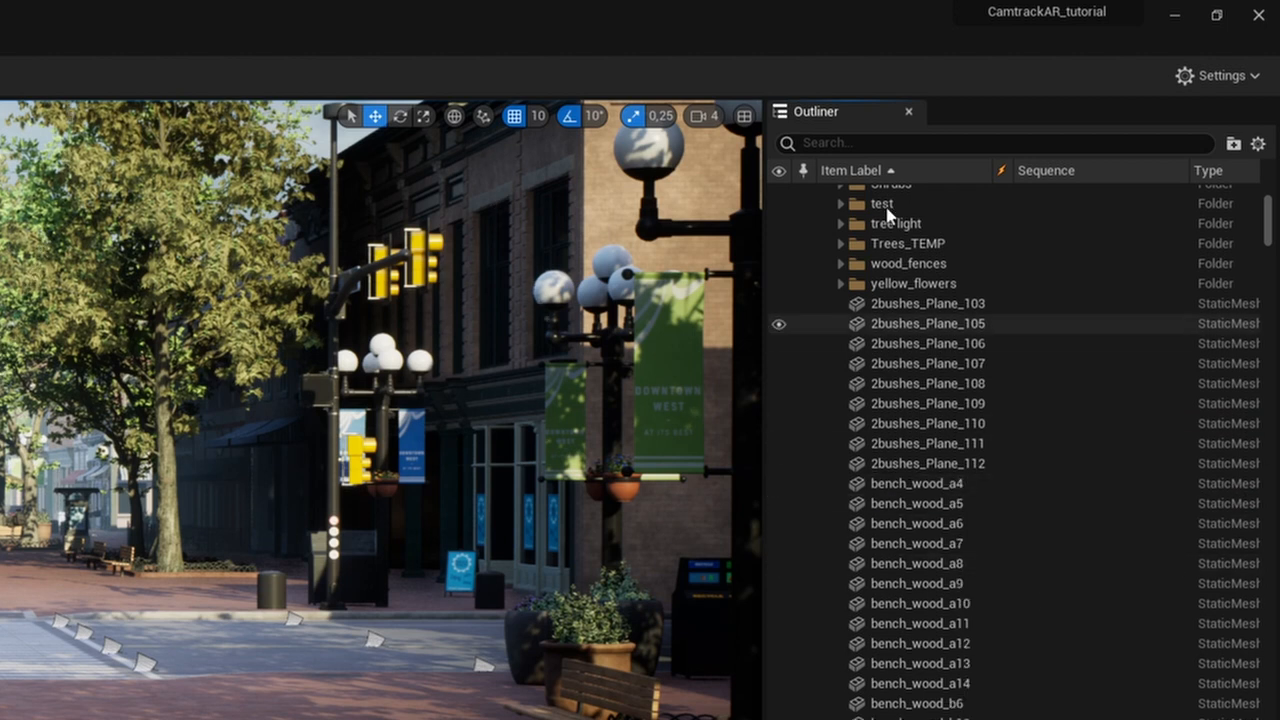
type("m")
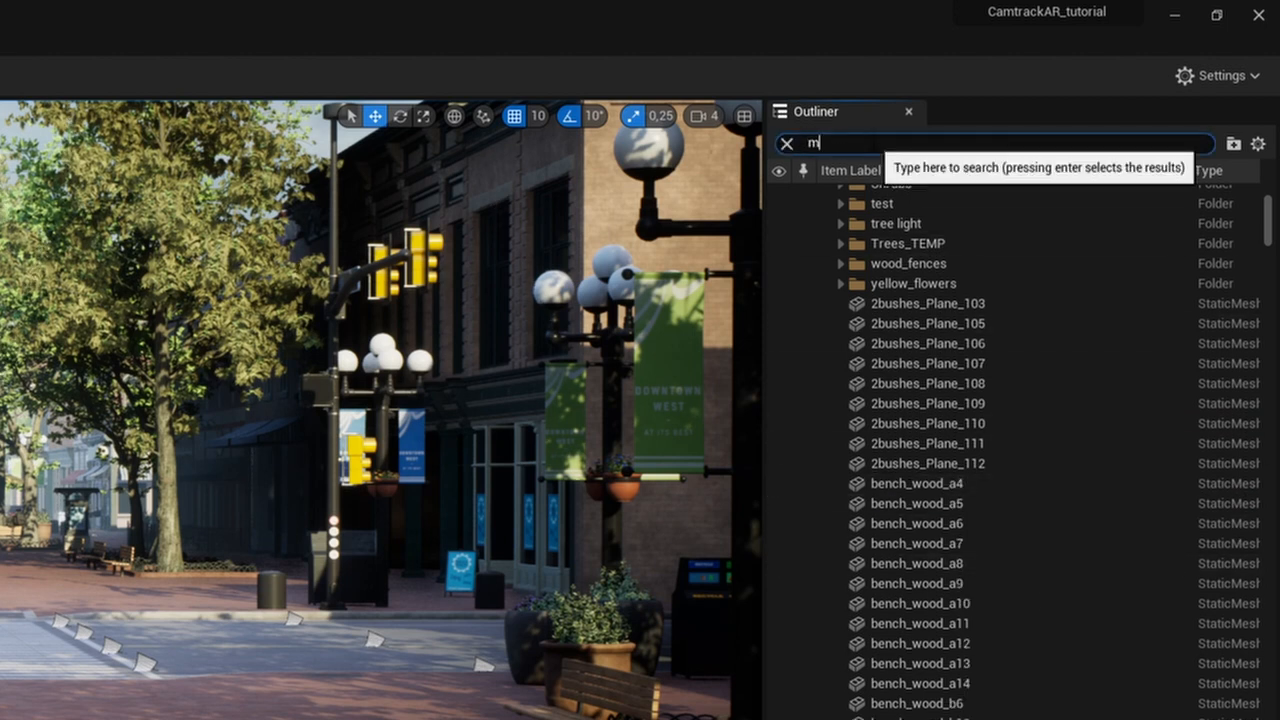
type("yshot")
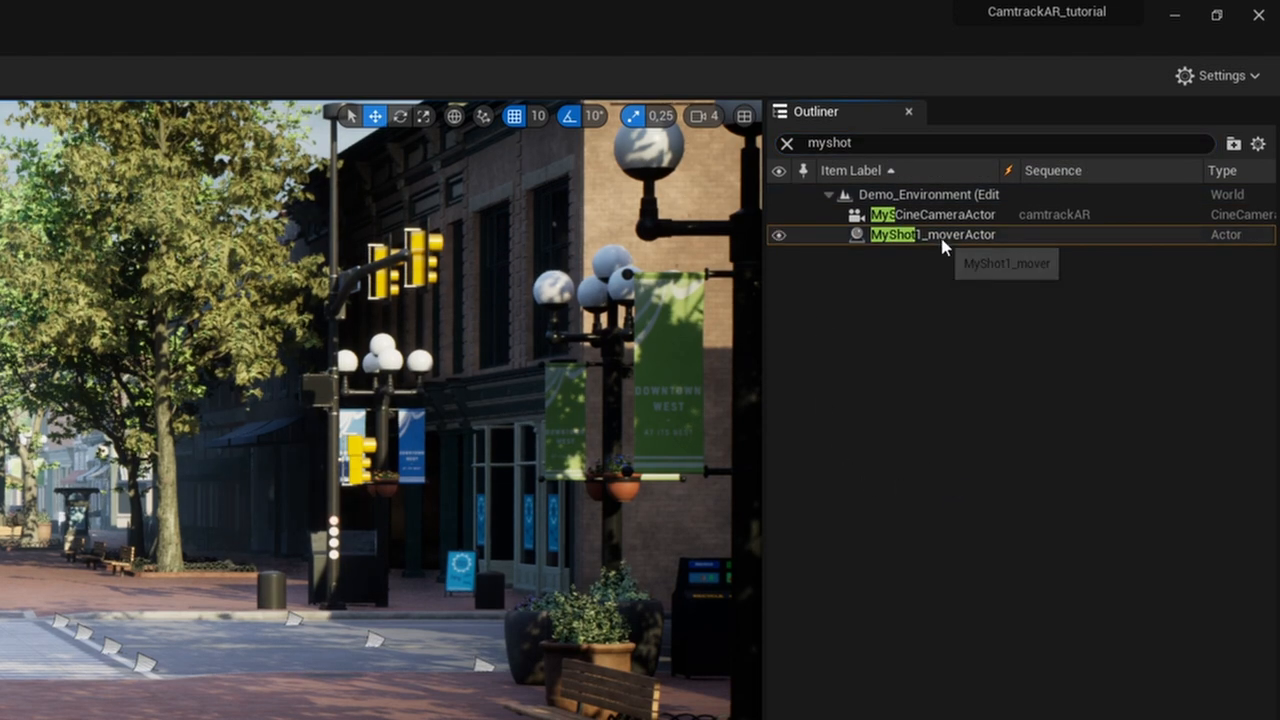
left_click(932, 234)
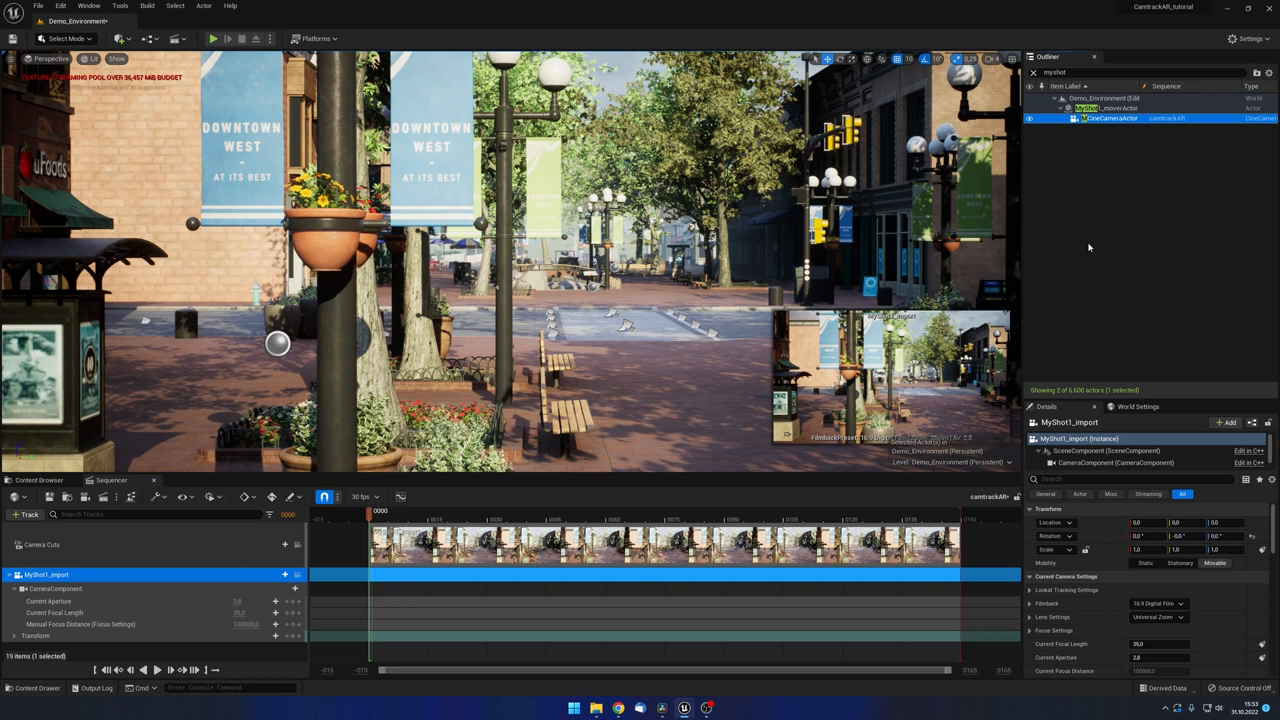
mouse_move(1112, 264)
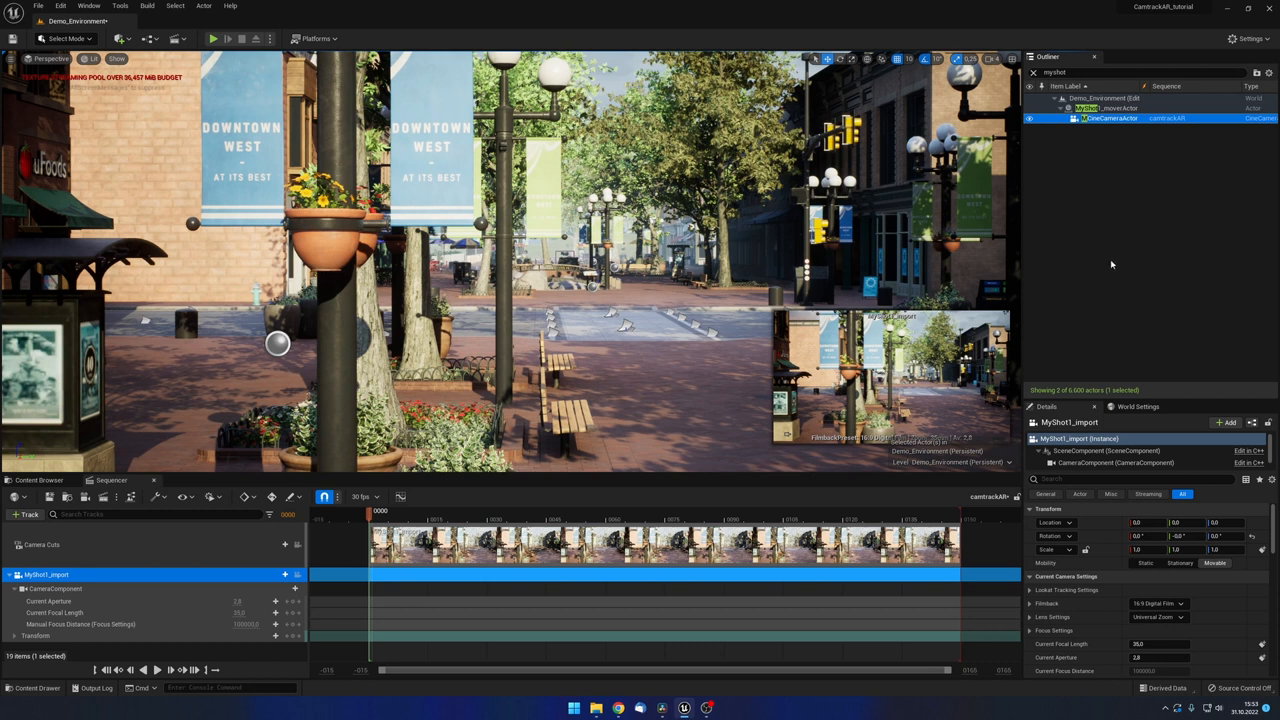
mouse_move(268, 196)
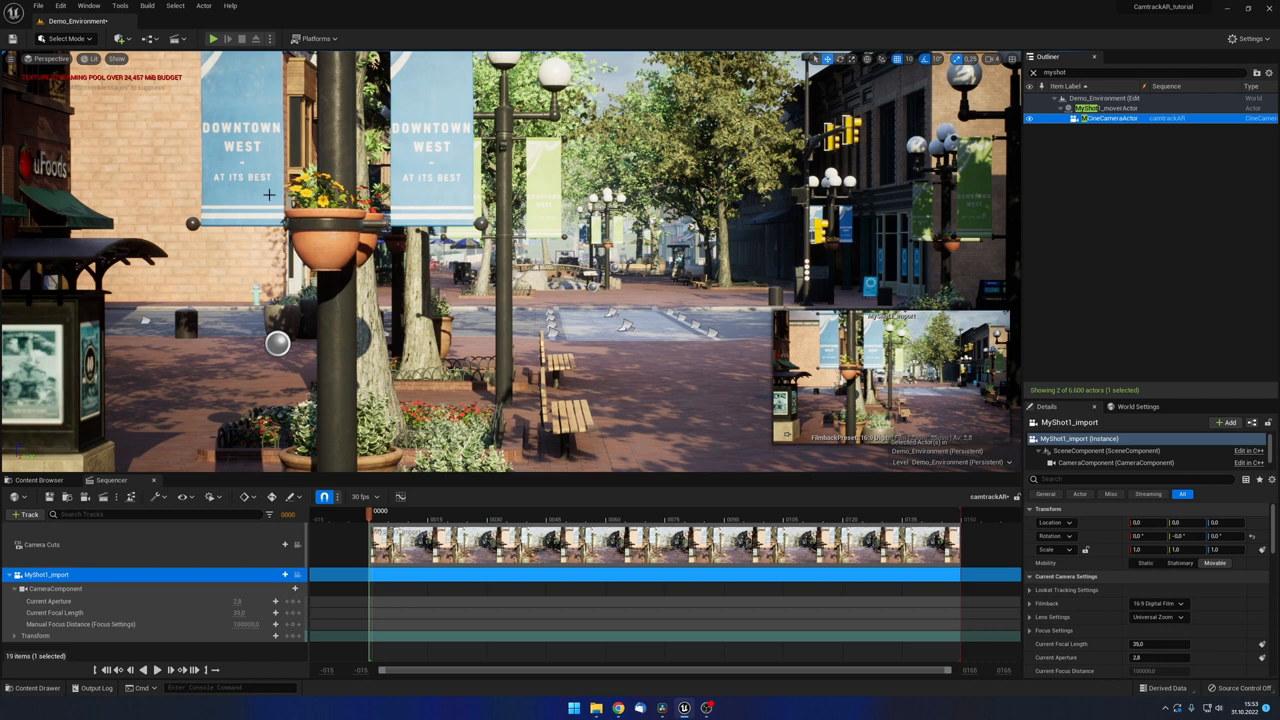
Rename the new cine camera actor to MyShot1_rendercam
left_click(120, 38)
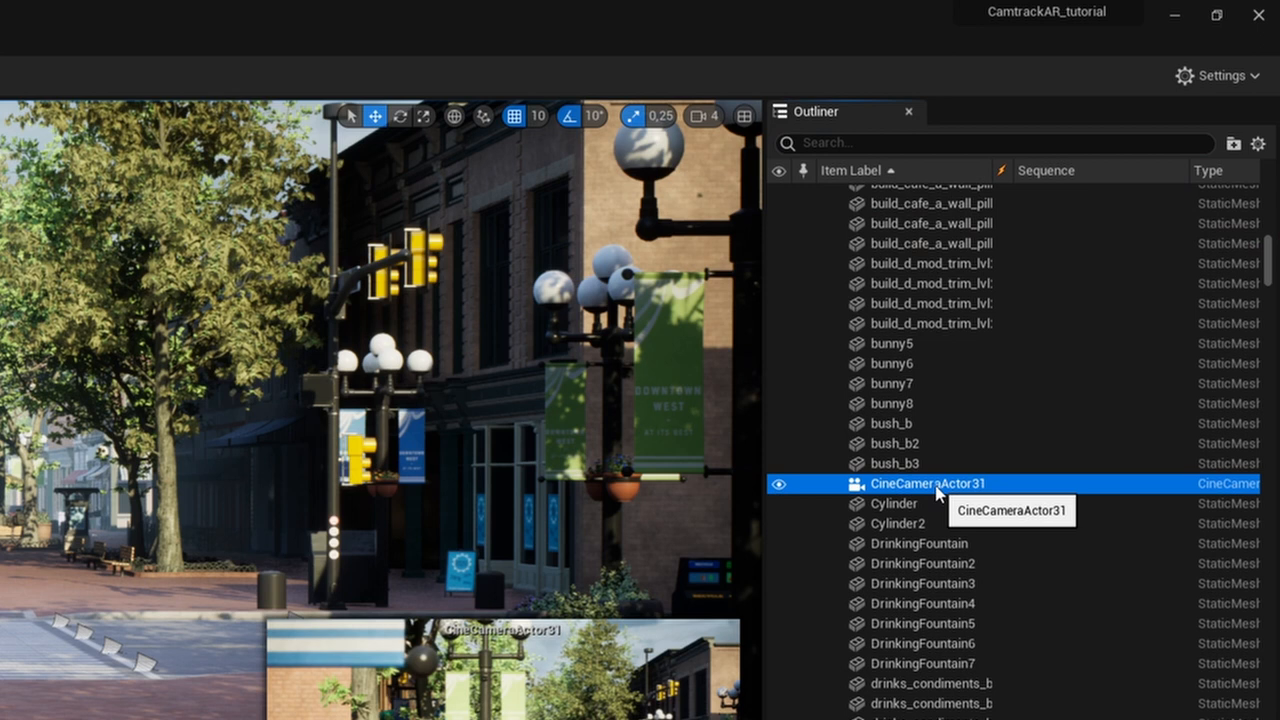
double_click(928, 484)
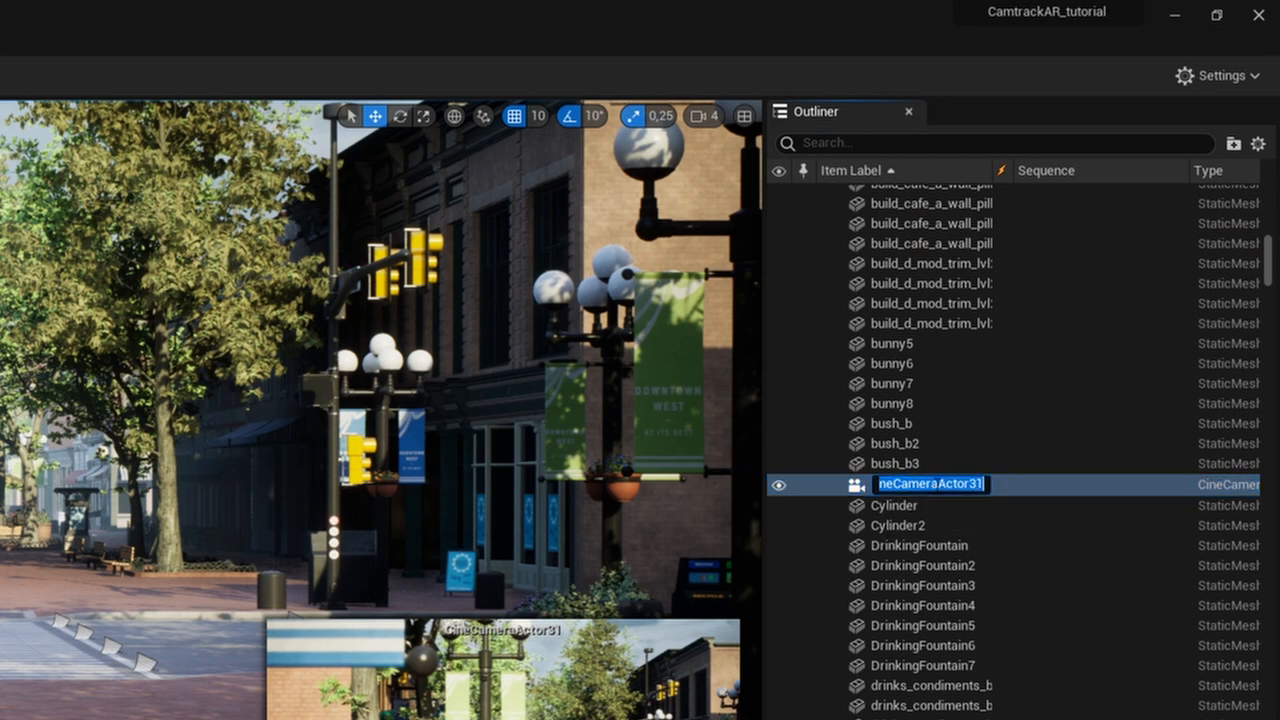
type("MyShot")
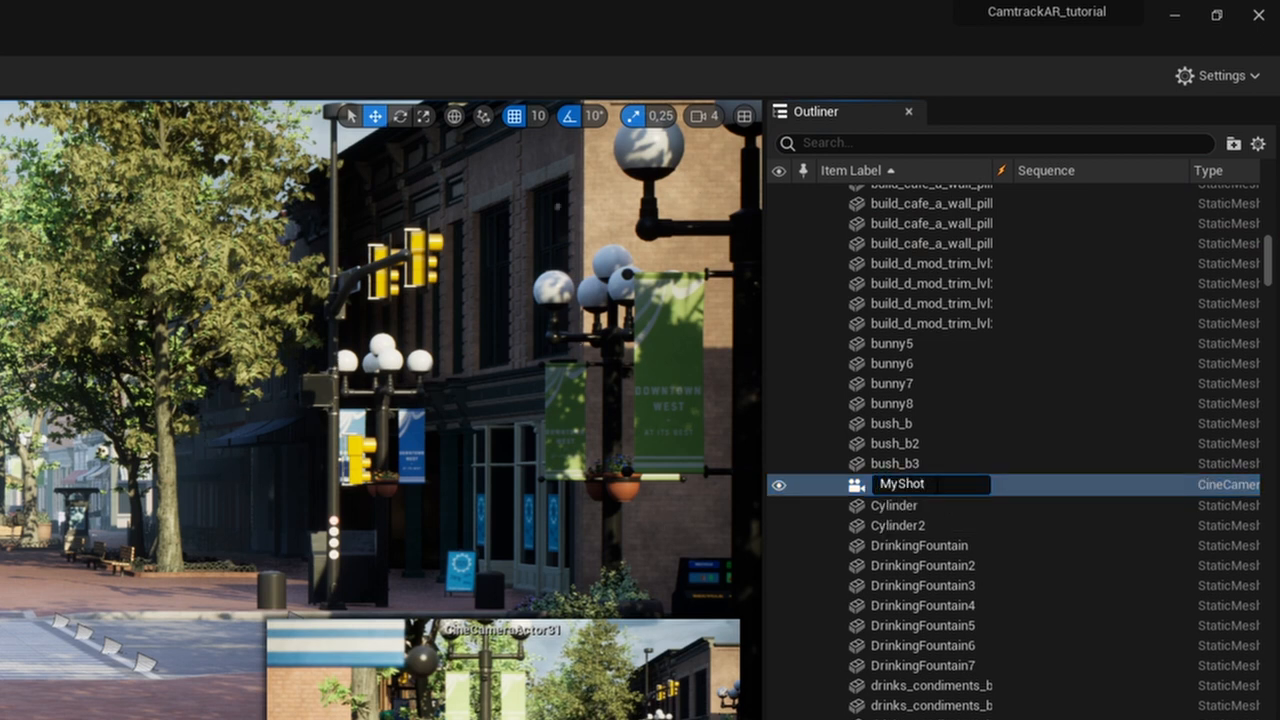
type("1_render")
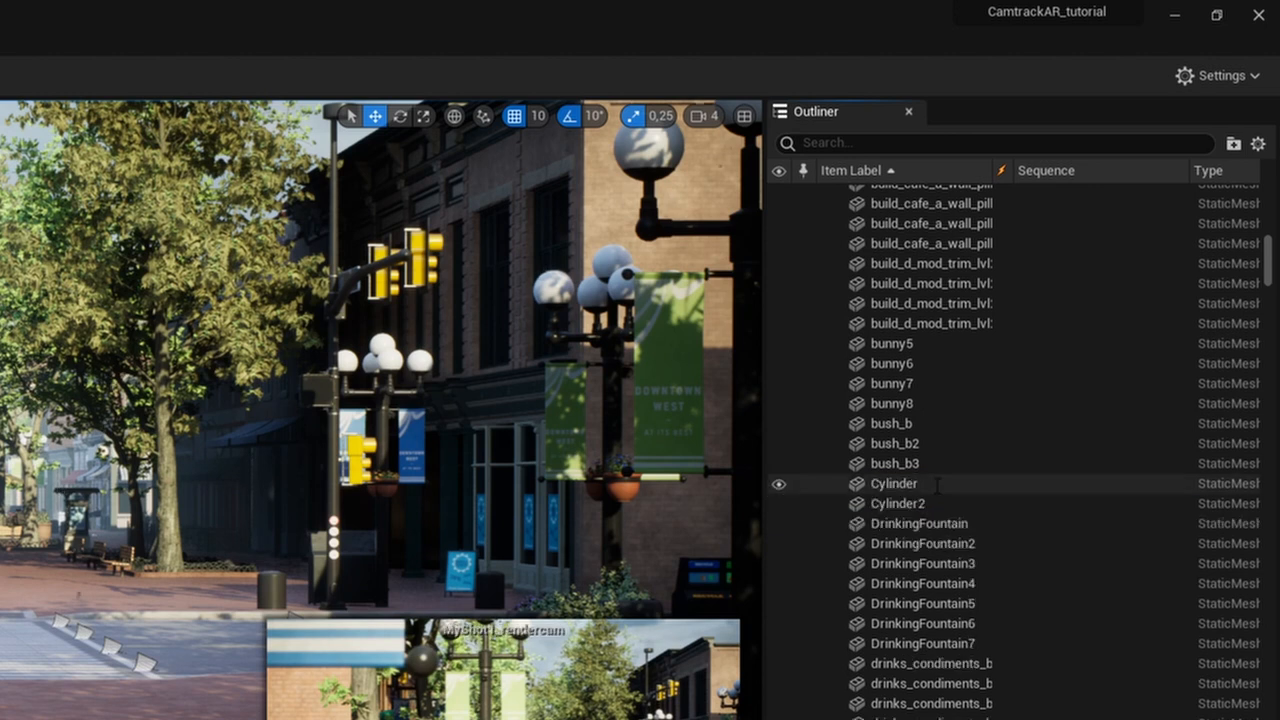
Search the Outliner for myshot1, select MyShot1_rendercam and zero its location
left_click(996, 144)
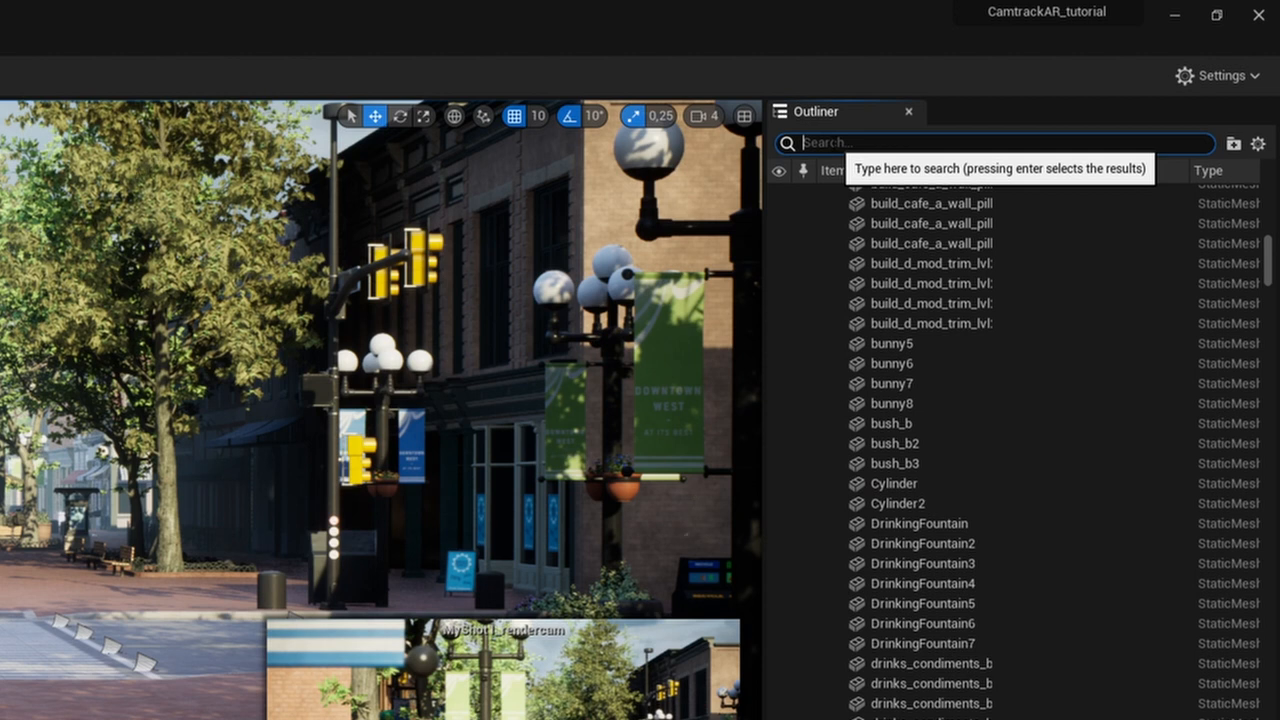
type("myshot1")
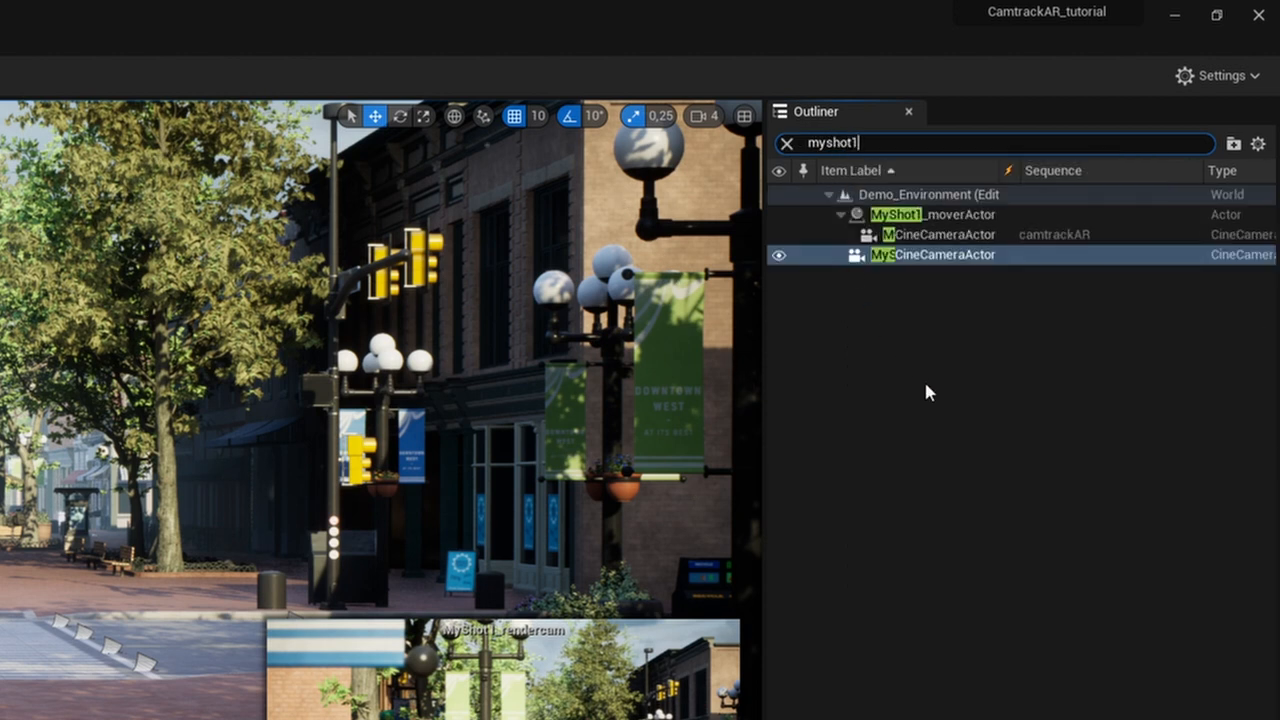
left_click(932, 254)
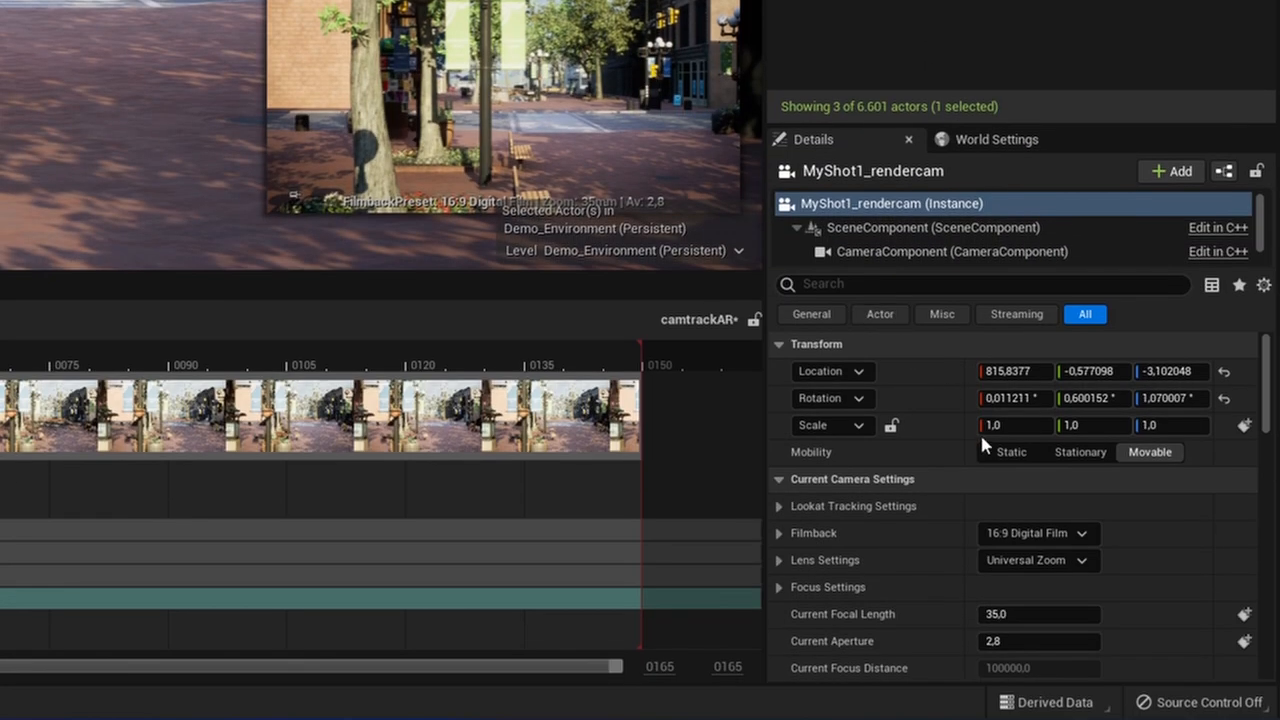
double_click(1012, 370)
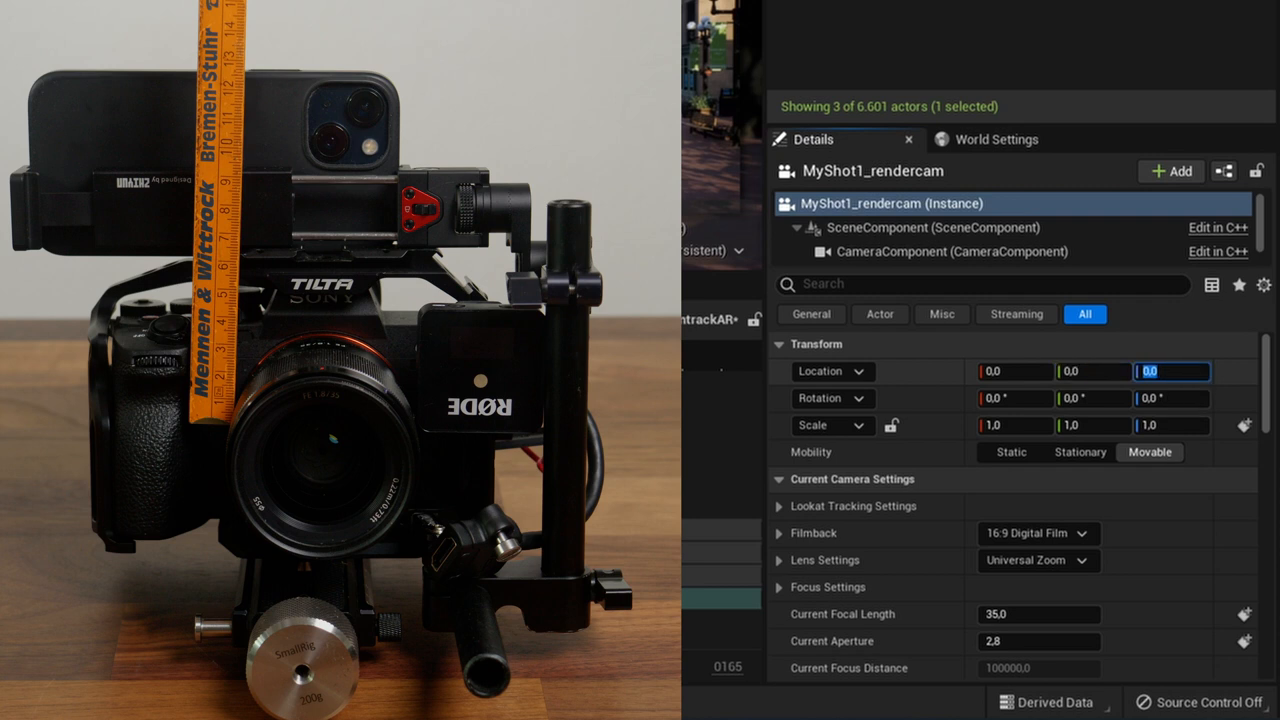
Set MyShot1_rendercam's Location Z to -11 to match the phone-to-lens offset
left_click(1172, 370)
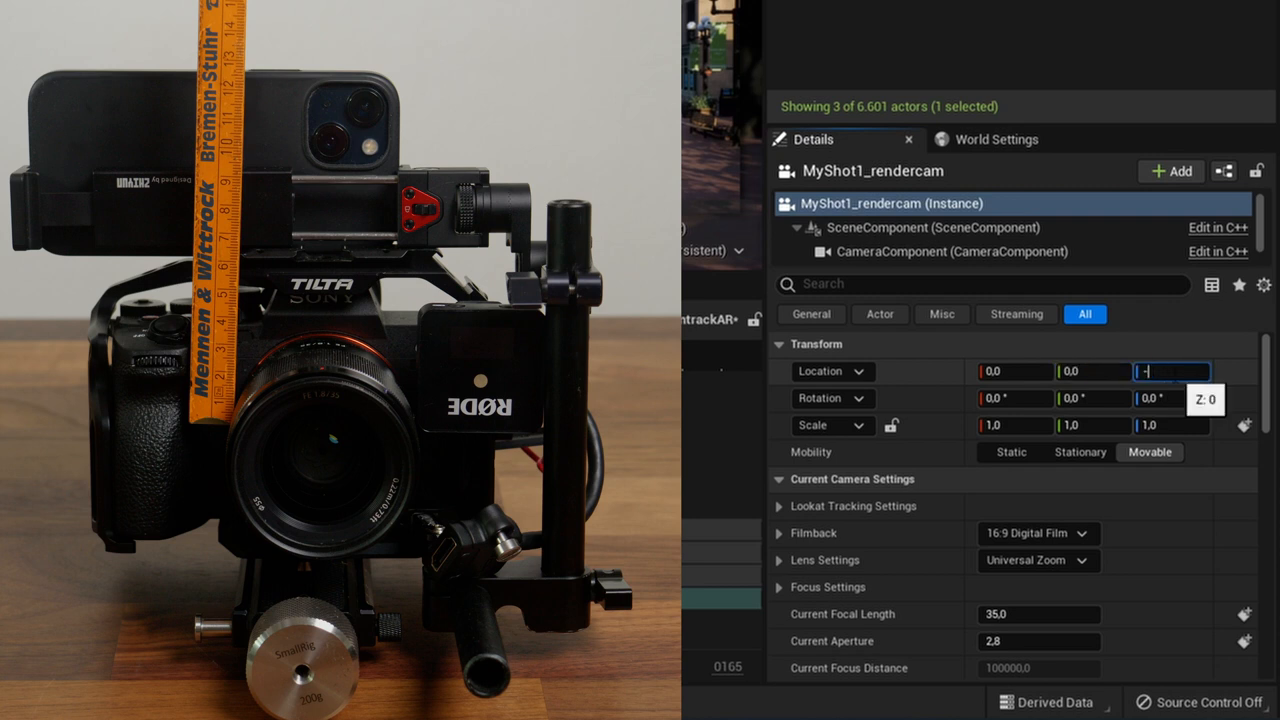
type("-11")
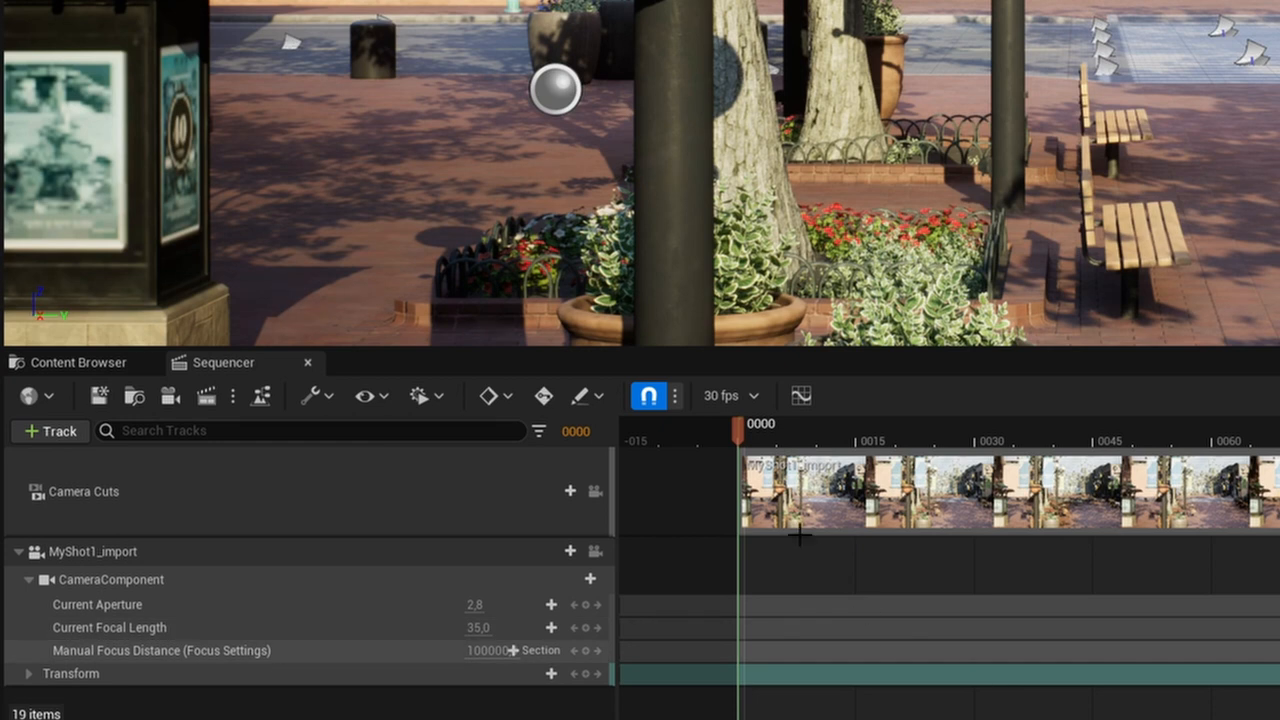
Switch the sequence frame rate from 30 fps to 25 fps
left_click(730, 396)
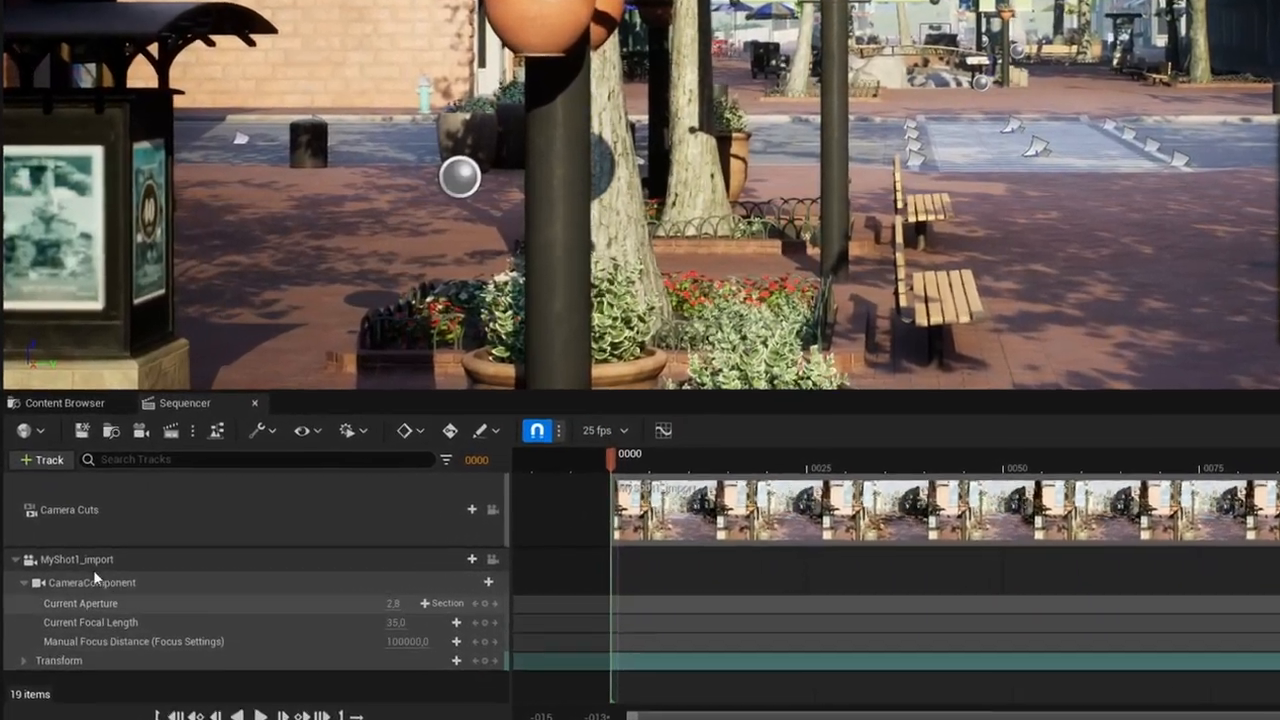
Import the tracked FBX onto MyShot1_import with Reduce Keys unticked, keeping every keyframe
right_click(76, 560)
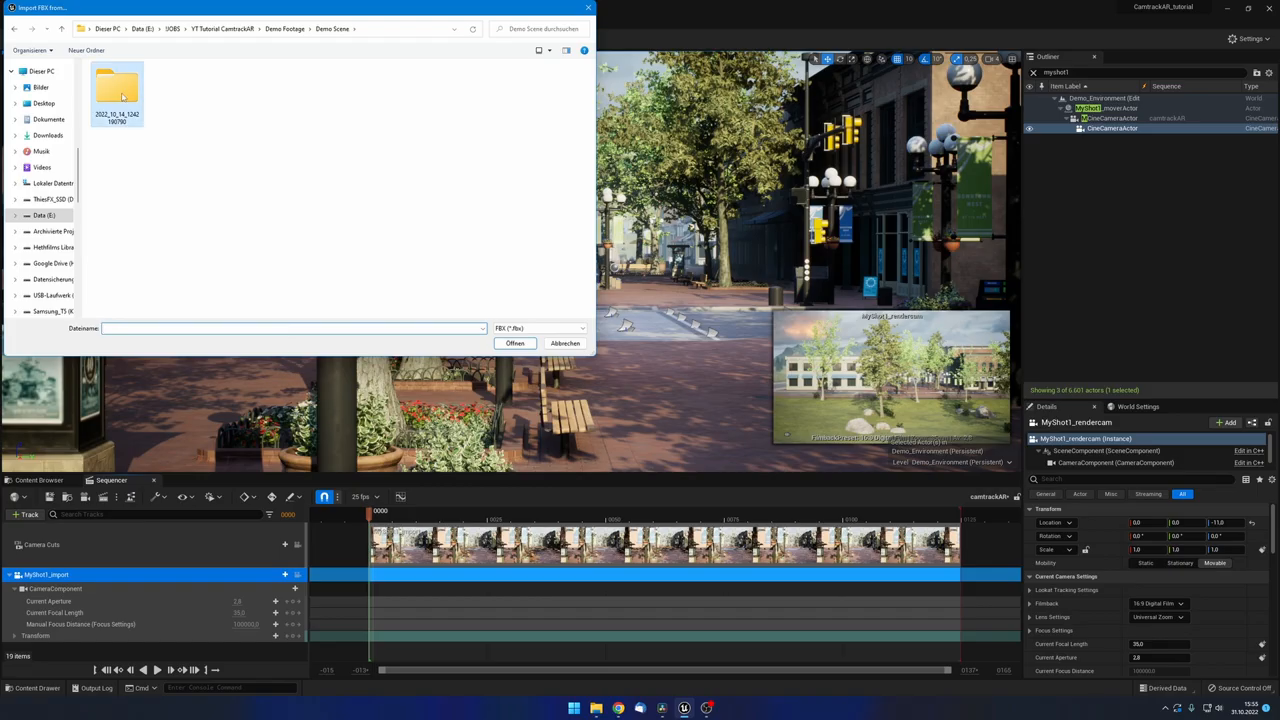
double_click(116, 88)
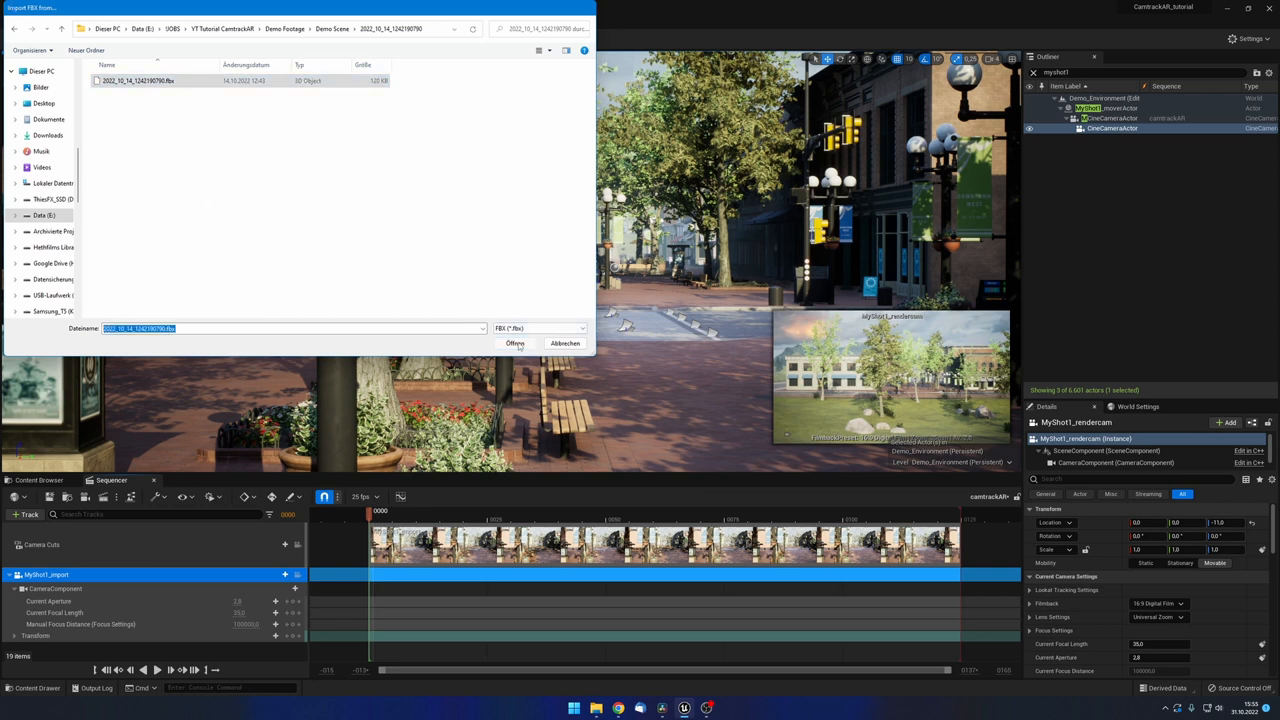
left_click(516, 344)
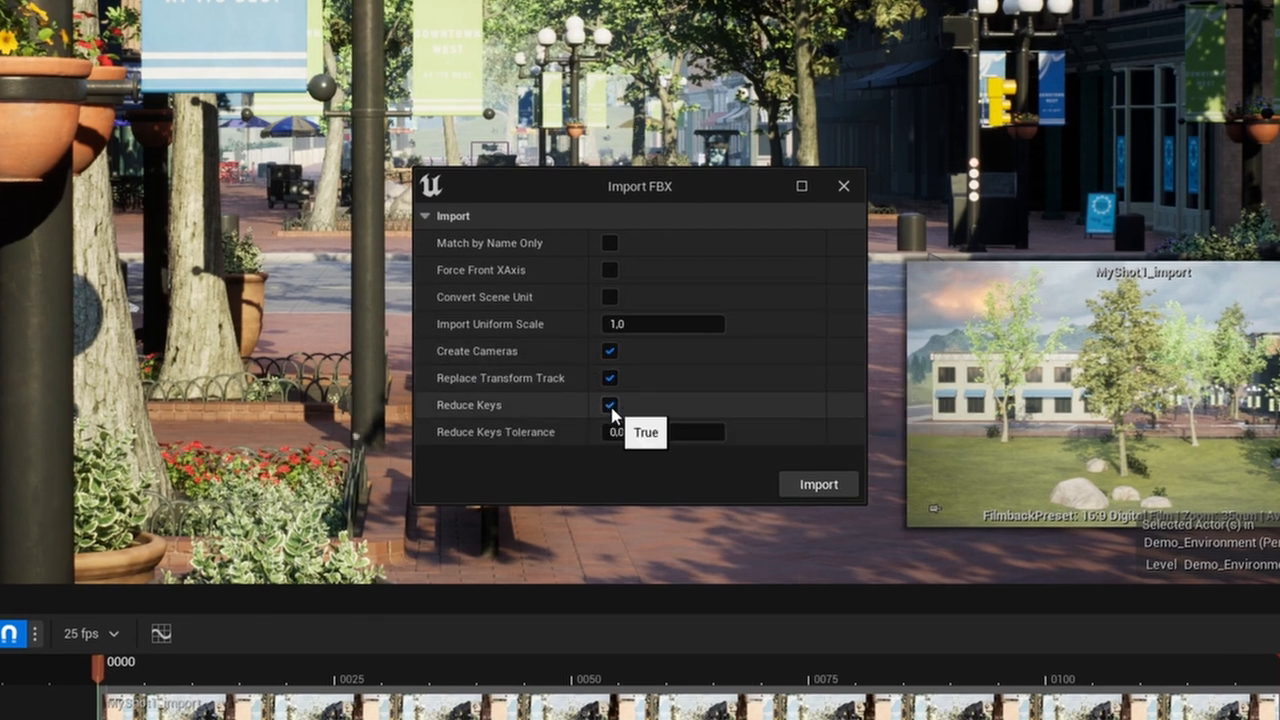
left_click(608, 404)
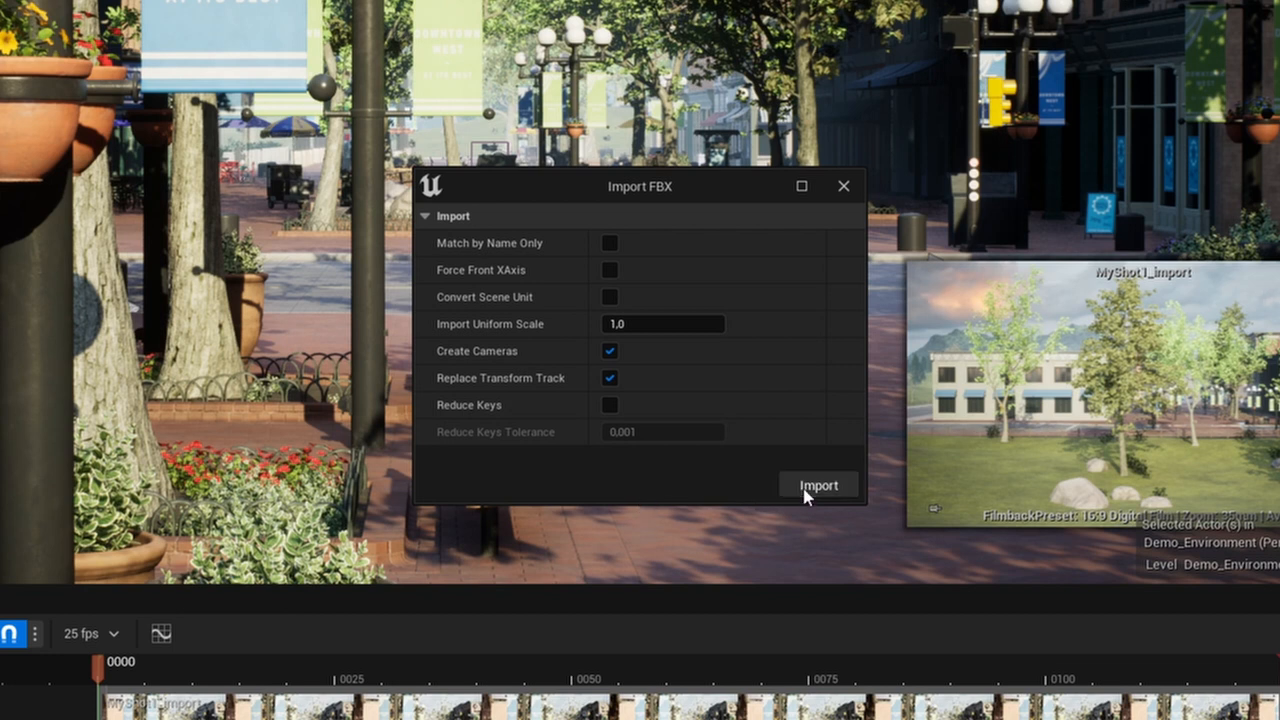
left_click(818, 486)
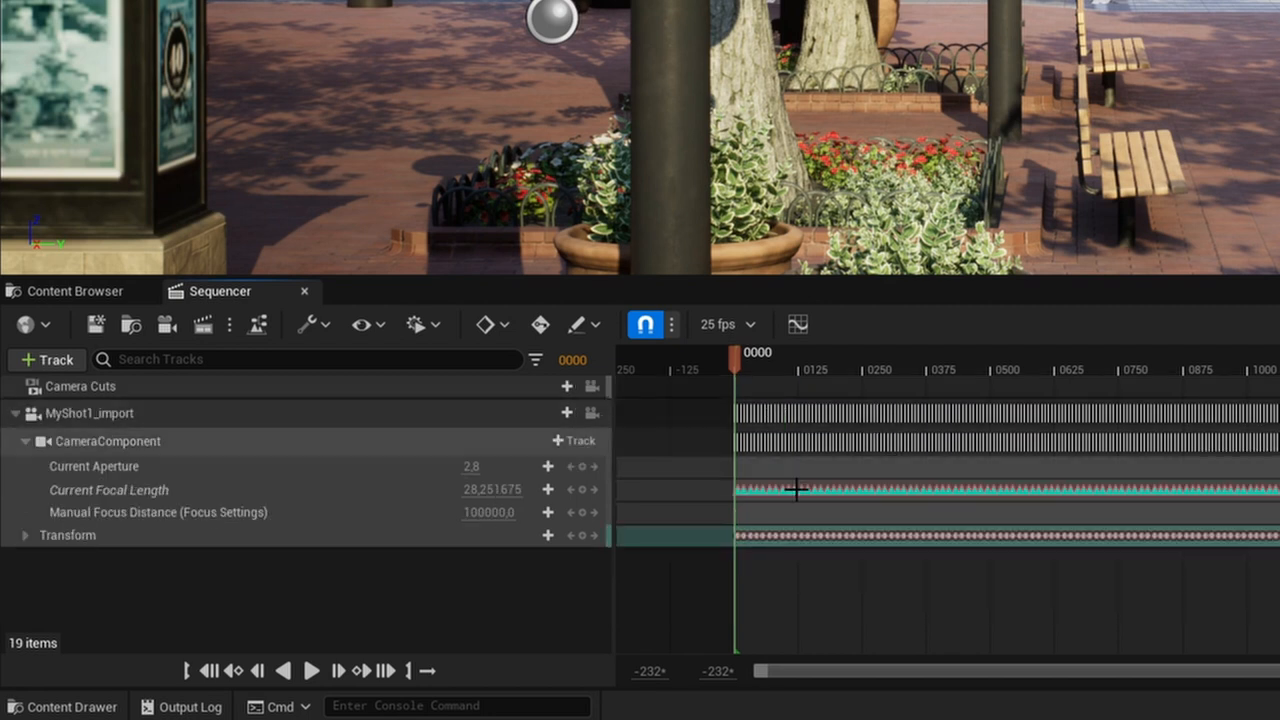
Add a Camera Cut with a new binding to MyShot1_rendercam found via 'myshot'
left_click(564, 386)
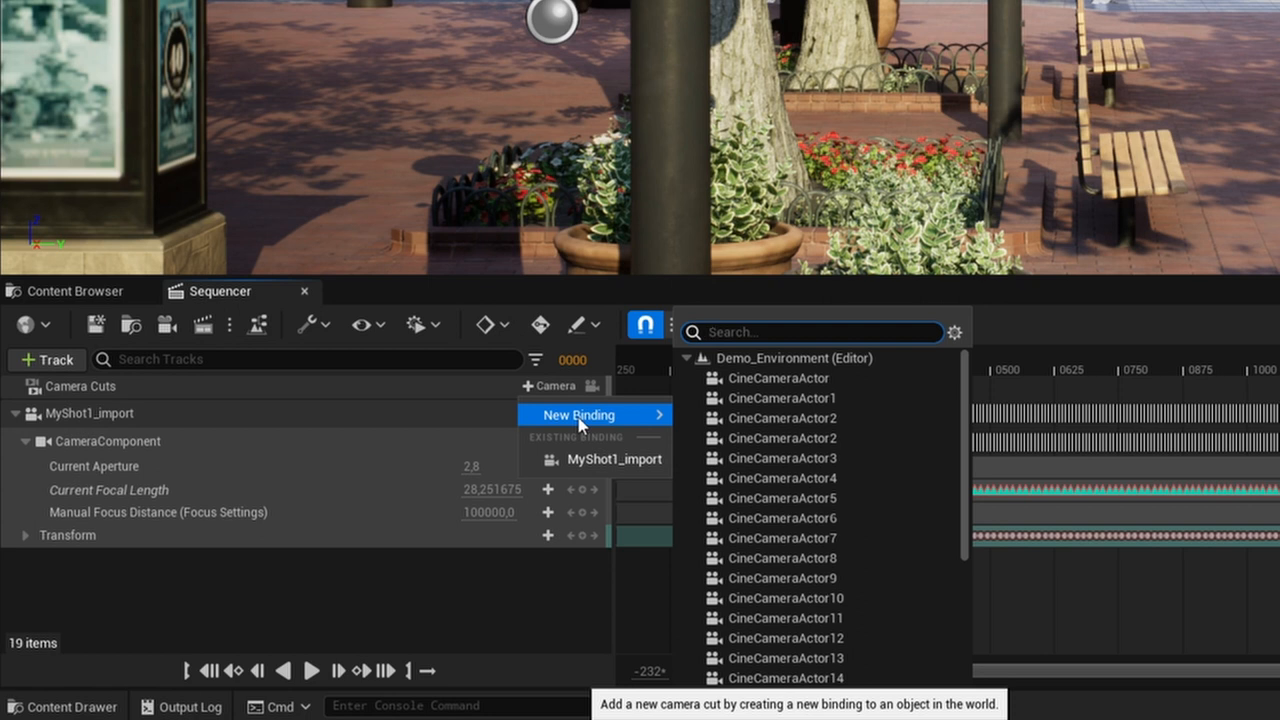
type("myshot")
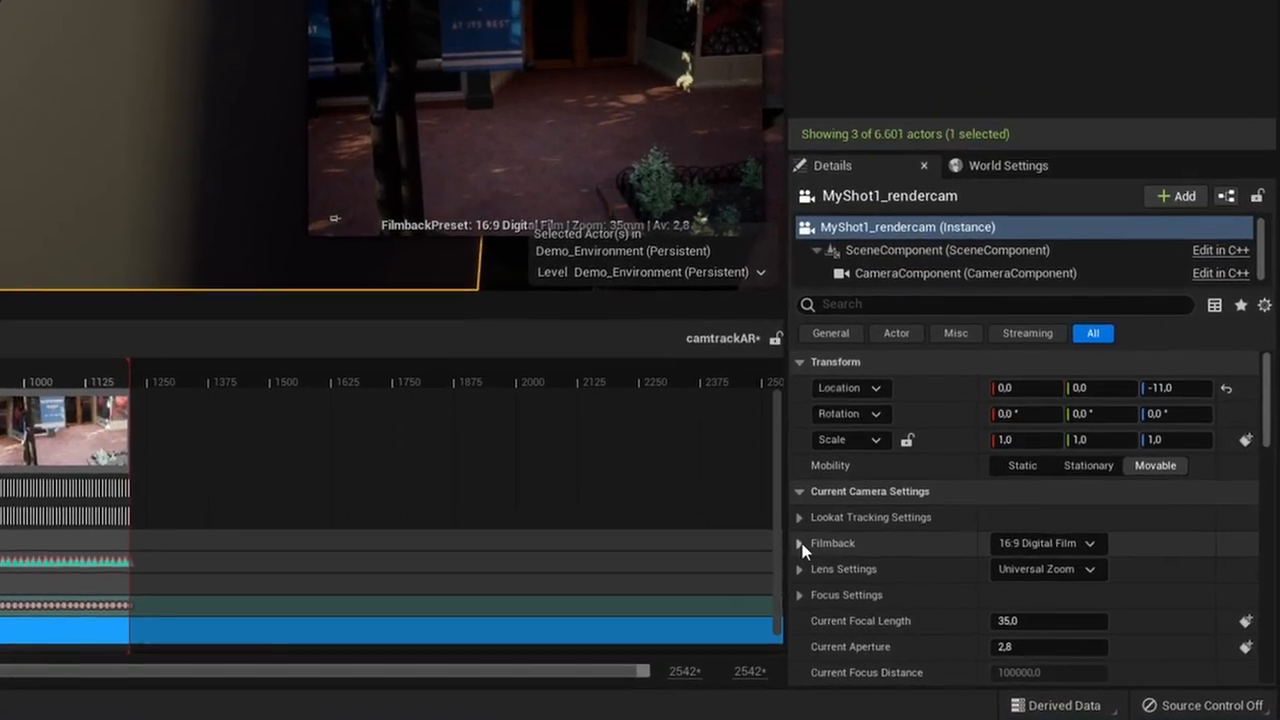
Set the render camera's filmback preset to Full Frame DSLR
left_click(800, 544)
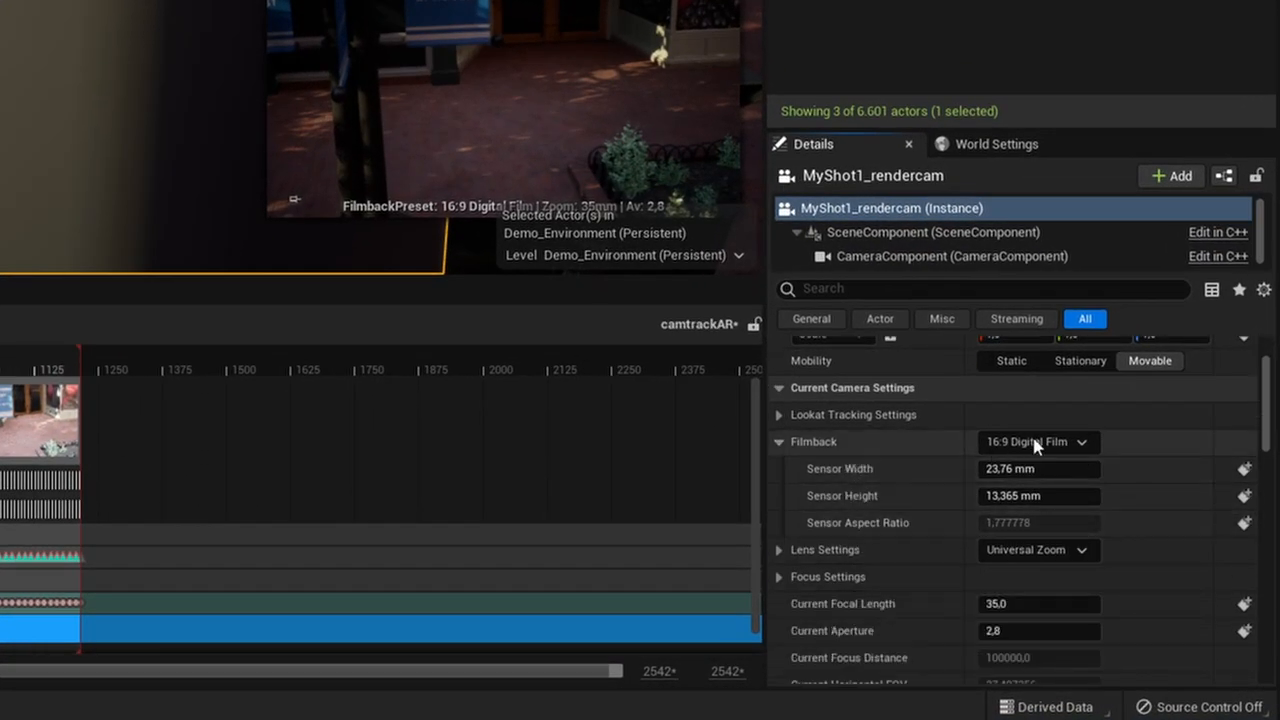
left_click(1036, 442)
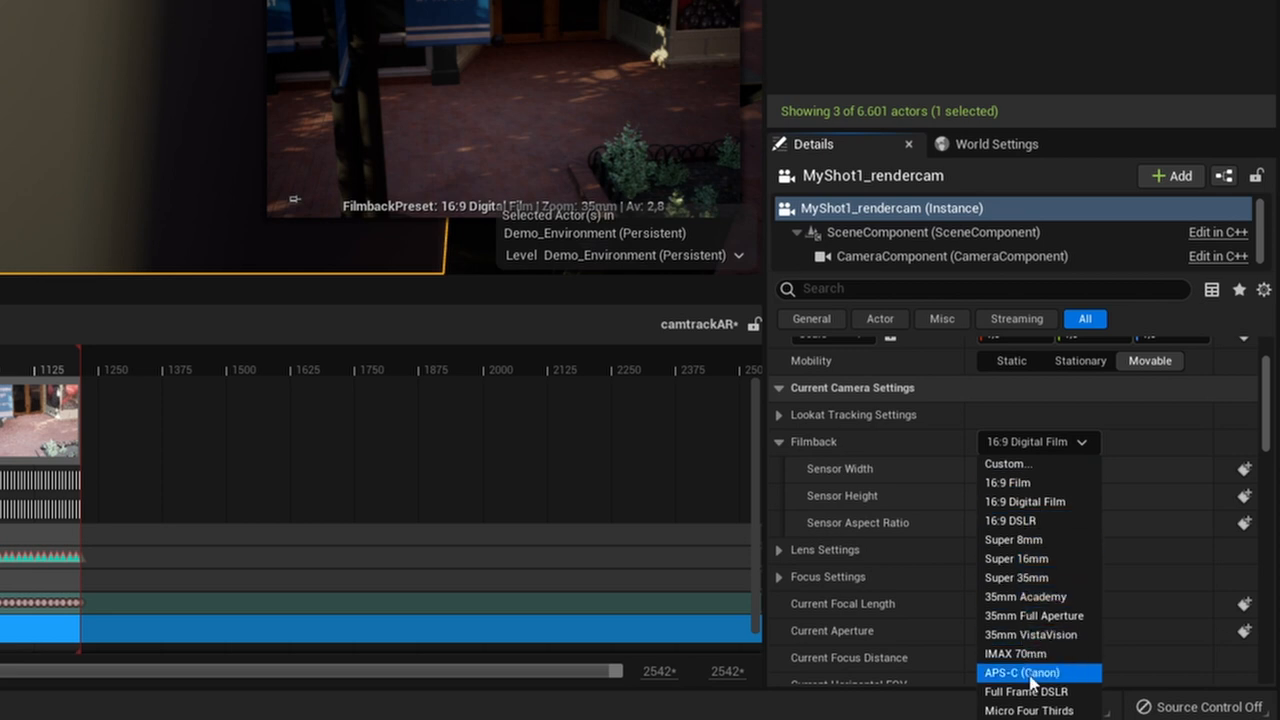
left_click(1024, 692)
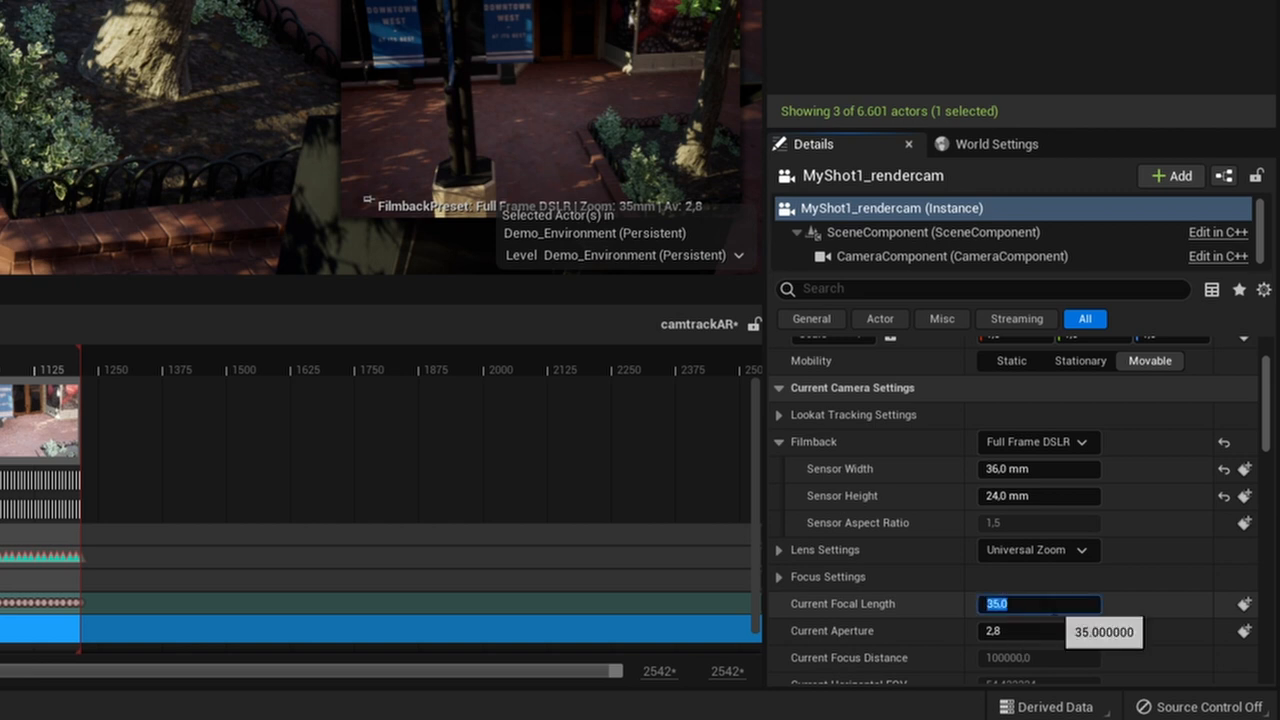
mouse_move(900, 610)
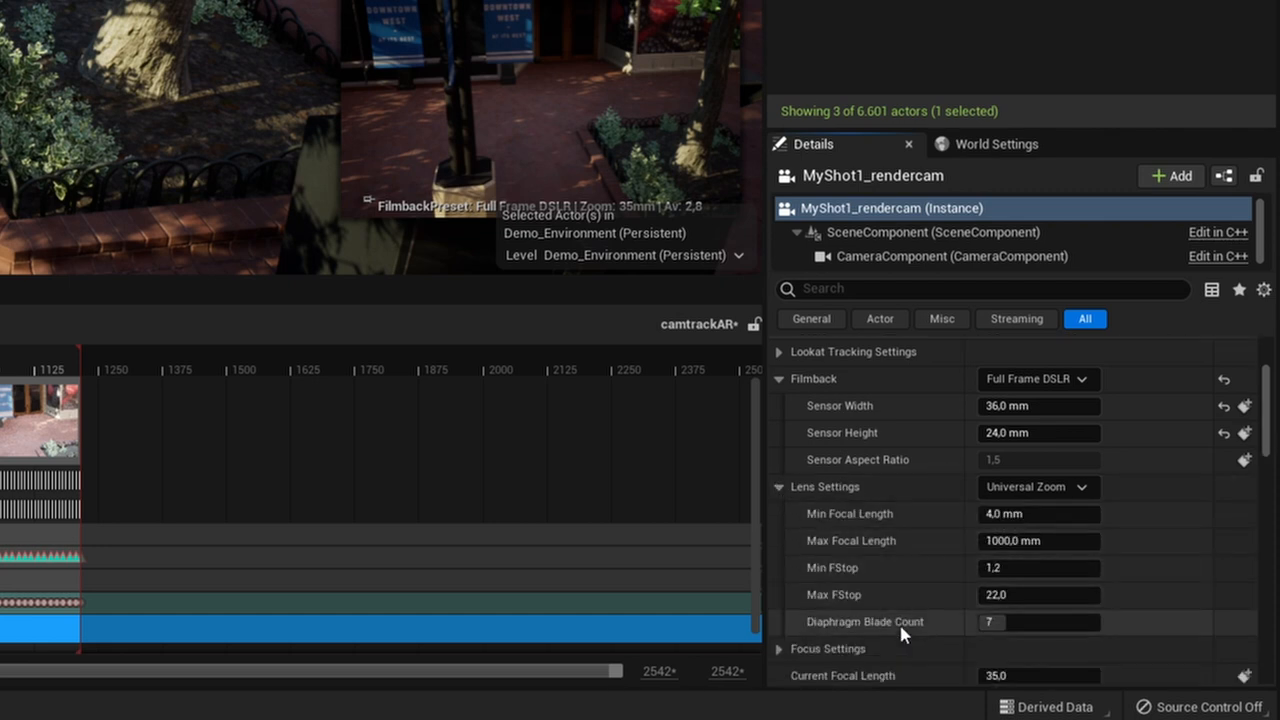
mouse_move(980, 540)
type("35")
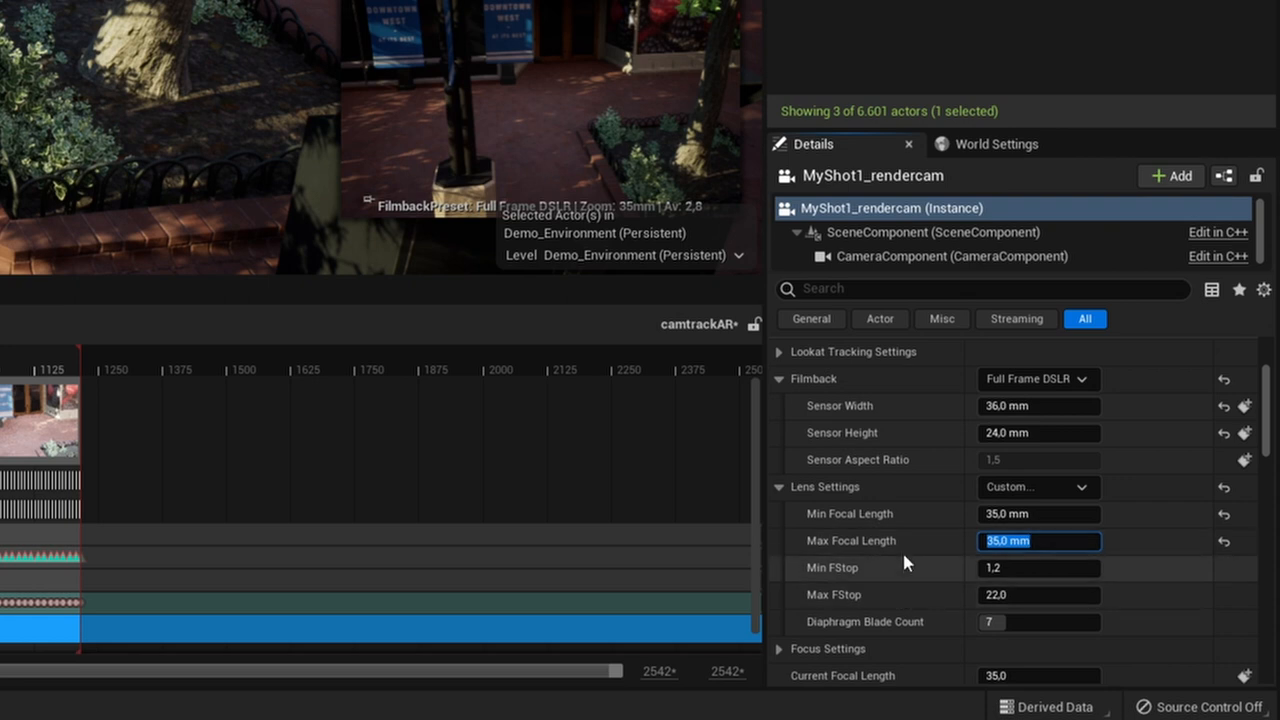
mouse_move(918, 584)
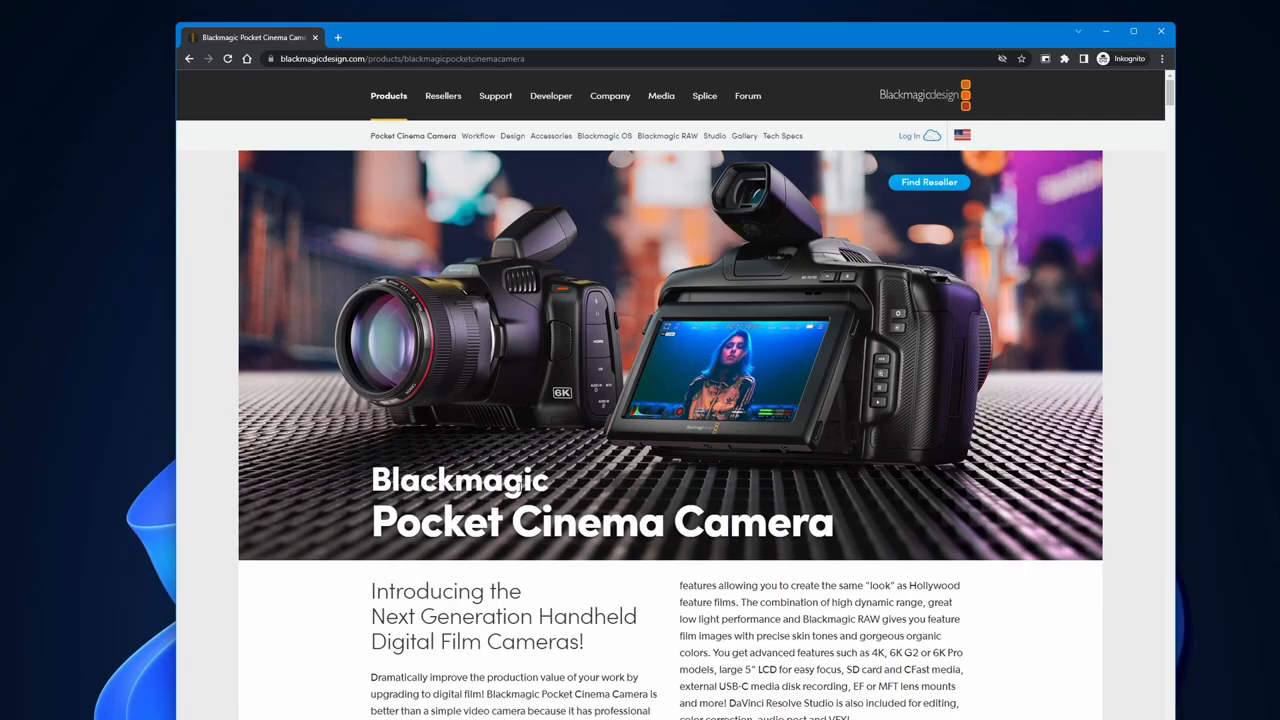
mouse_move(784, 136)
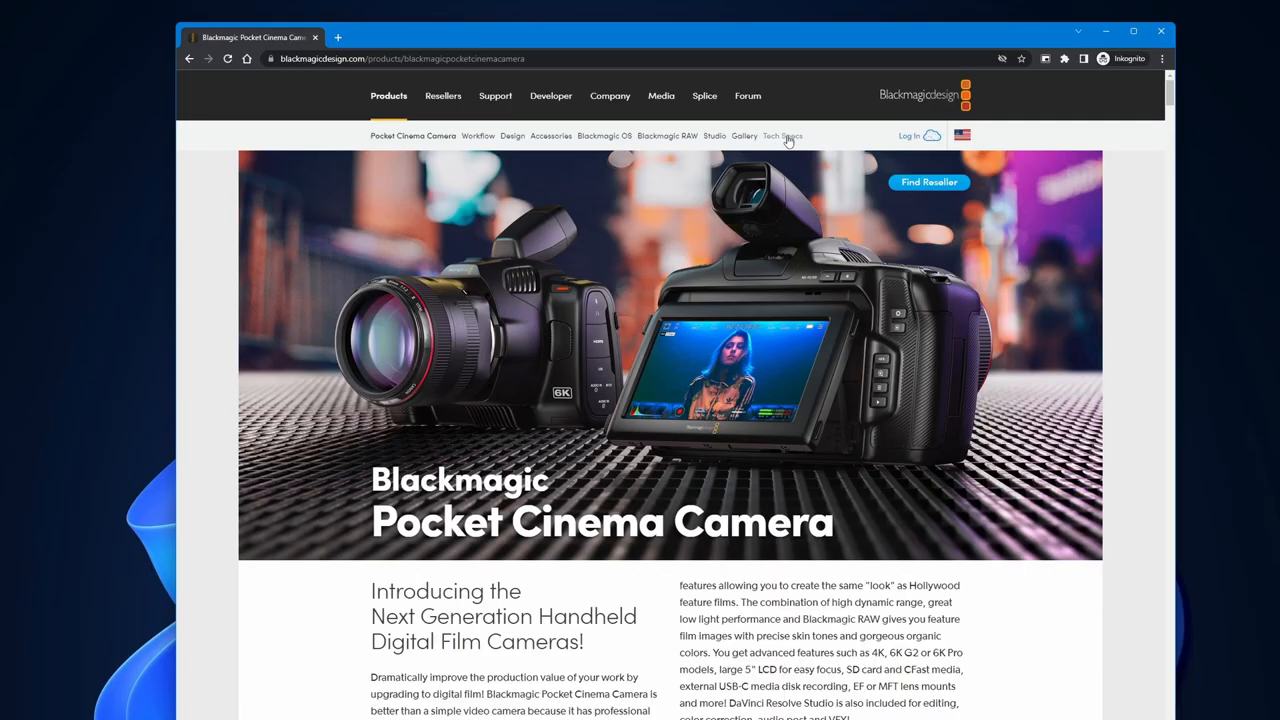
Read the Pocket Cinema Camera 4K sensor size under Tech Specs > Camera Features
left_click(782, 136)
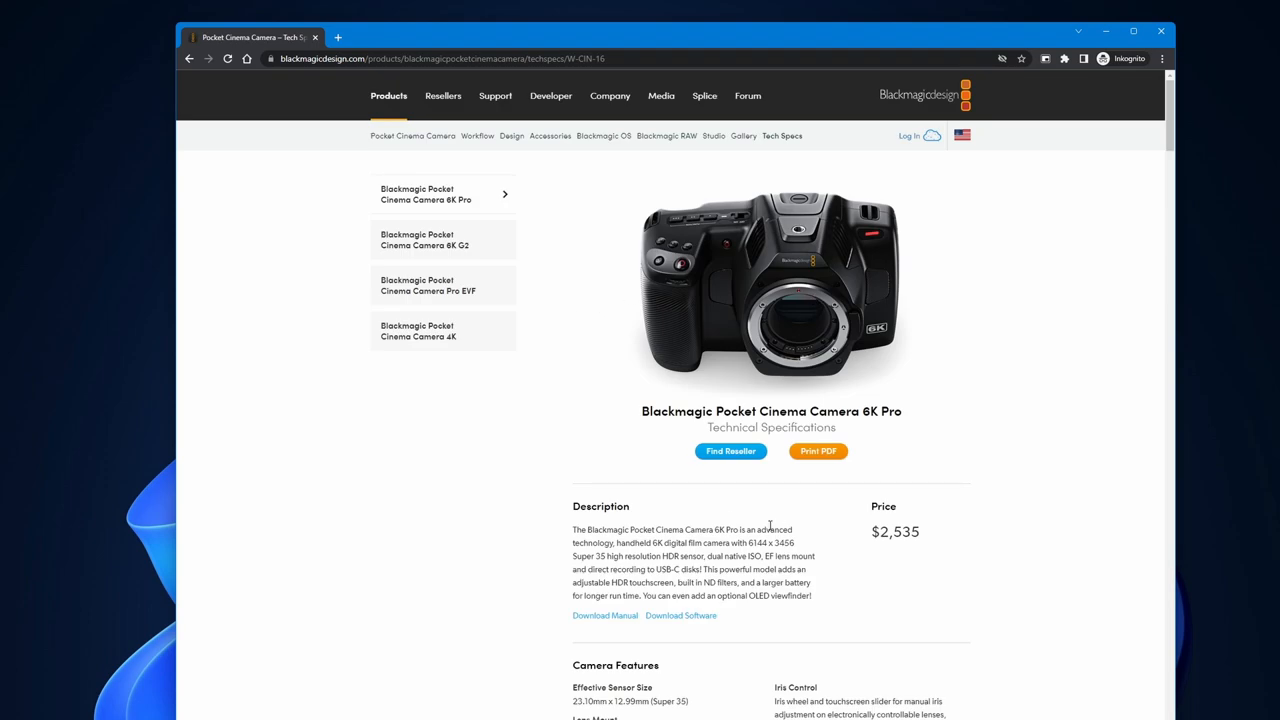
left_click(418, 332)
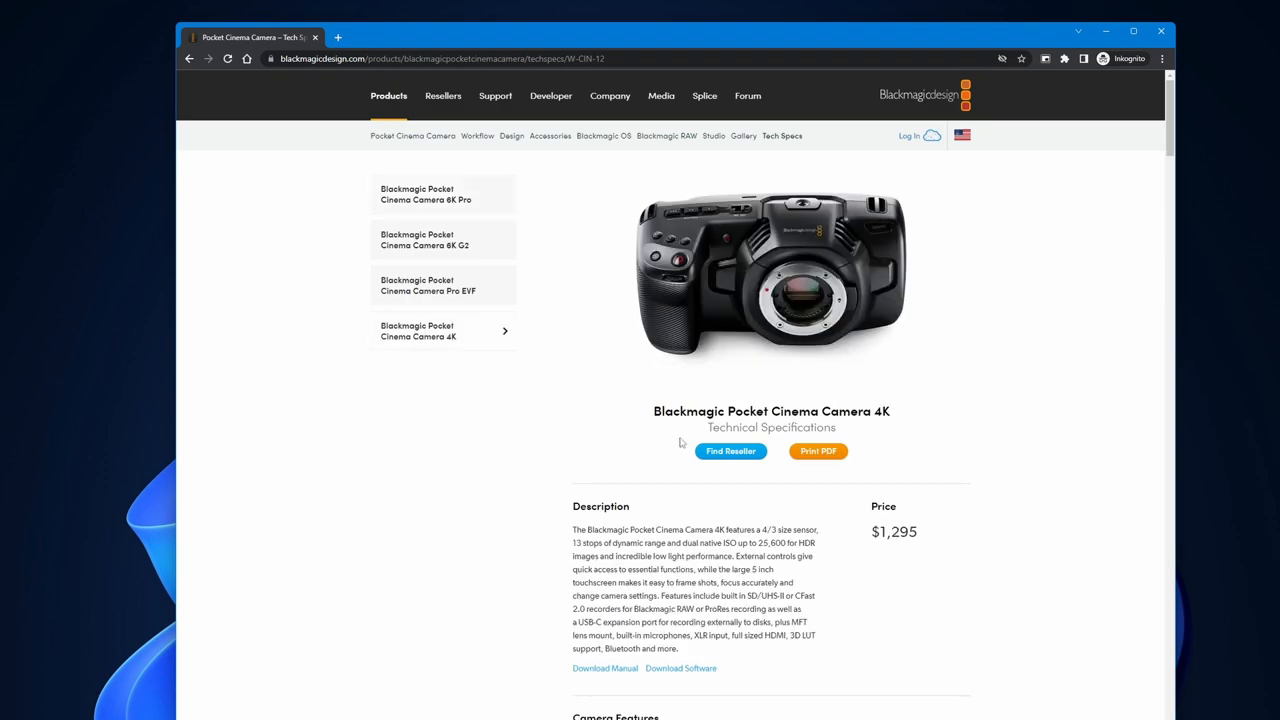
scroll("down", 3)
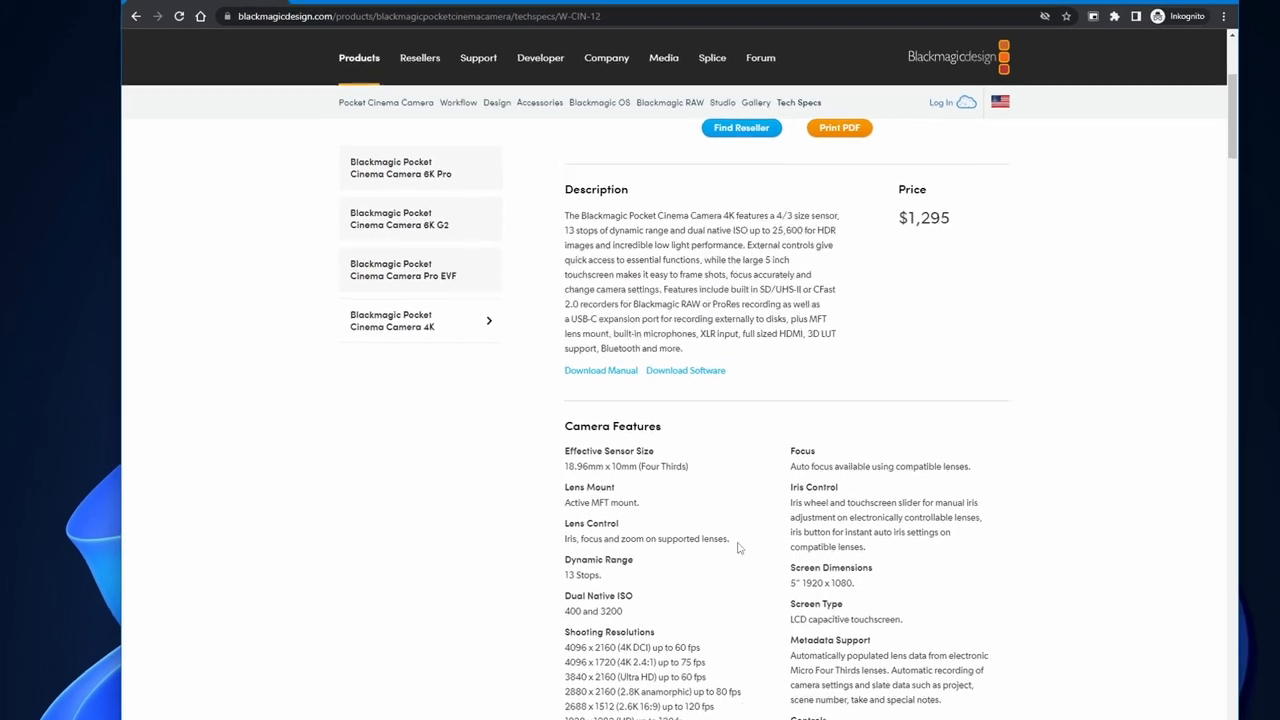
scroll("down", 3)
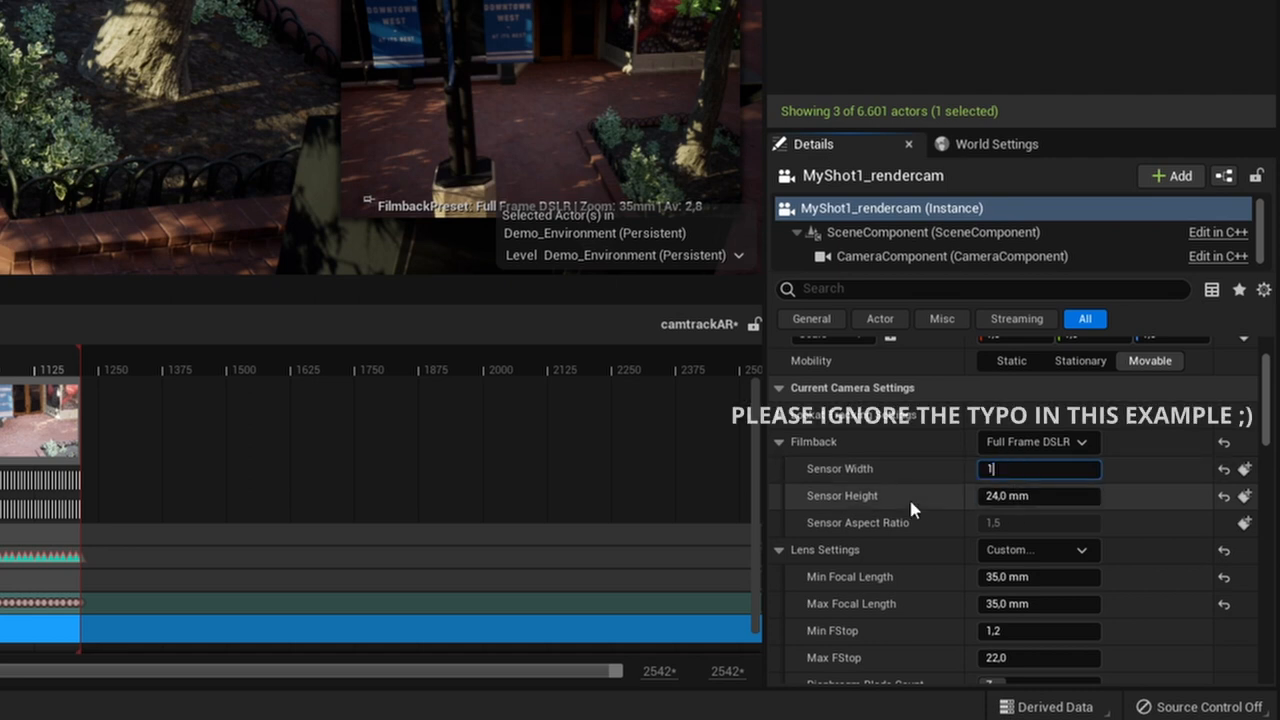
Enter the real sensor width of 18.896 mm into the render camera's filmback
type("8,896")
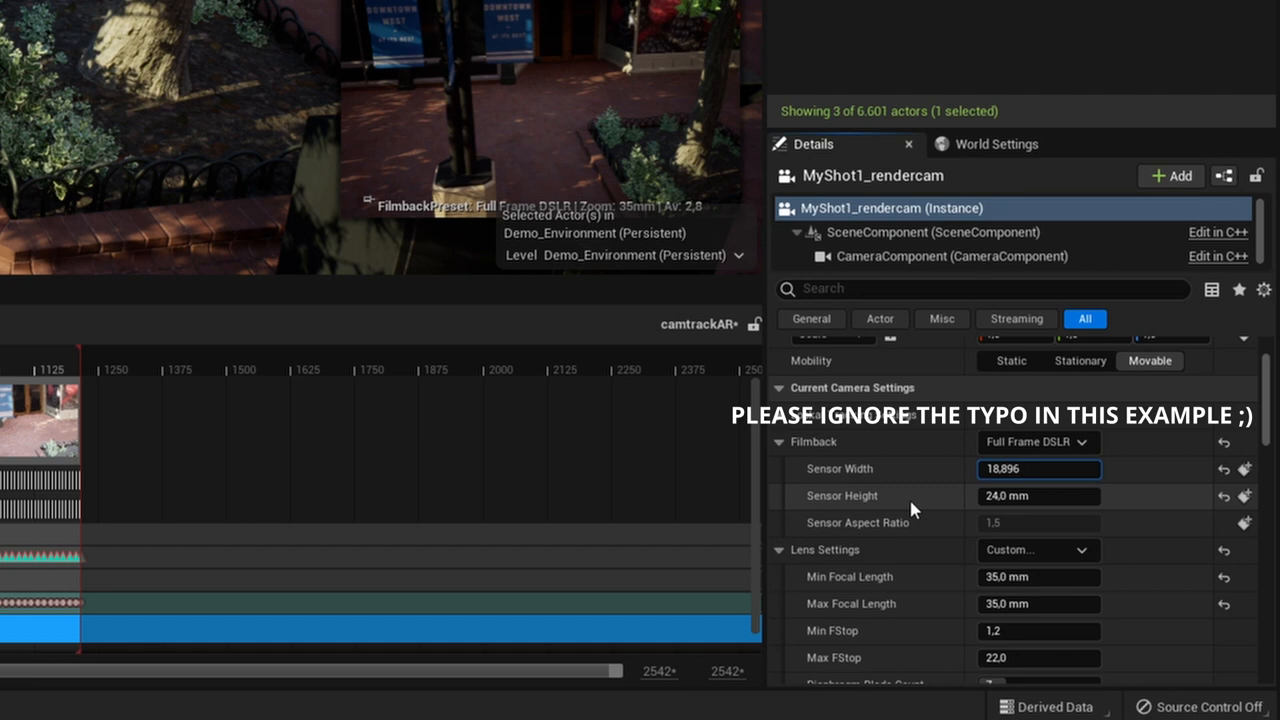
left_click(776, 388)
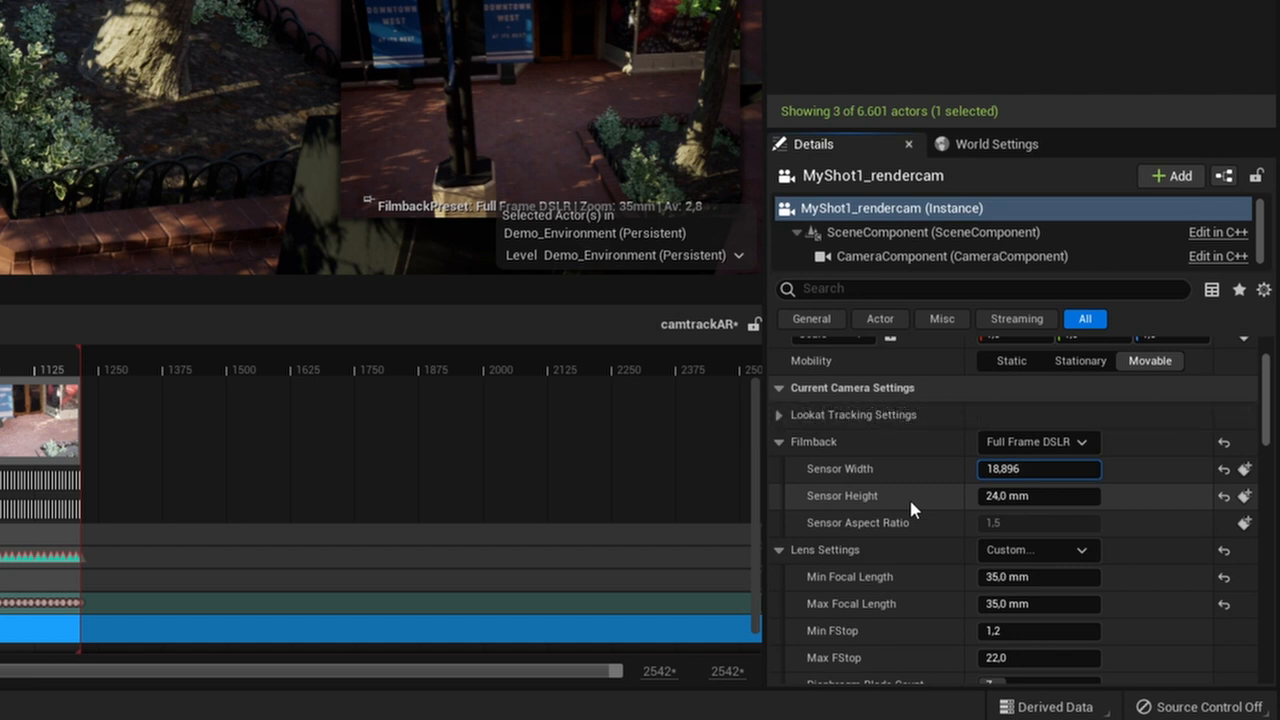
mouse_move(964, 508)
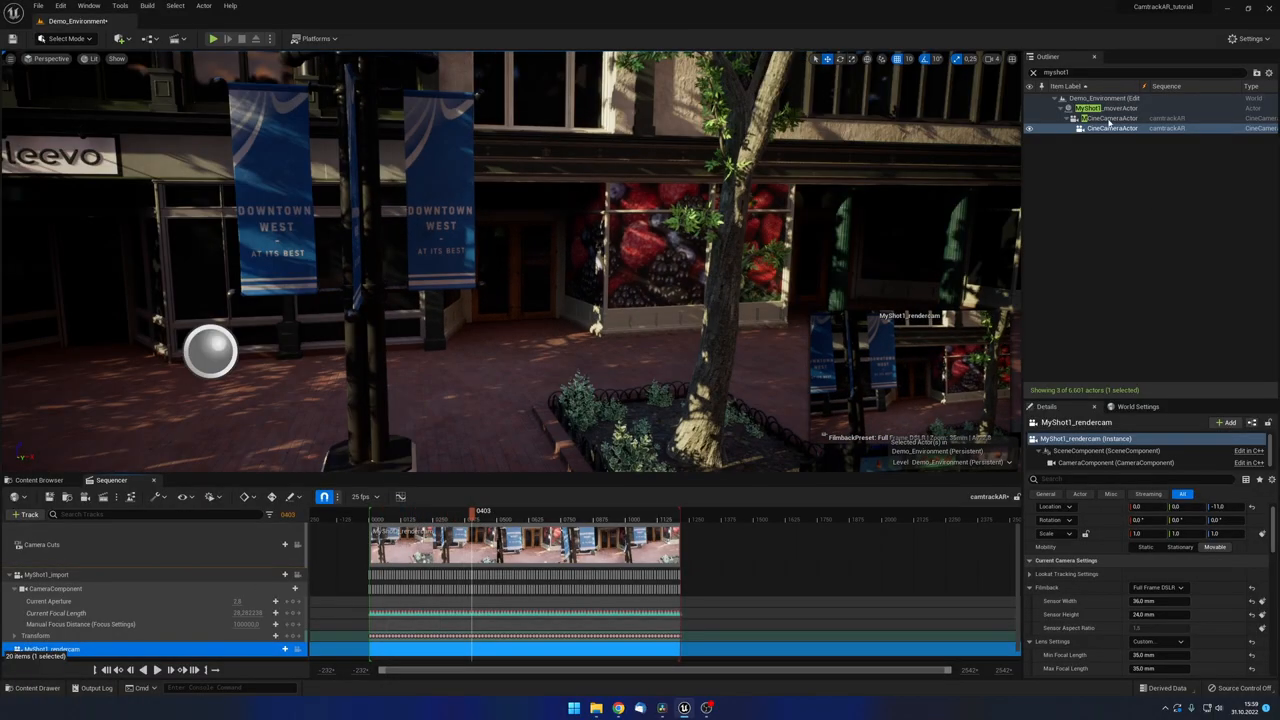
left_click(1104, 108)
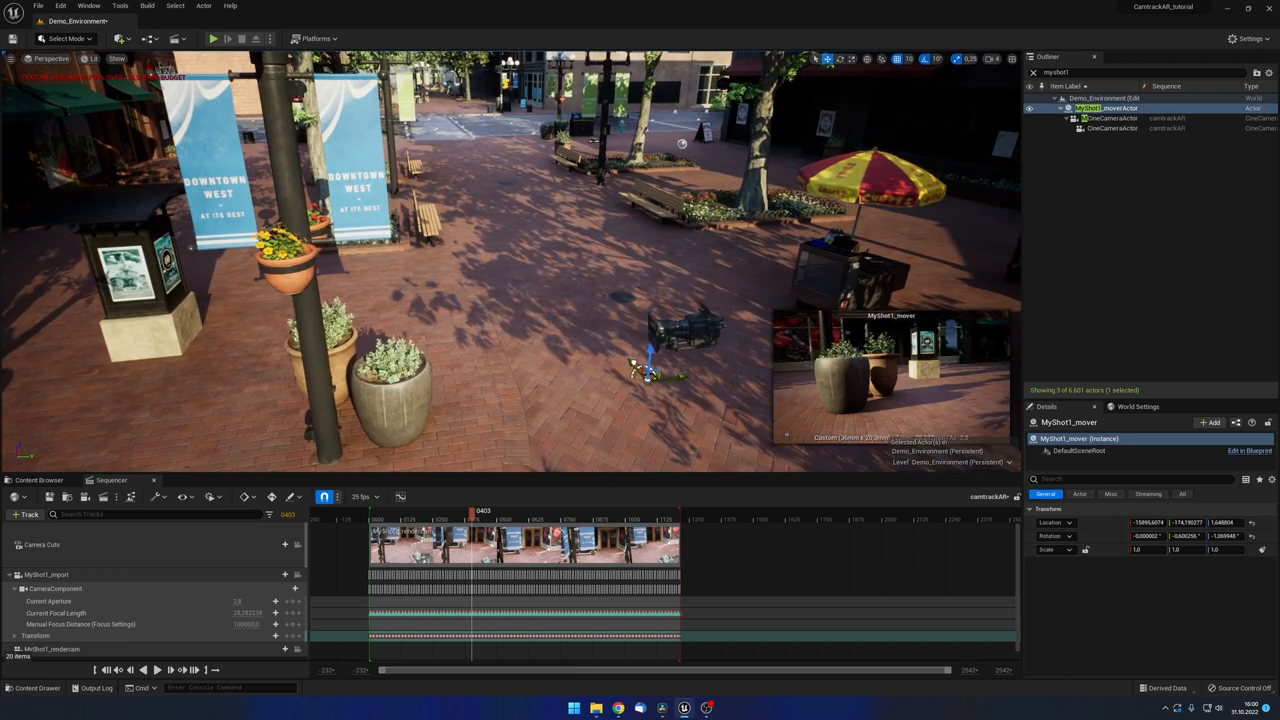
left_click_drag(644, 360, 544, 230)
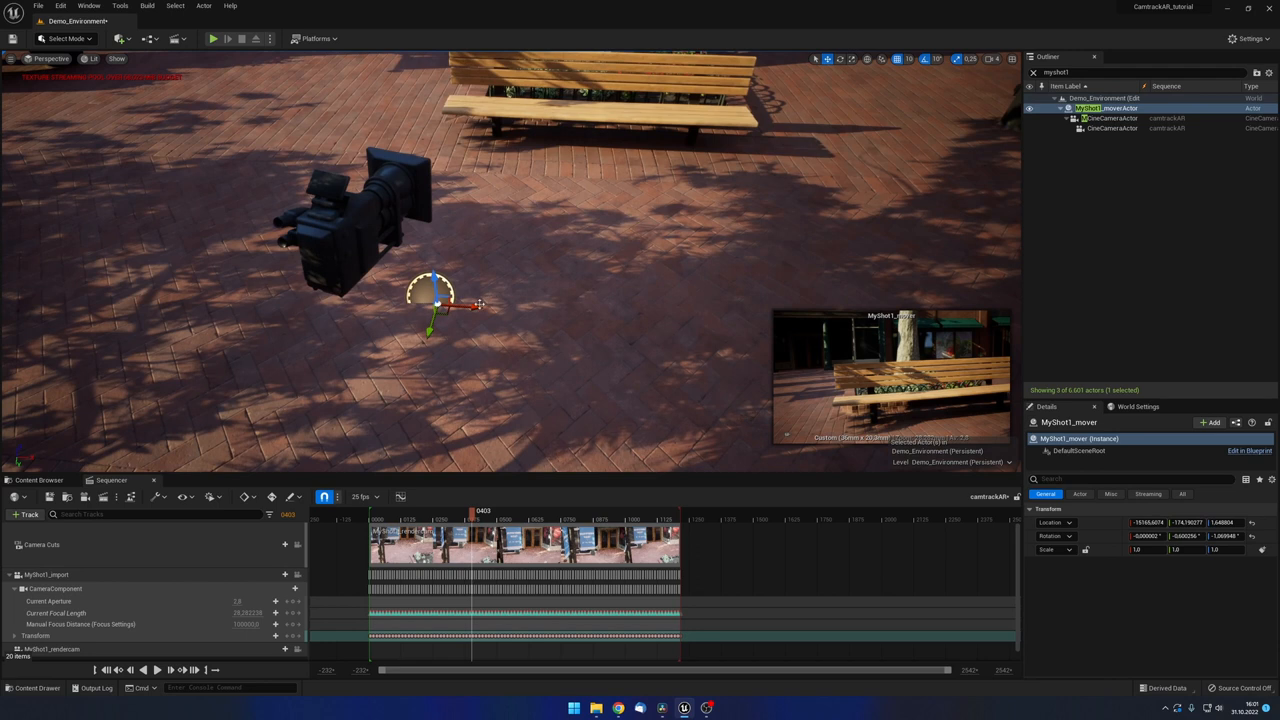
left_click_drag(436, 304, 540, 310)
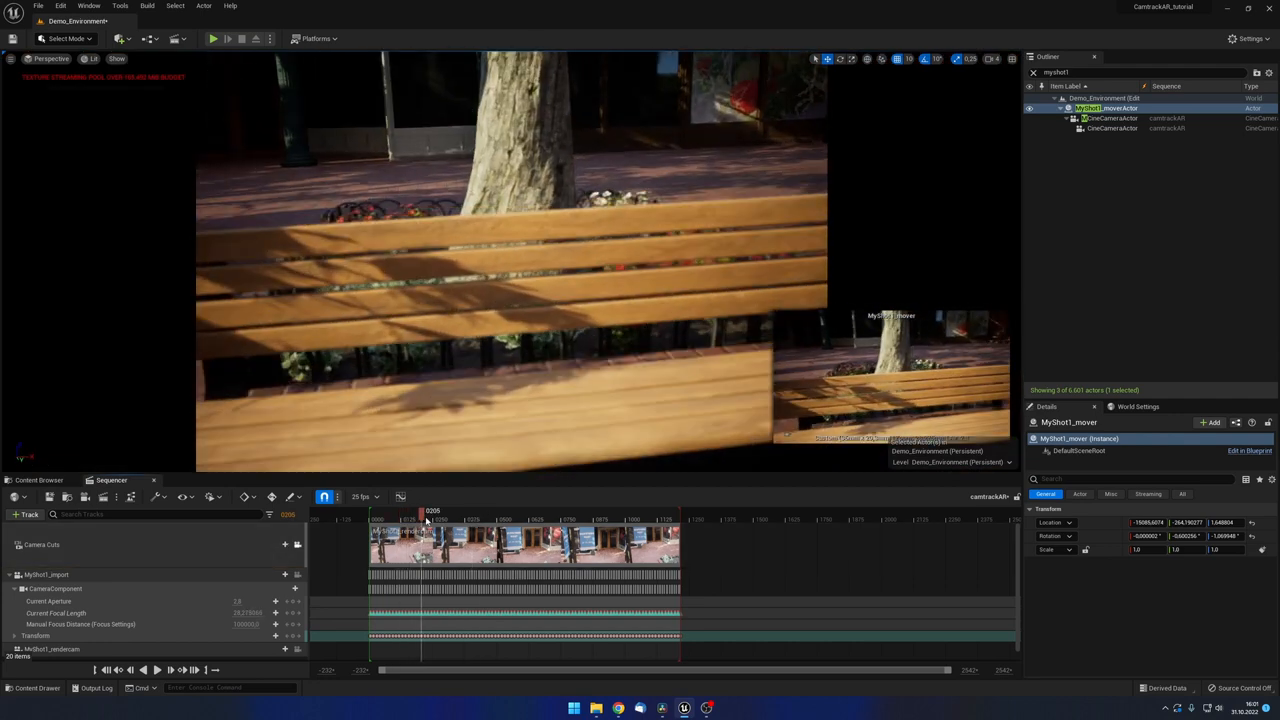
left_click_drag(424, 512, 488, 512)
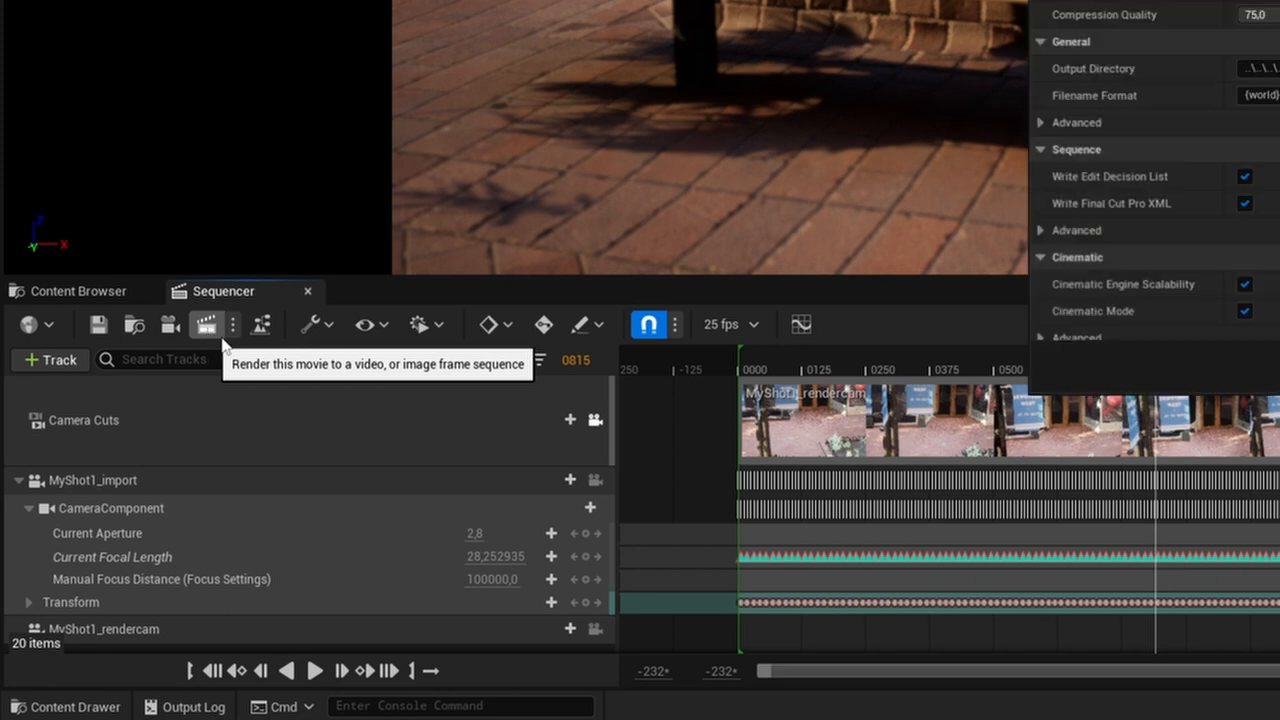
Enable the Movie Render Queue plugin via Plugins search 'movie render', confirming the beta message
left_click(206, 324)
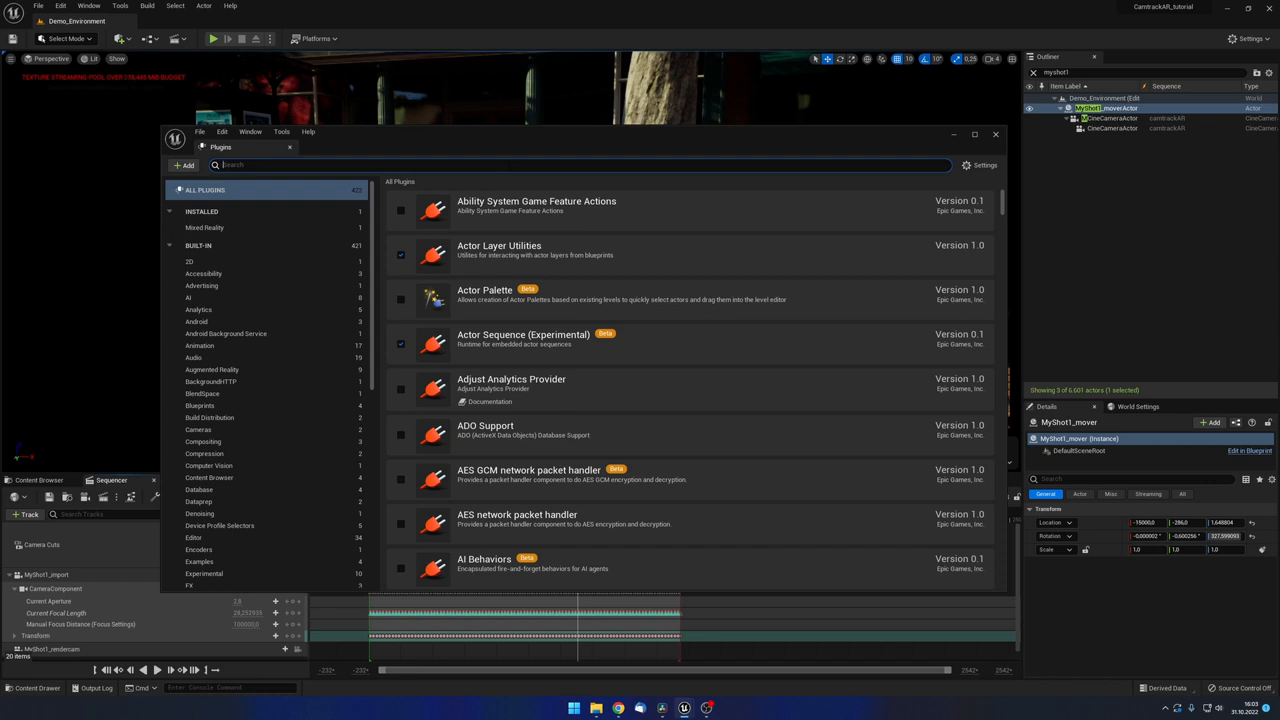
type("movie render")
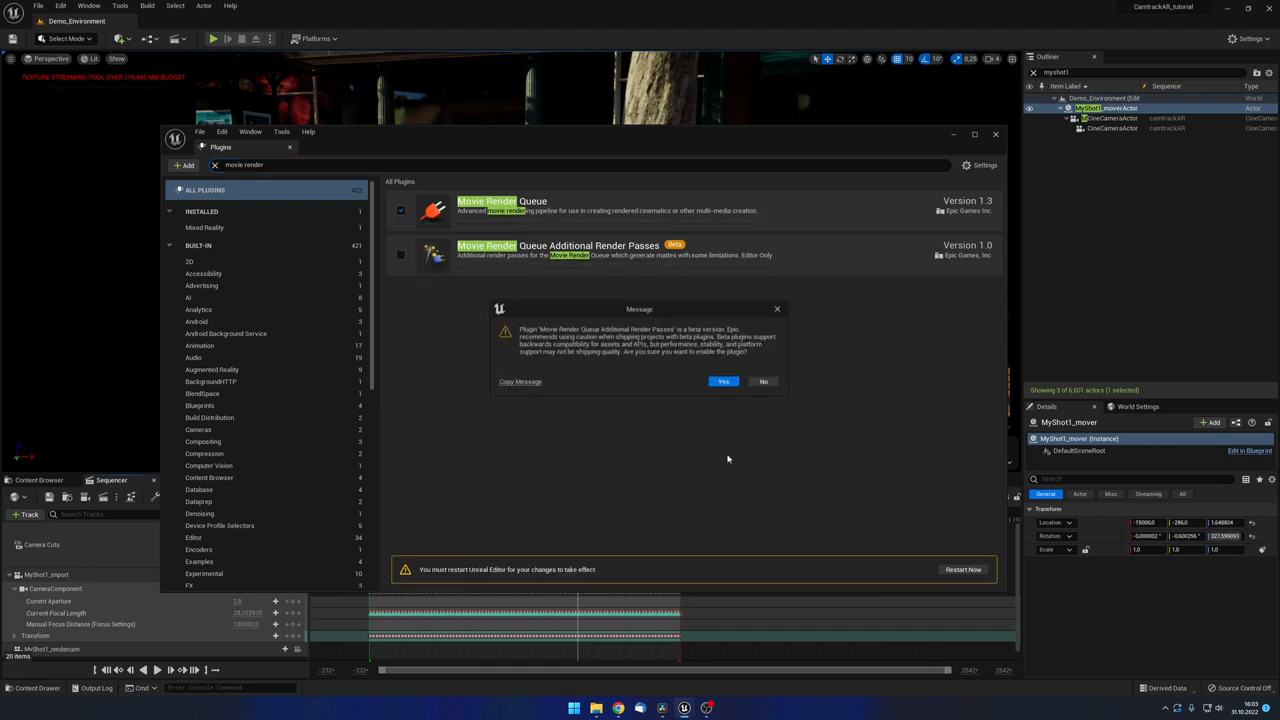
left_click(724, 380)
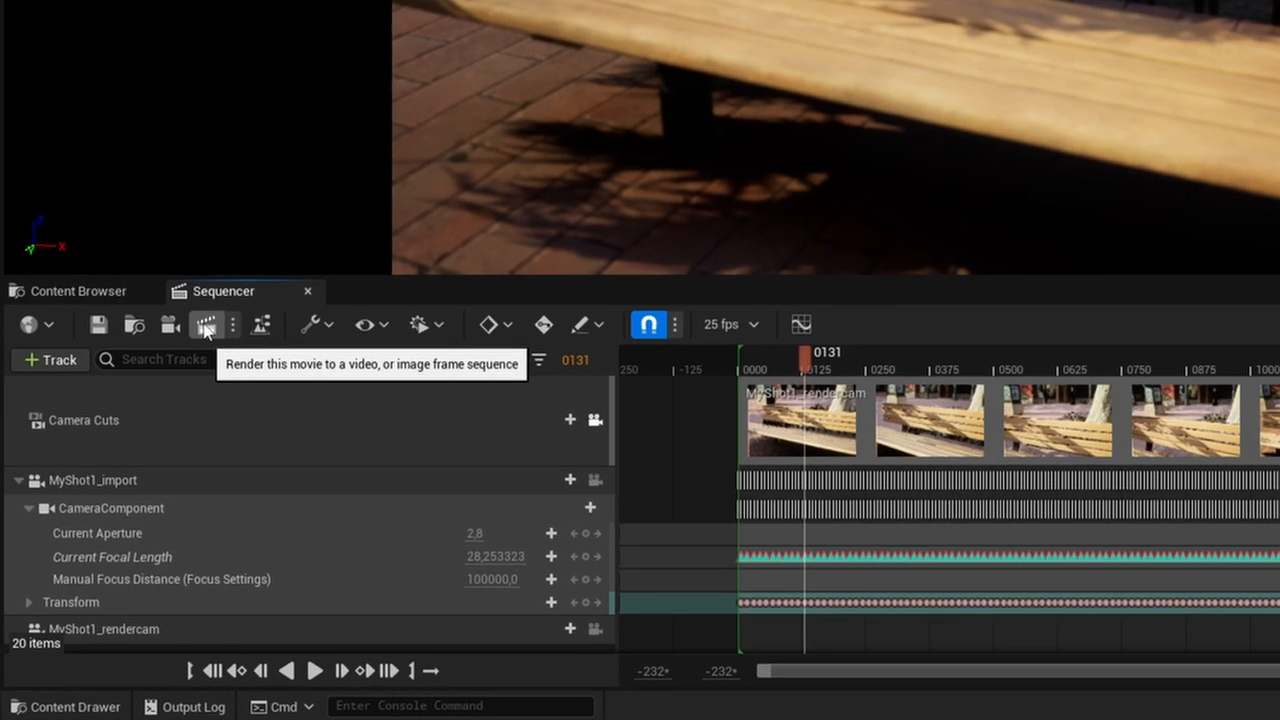
Queue the sequence as a jpg export at 1920 by 1280 and choose a custom output folder
left_click(204, 324)
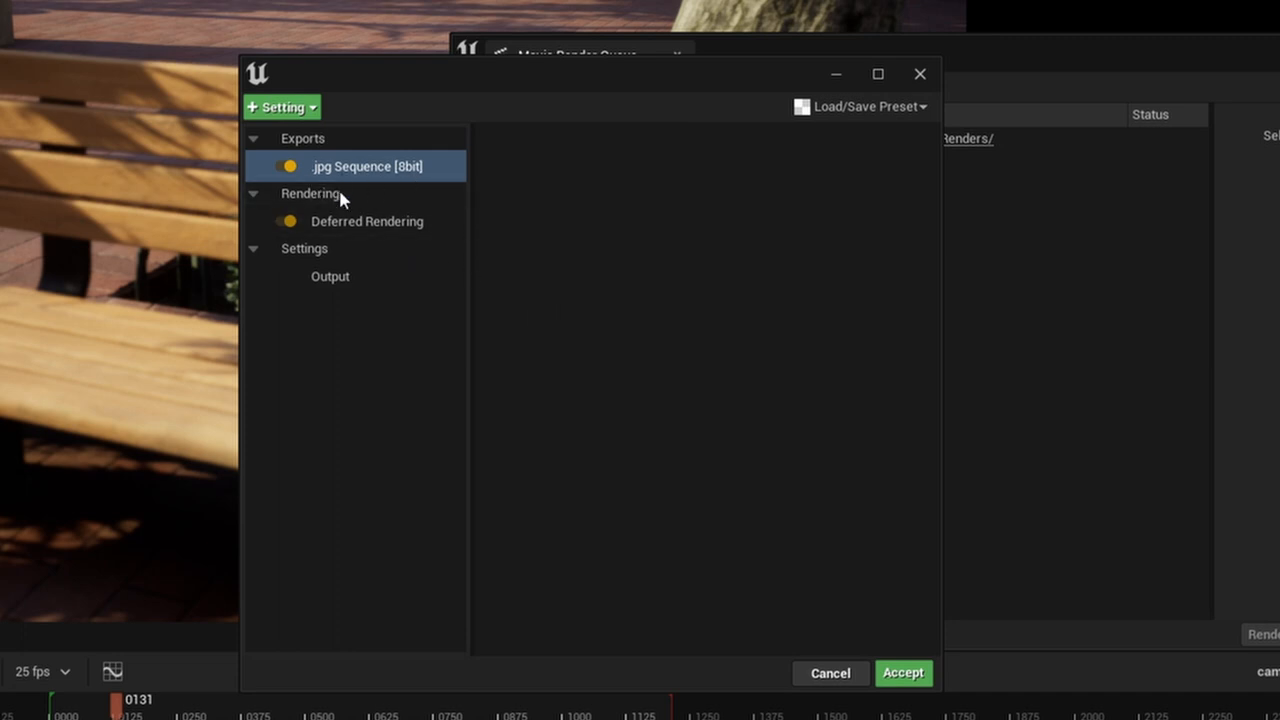
left_click(330, 276)
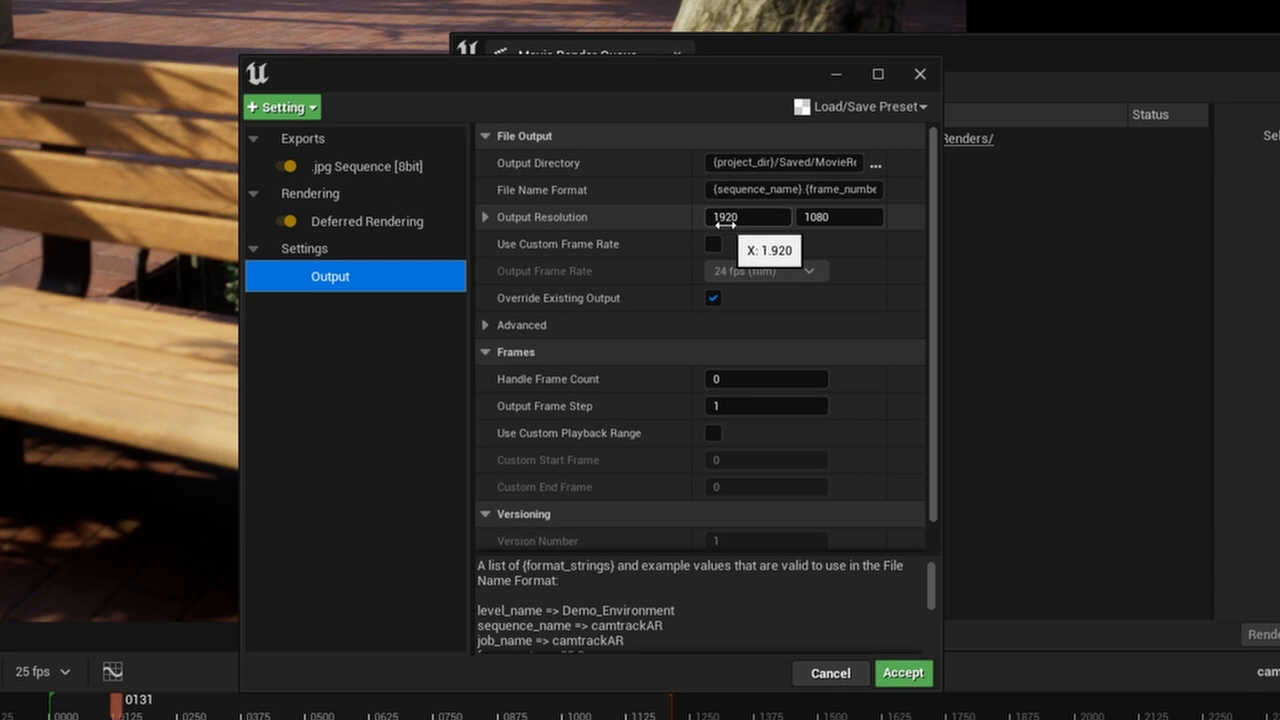
left_click(840, 216)
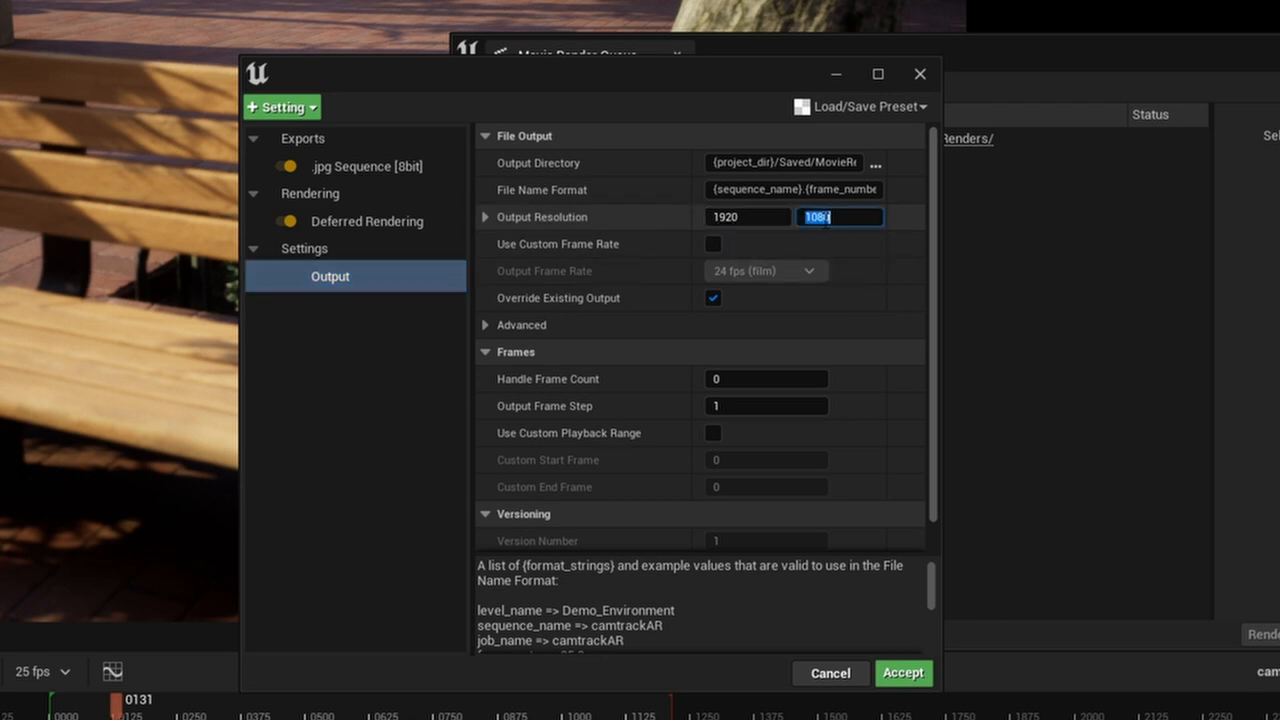
type("1280")
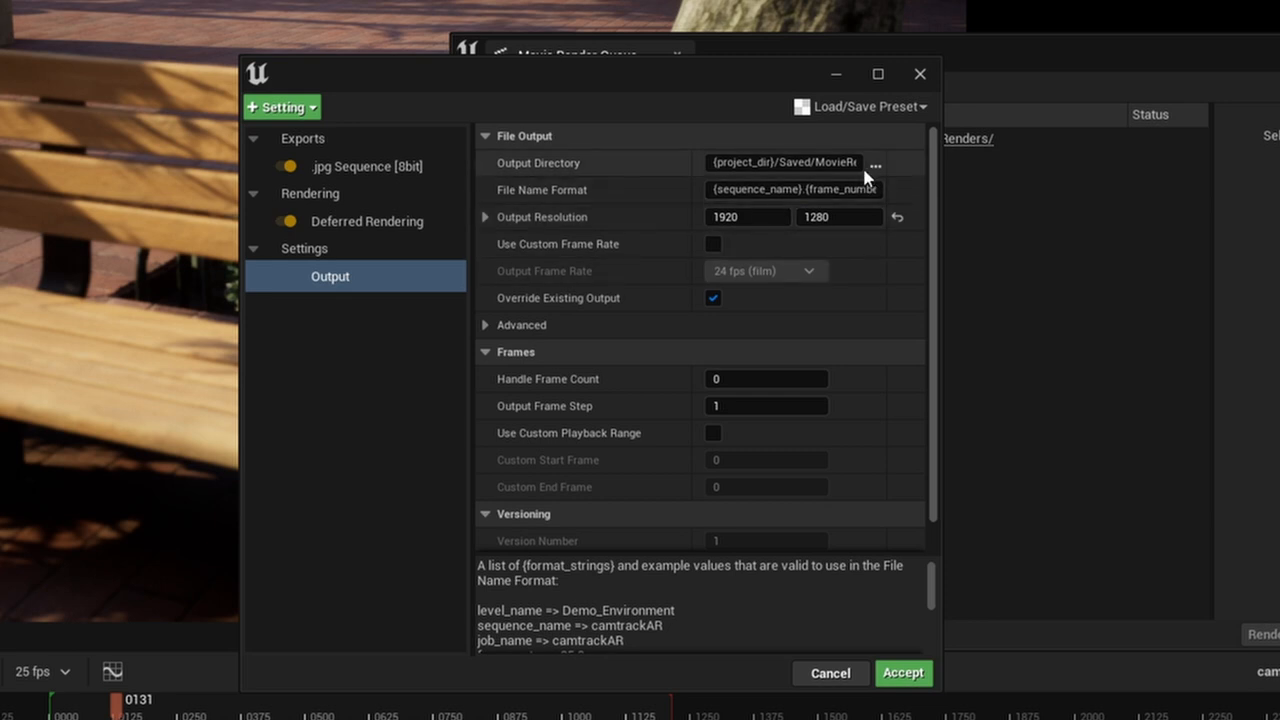
left_click(874, 164)
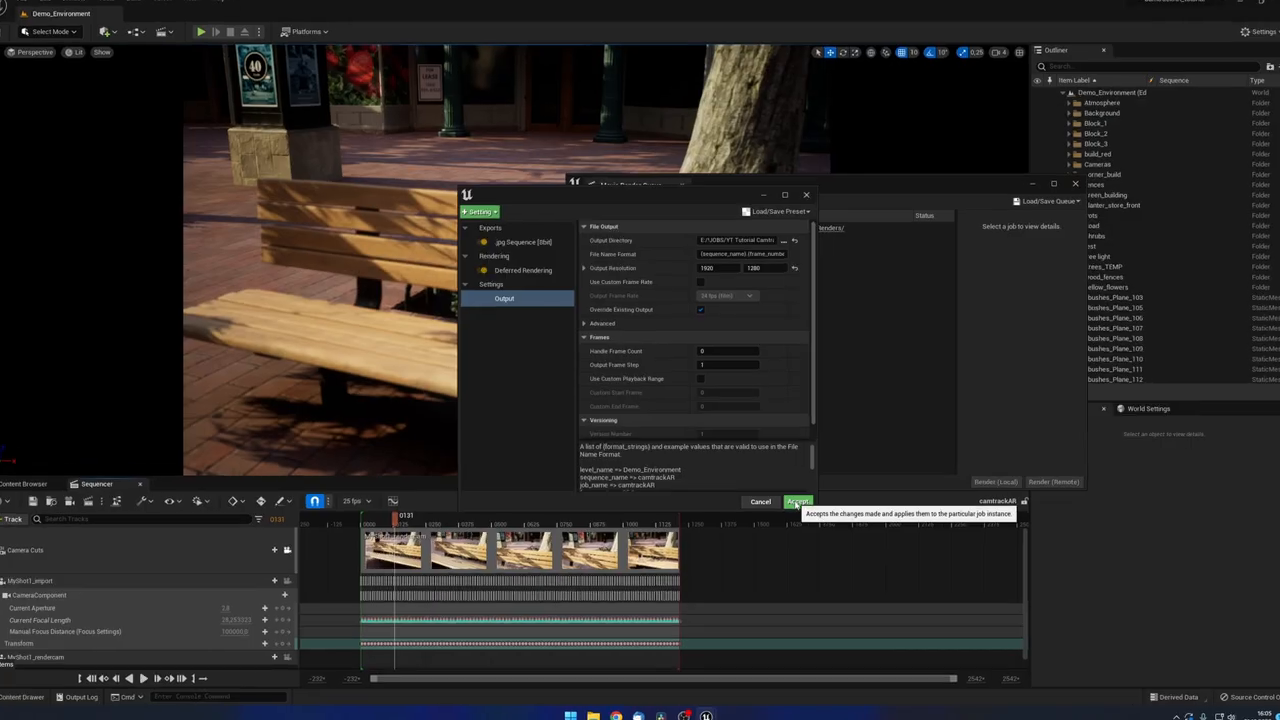
Accept the job settings and launch Render (Local) for the camtrackAR job
left_click(798, 500)
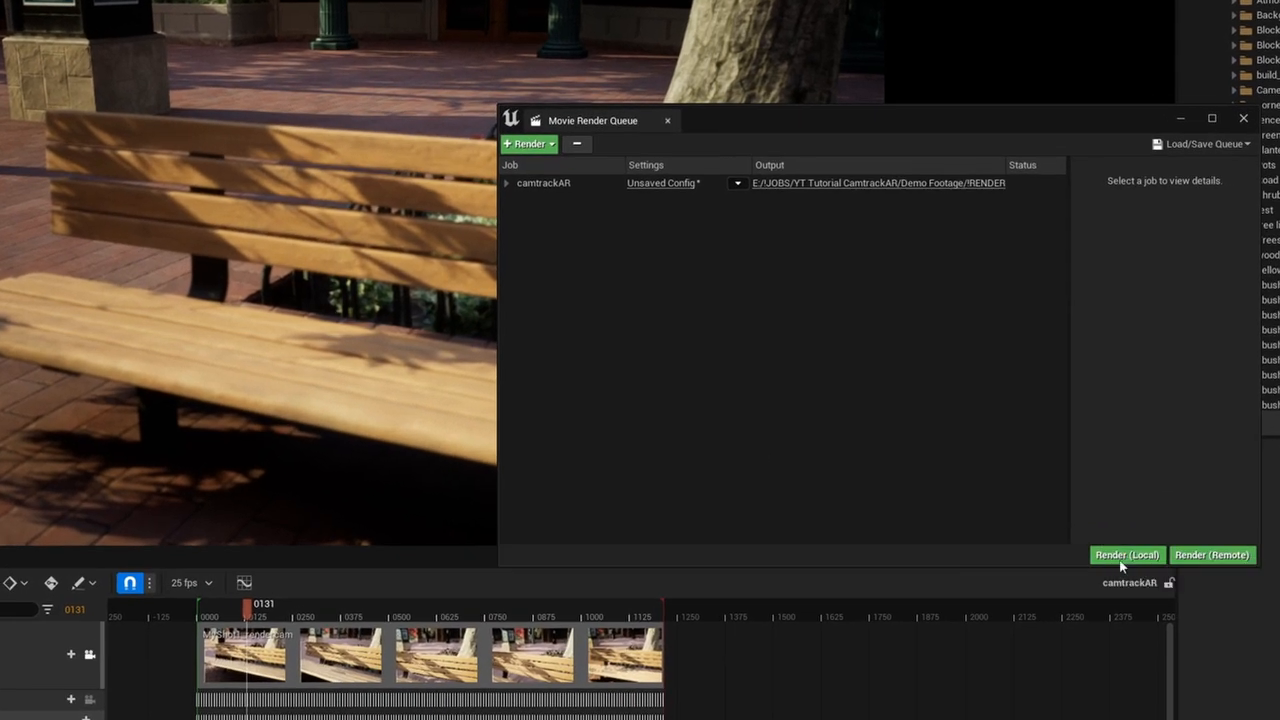
left_click_drag(592, 120, 284, 96)
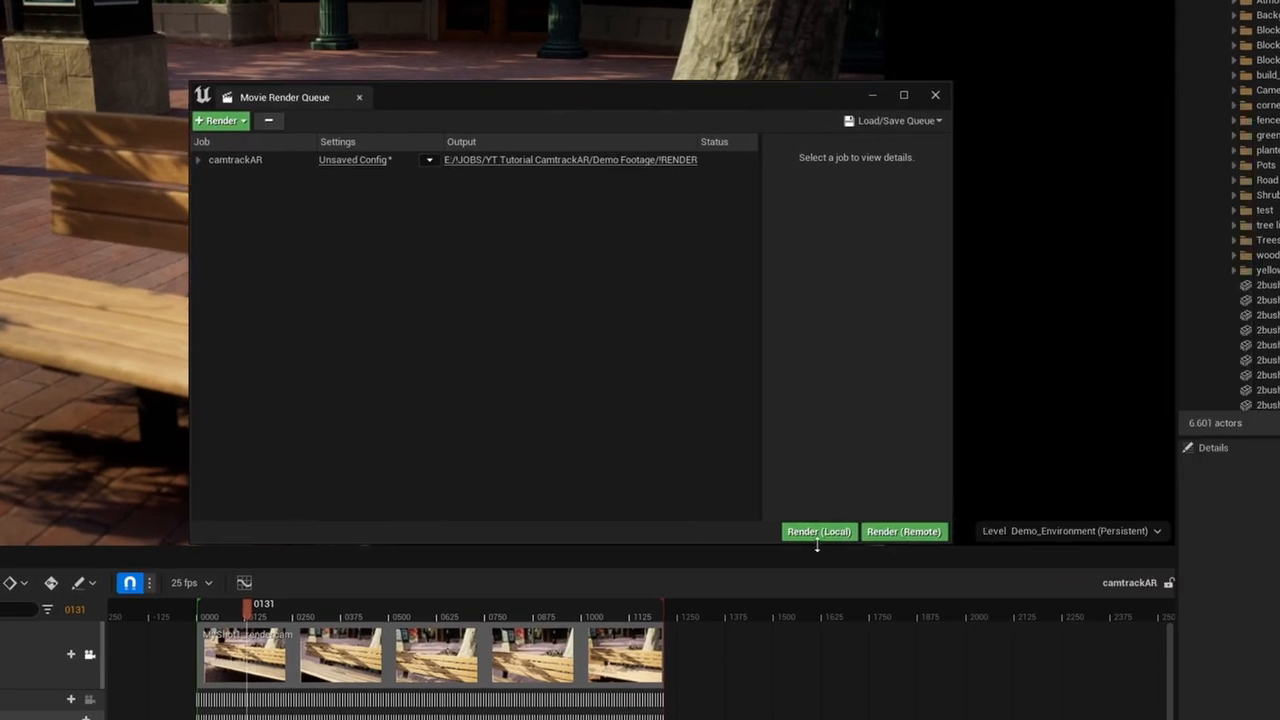
mouse_move(818, 532)
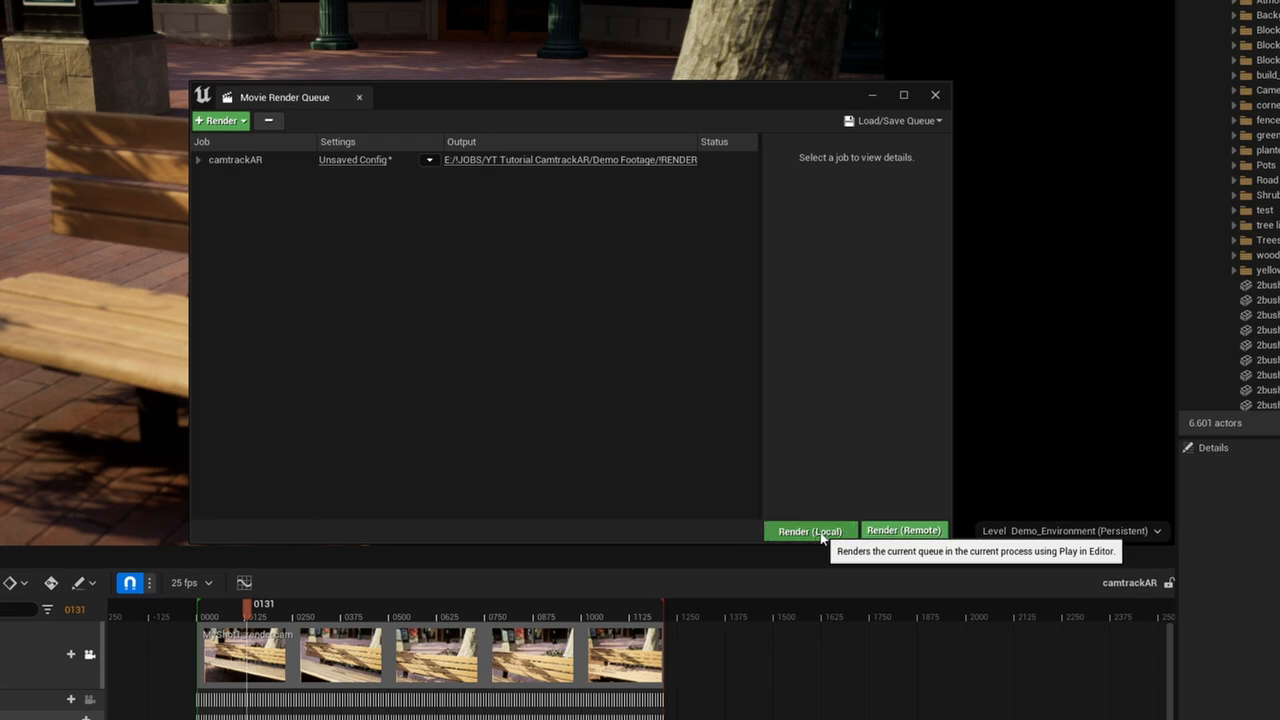
left_click(810, 530)
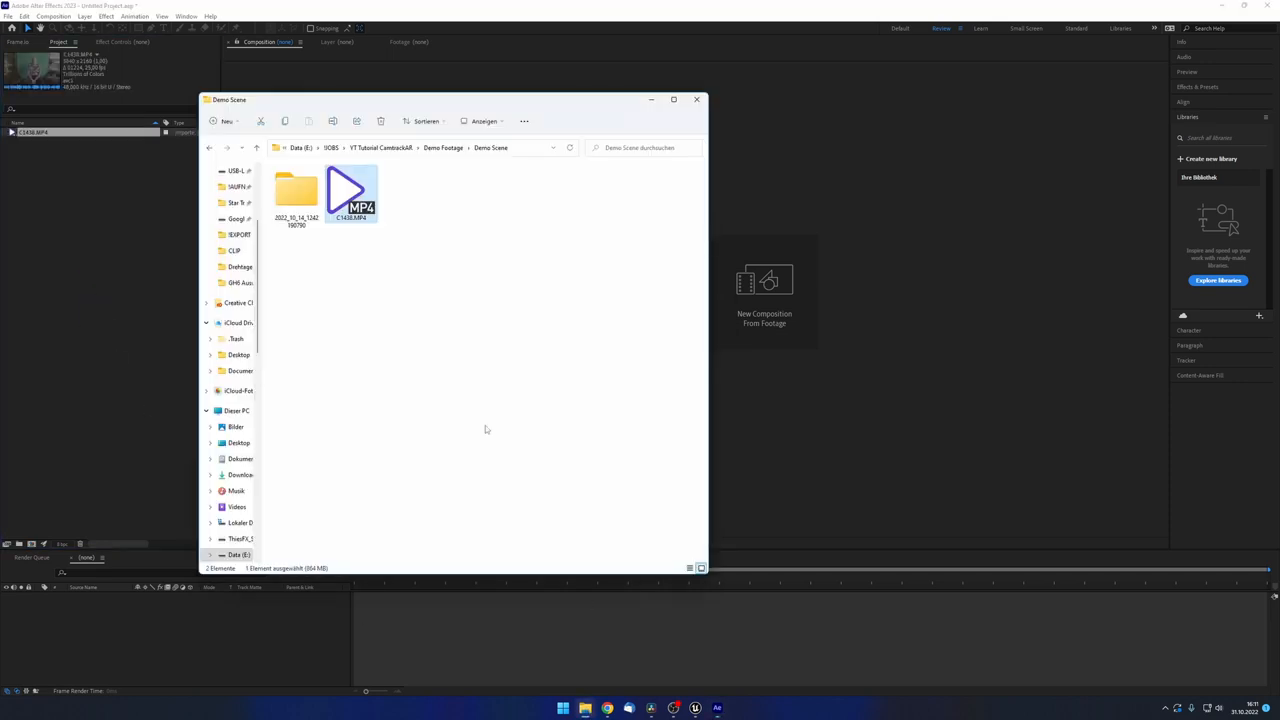
Import the recorded green-screen clip into a new composition and scrub through the action
double_click(296, 190)
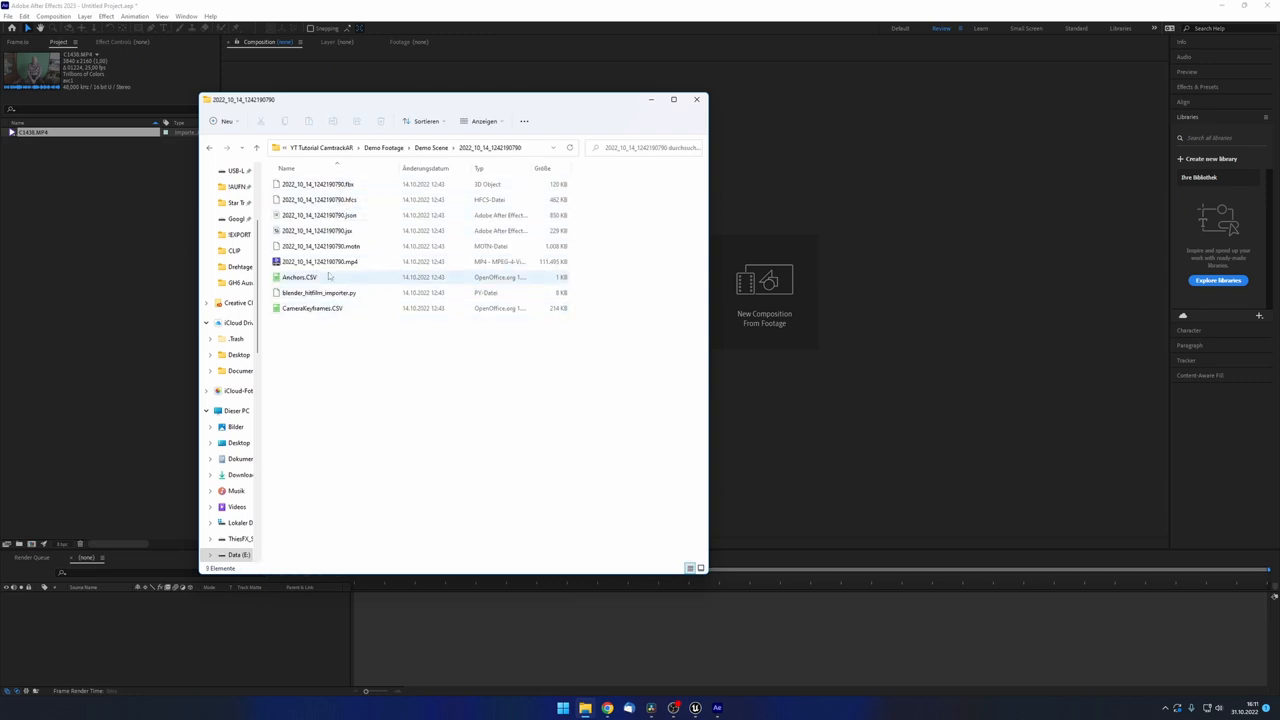
left_click(320, 260)
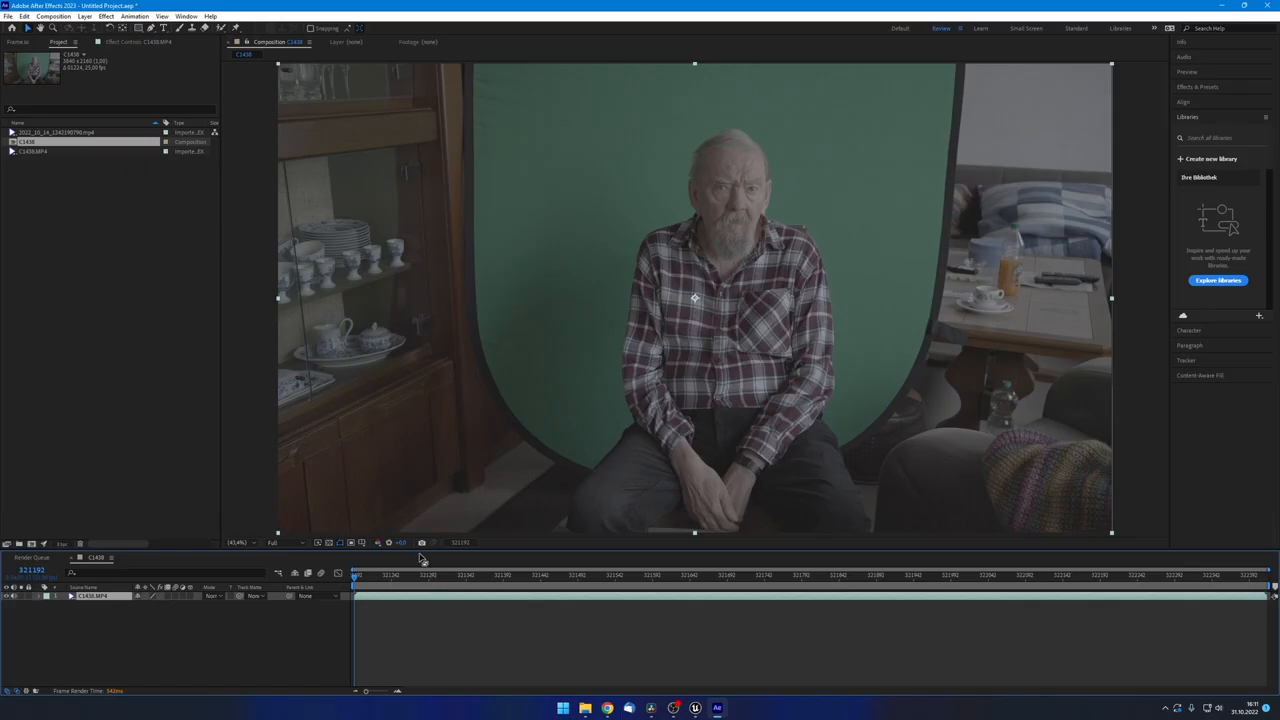
left_click(356, 576)
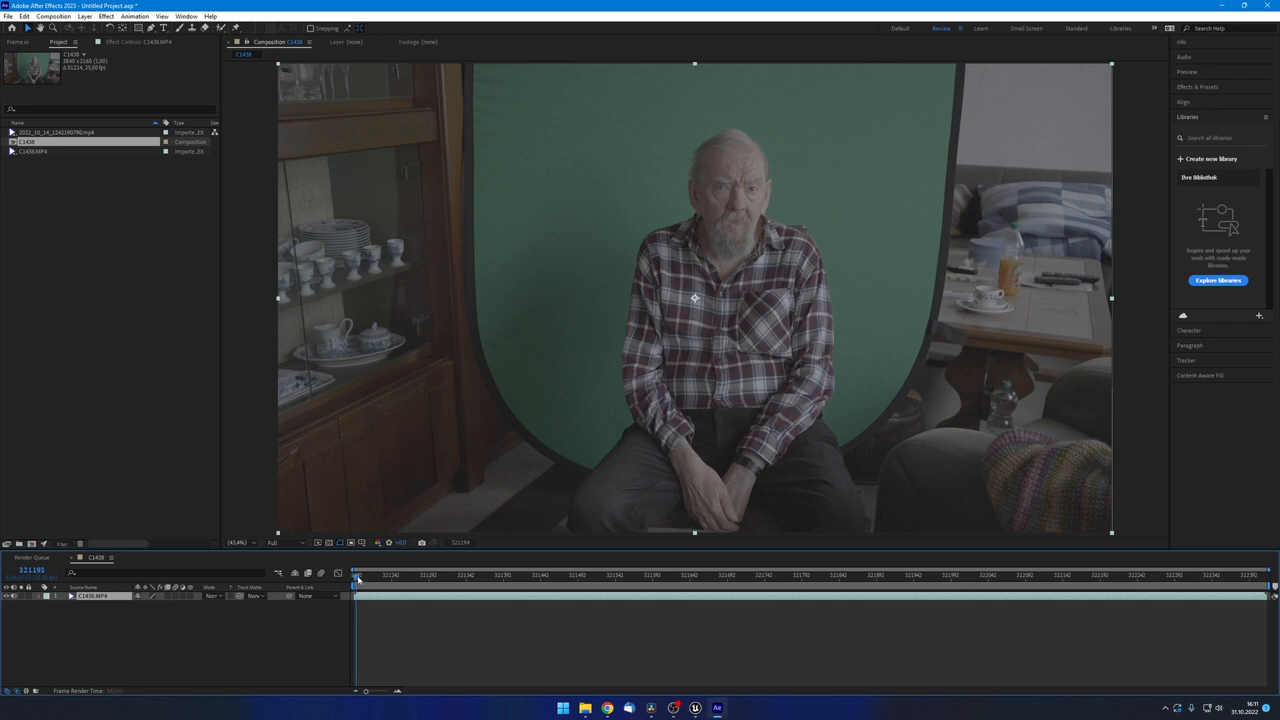
left_click_drag(356, 576, 380, 576)
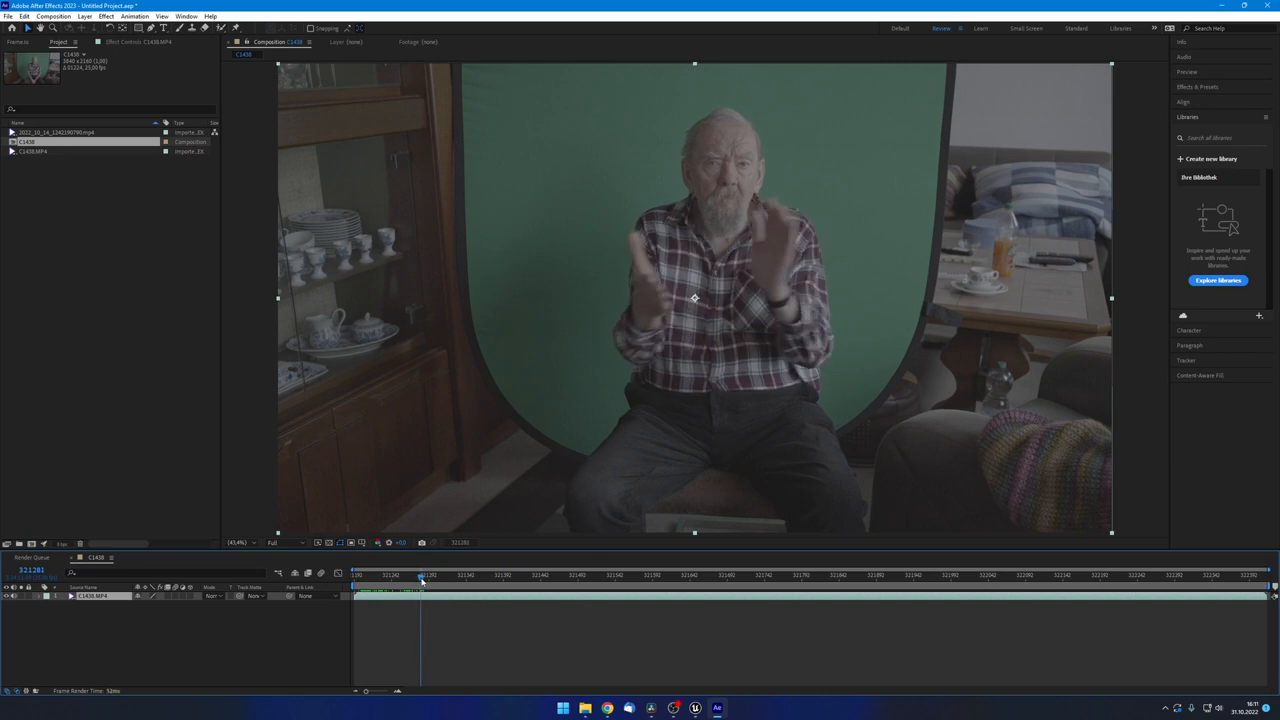
left_click(60, 132)
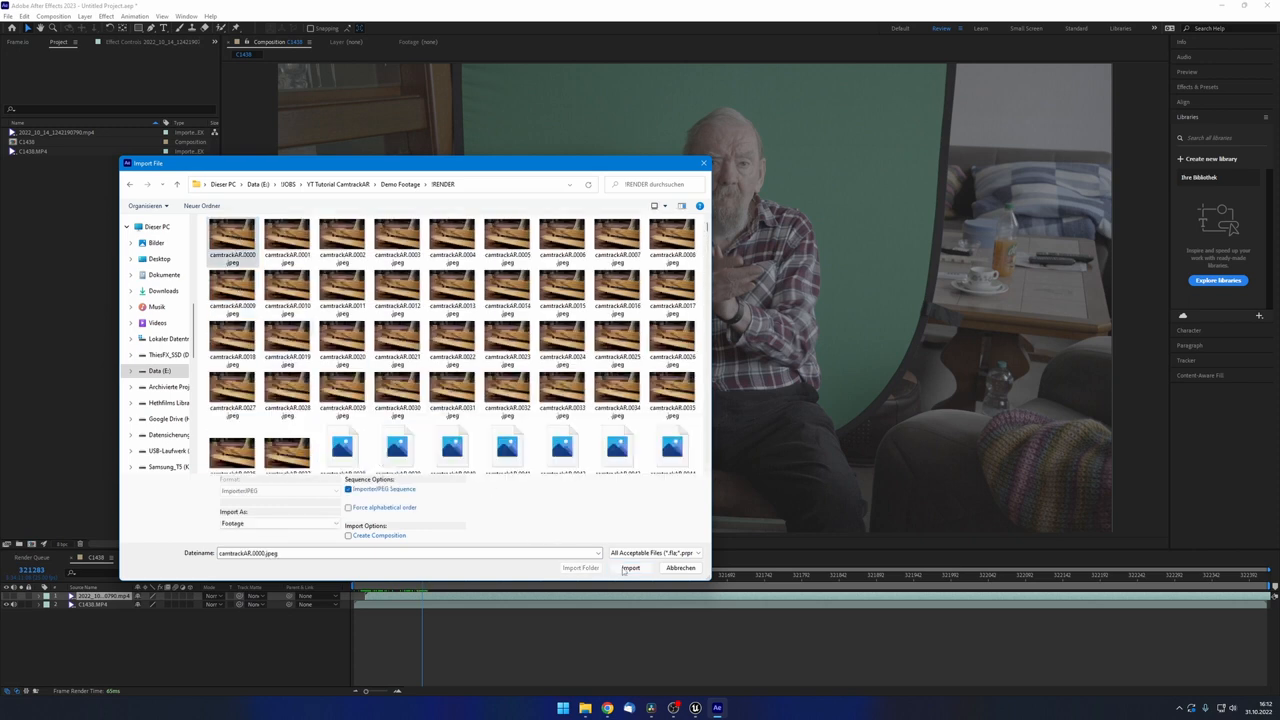
Import the camtrackAR jpg sequence and correct its frame rate via Interpret Footage > Main
left_click(630, 568)
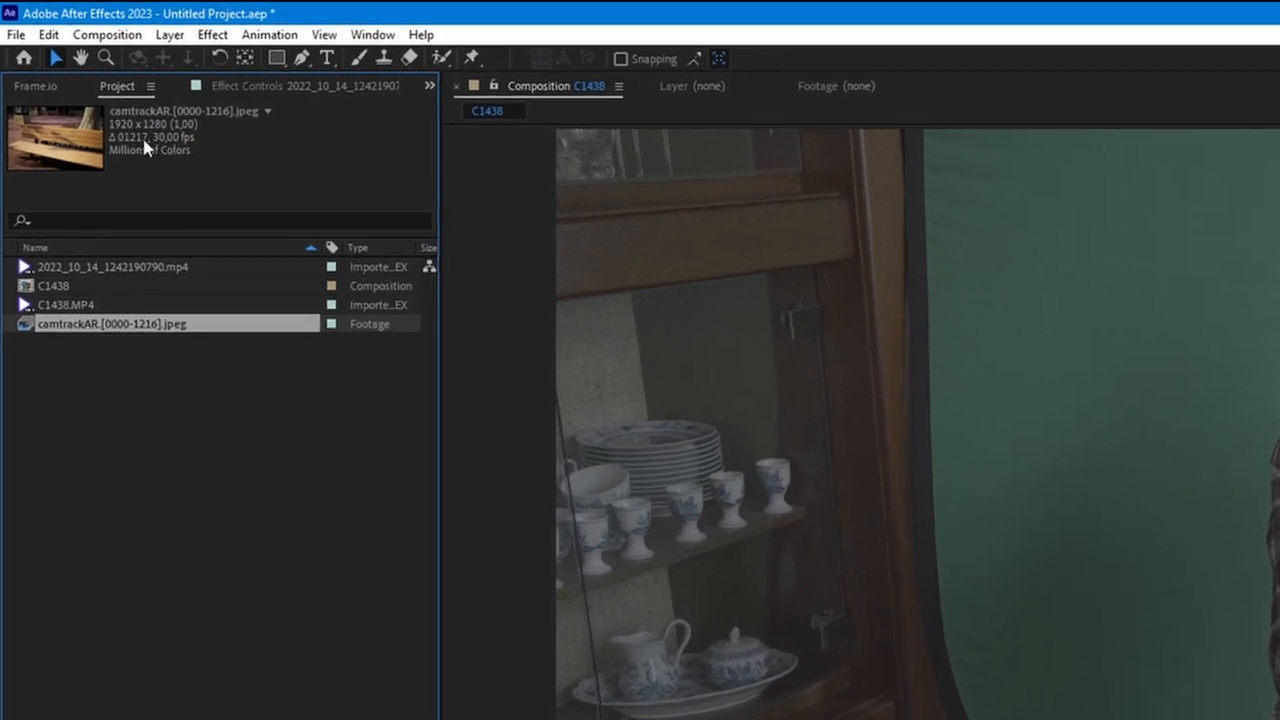
right_click(100, 324)
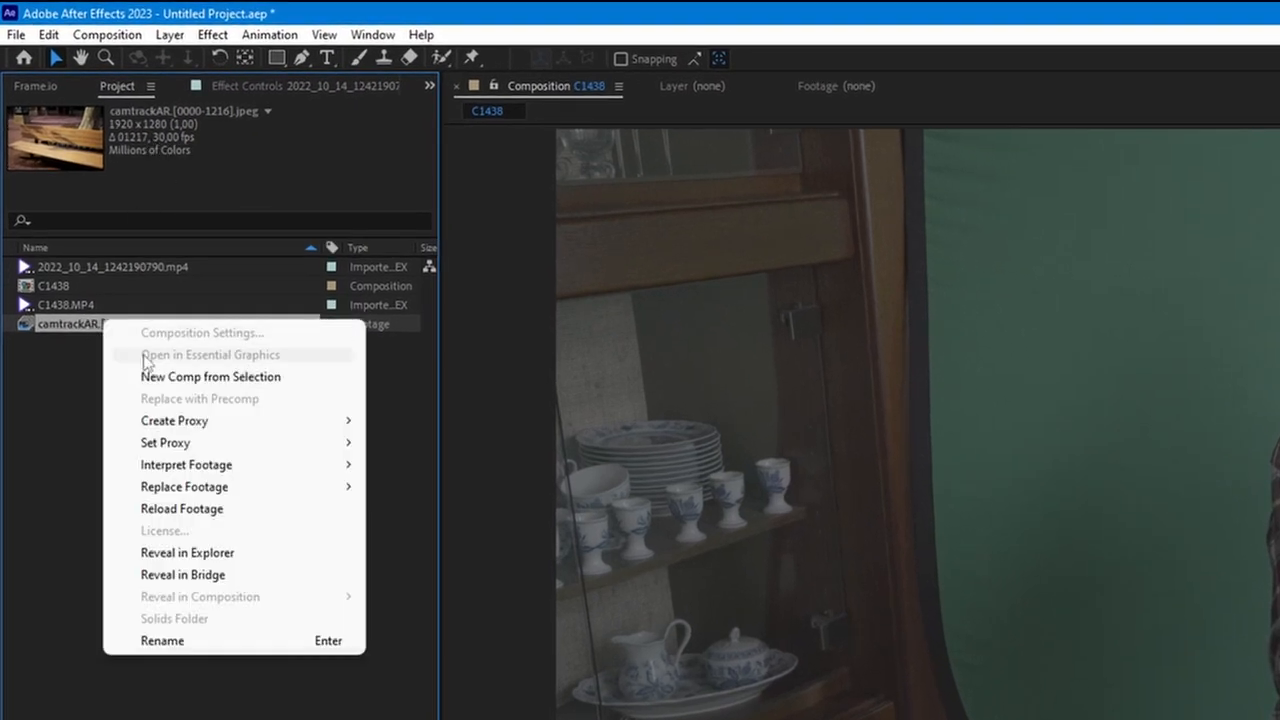
left_click(186, 464)
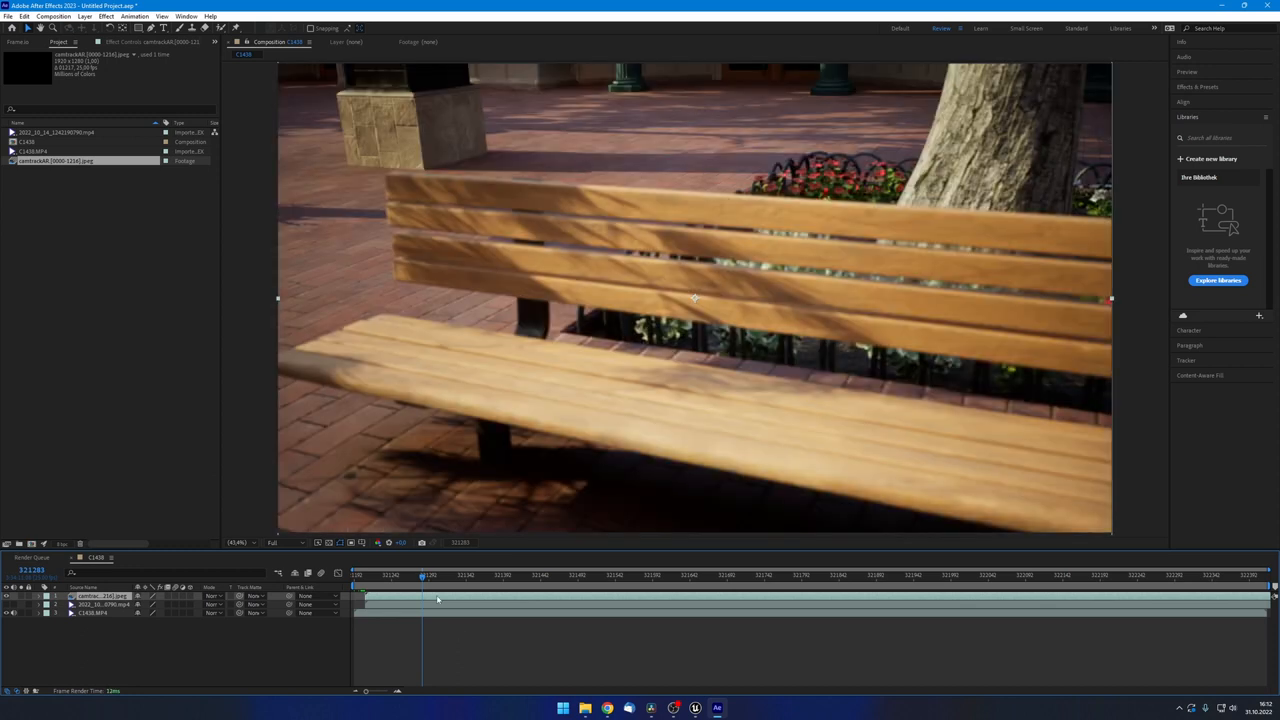
mouse_move(232, 642)
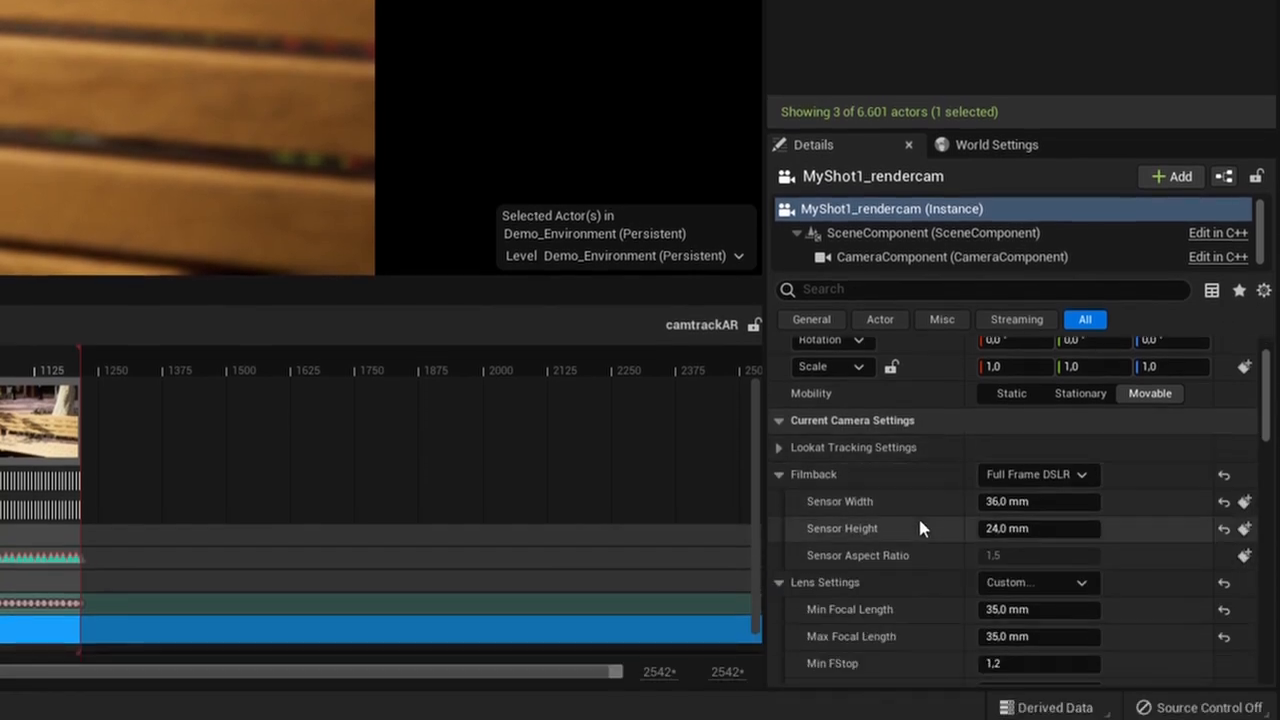
Switch the render camera's Focus Method to Tracking and set Current Aperture to 1,8
scroll("down", 3)
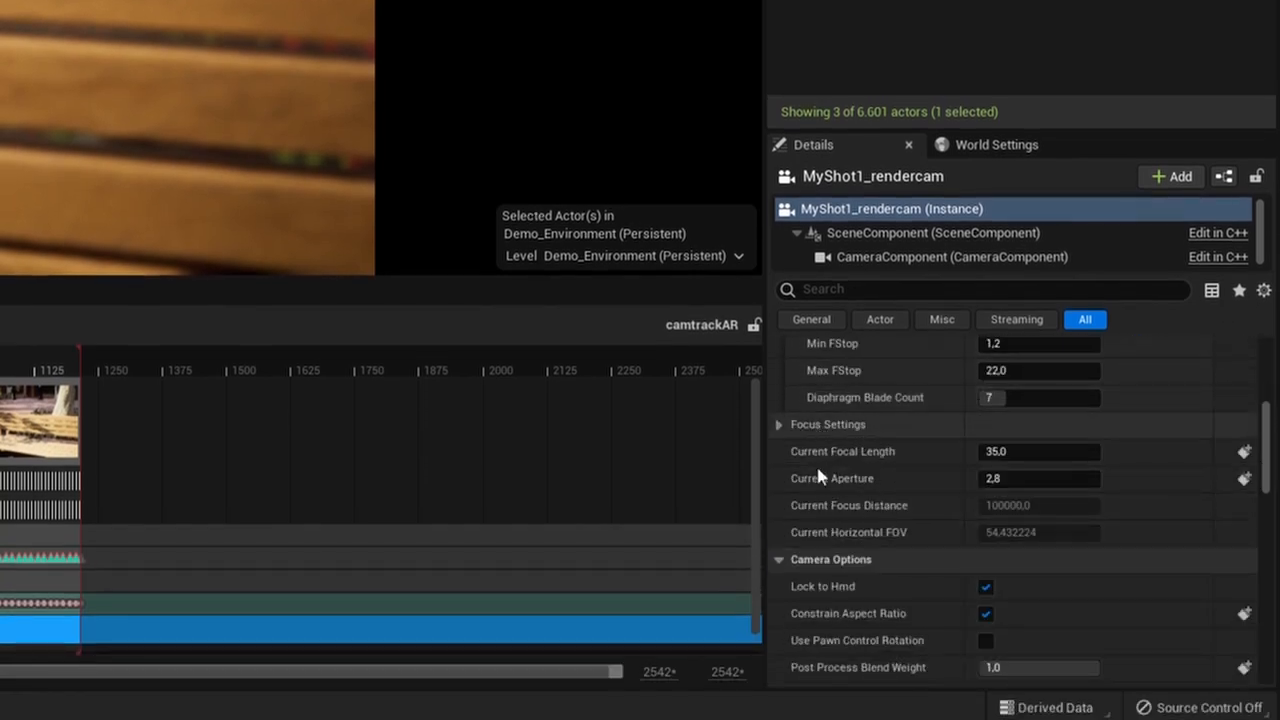
left_click(780, 424)
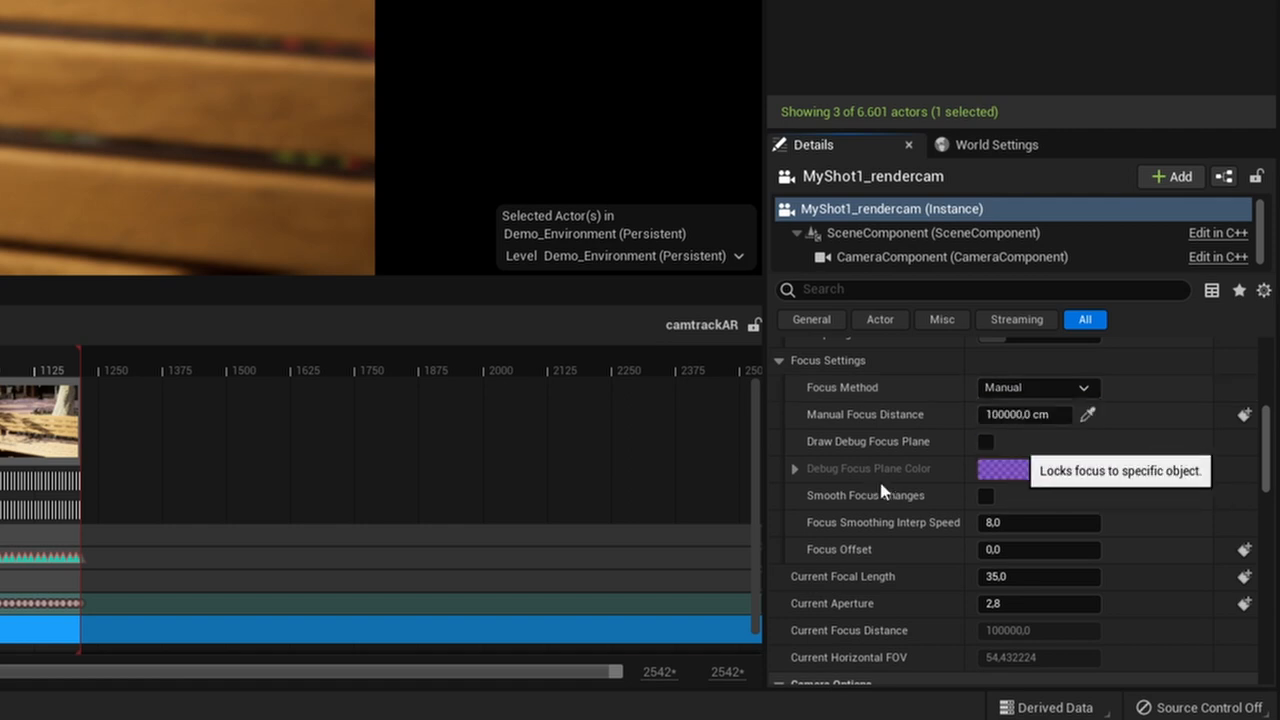
left_click(1036, 388)
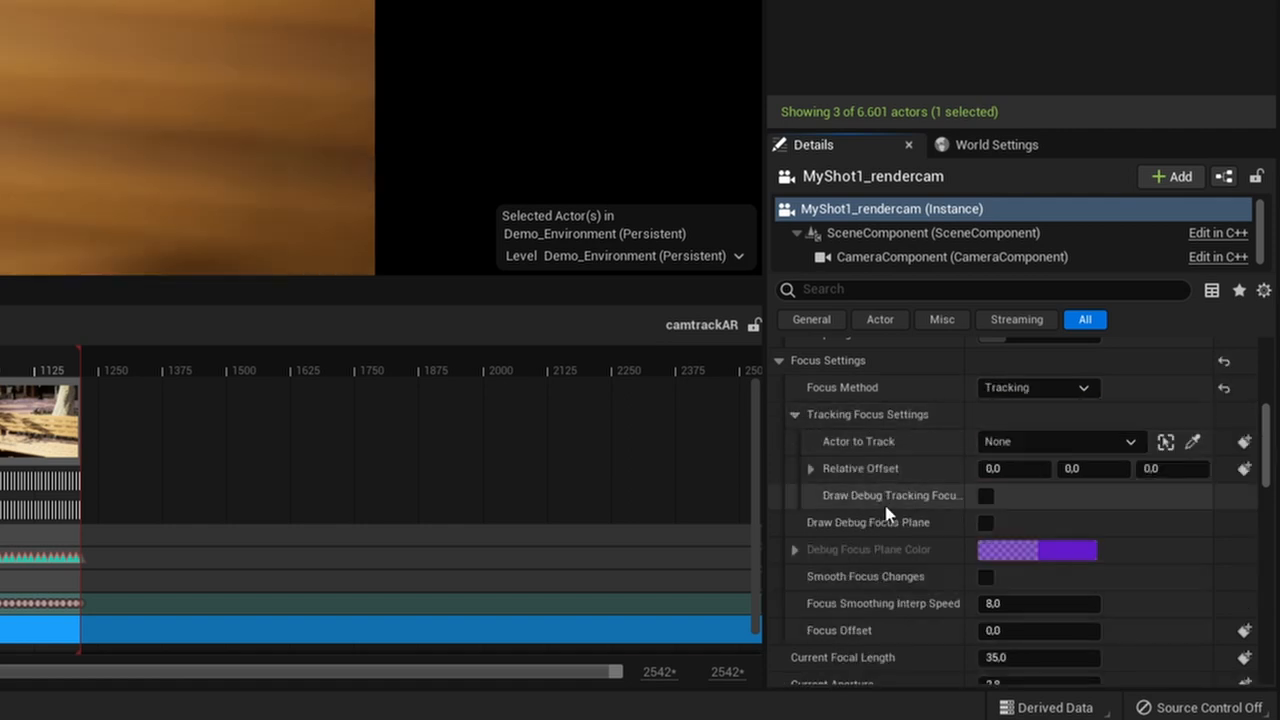
left_click(984, 522)
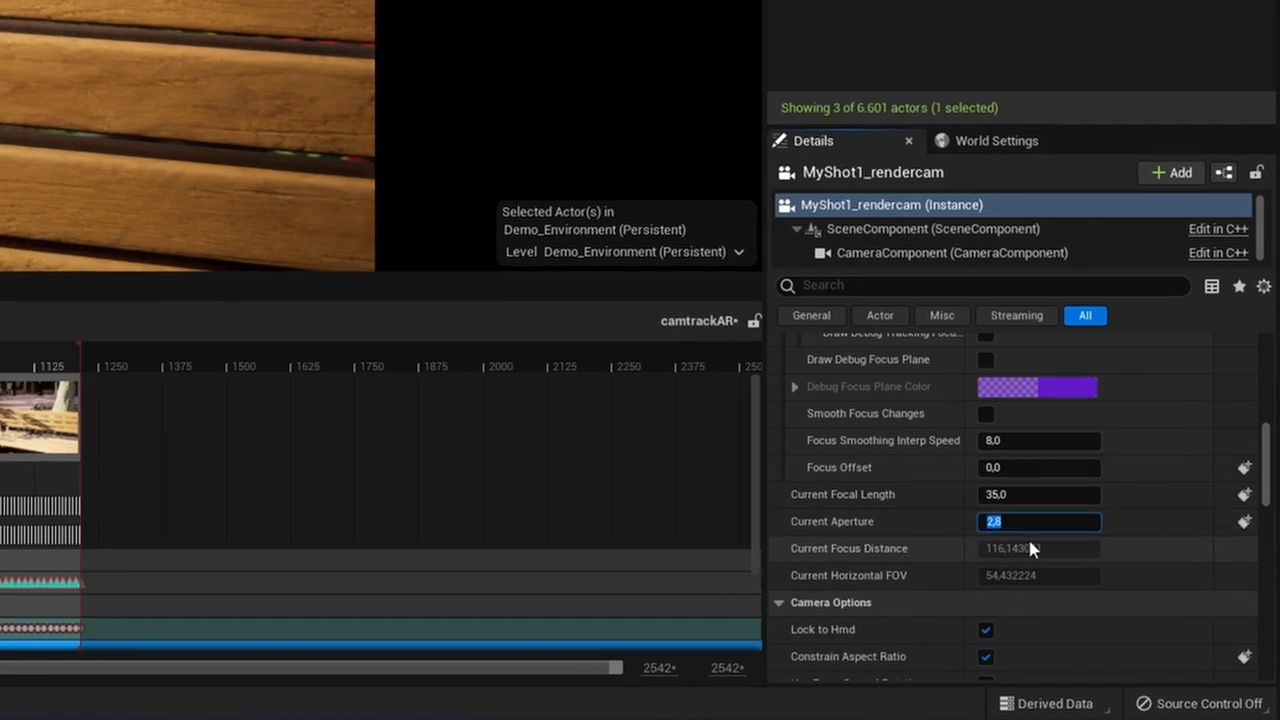
type("1,8")
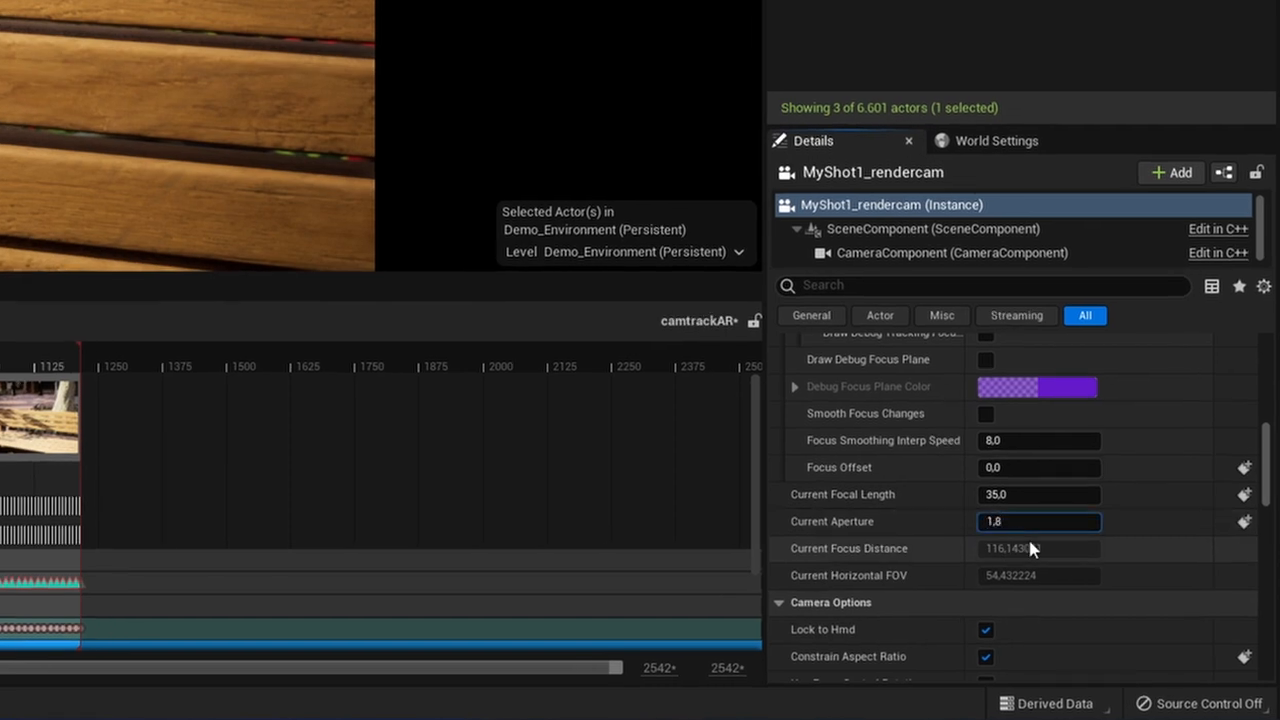